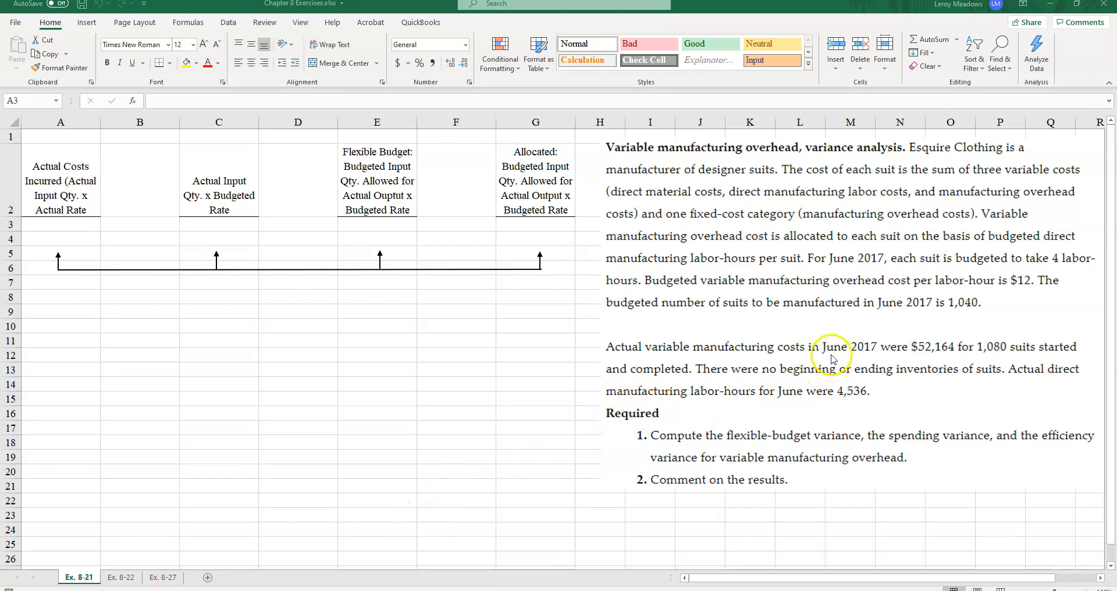
mouse_move(740, 376)
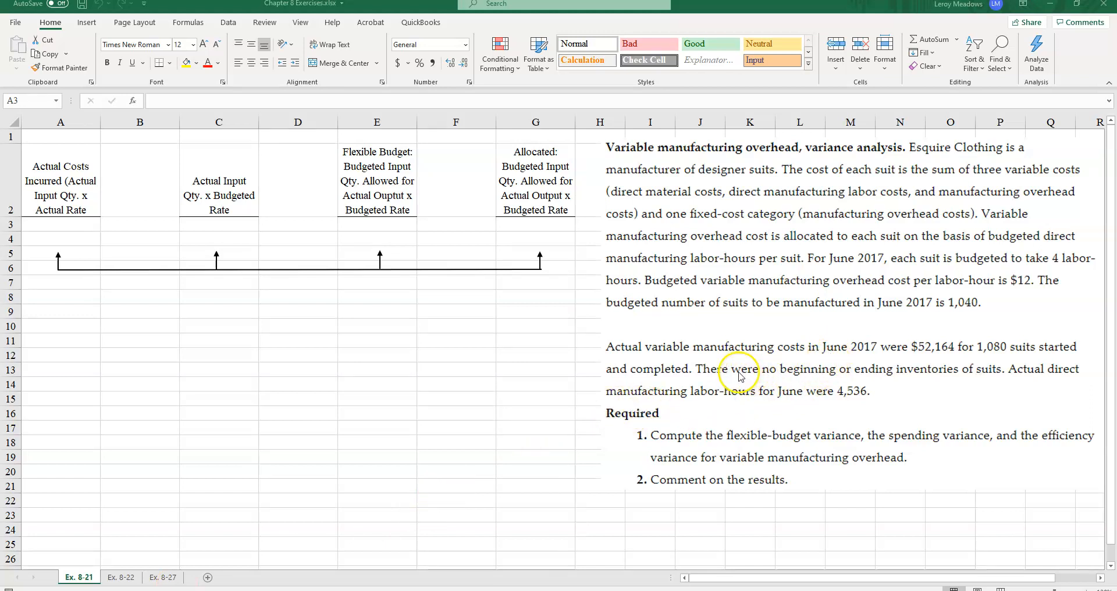
mouse_move(715, 187)
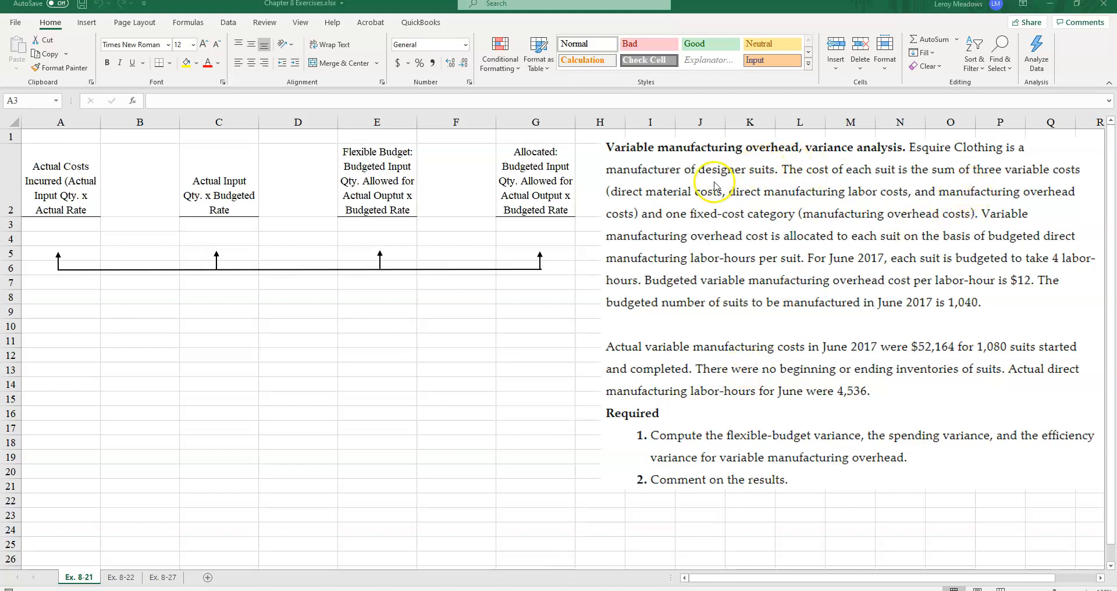
mouse_move(829, 193)
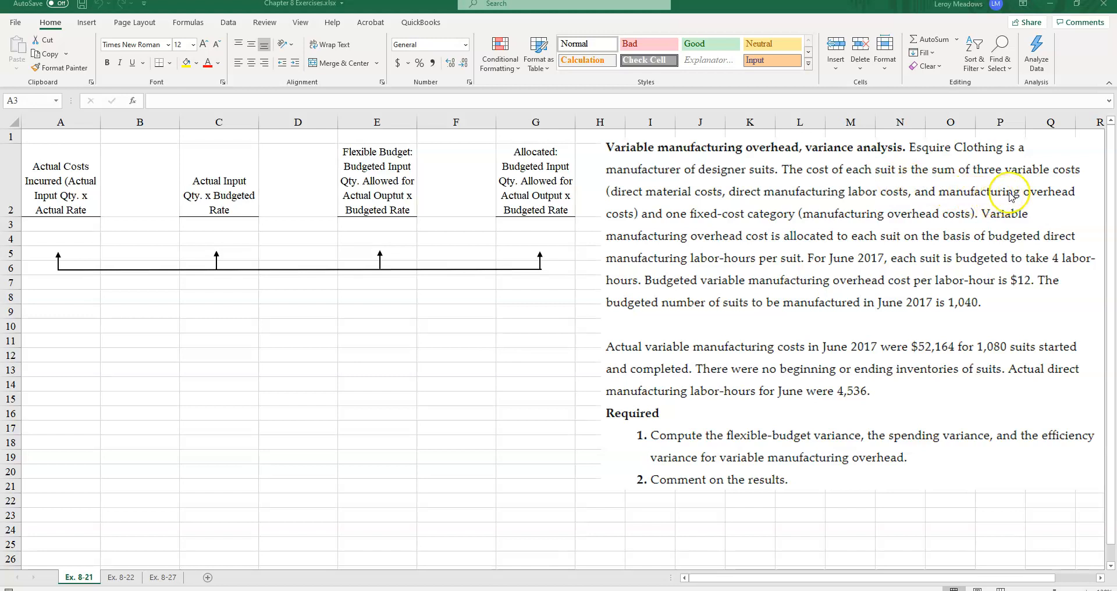
mouse_move(692, 199)
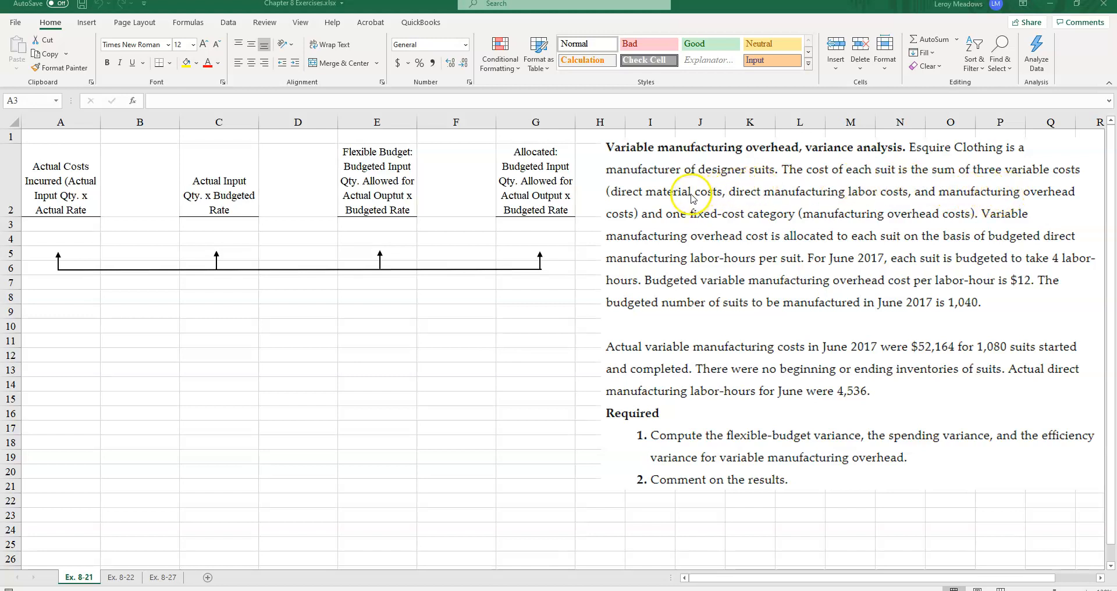
mouse_move(870, 207)
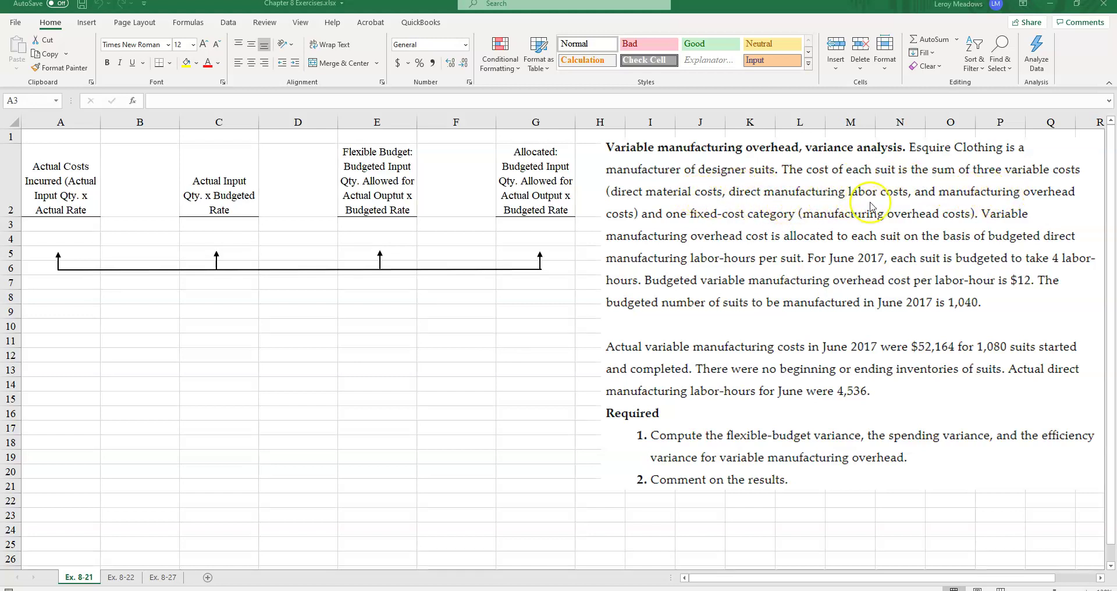
mouse_move(731, 198)
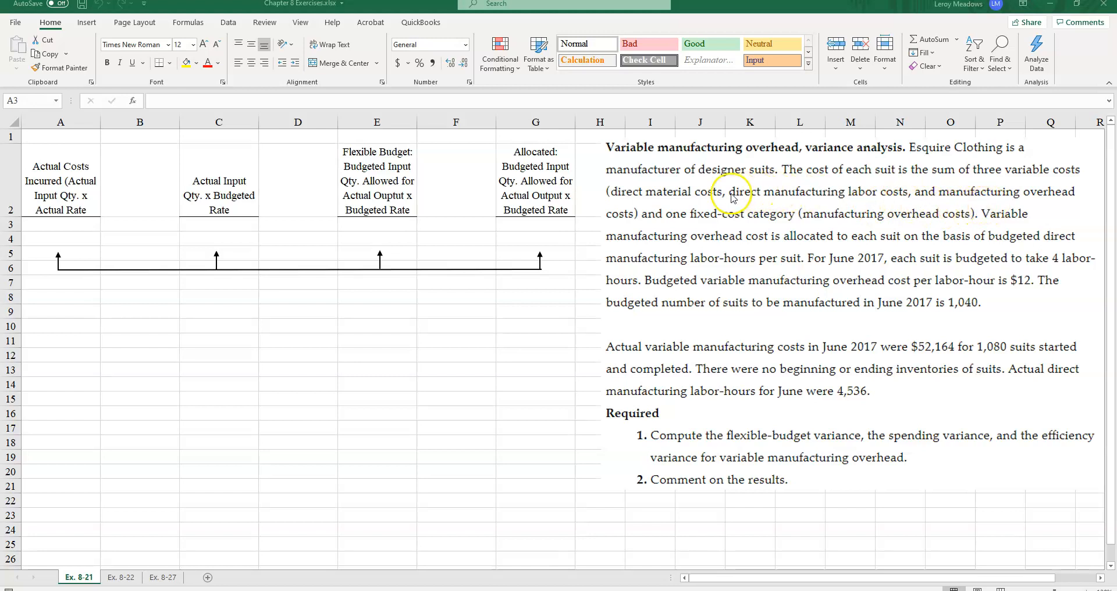
mouse_move(656, 225)
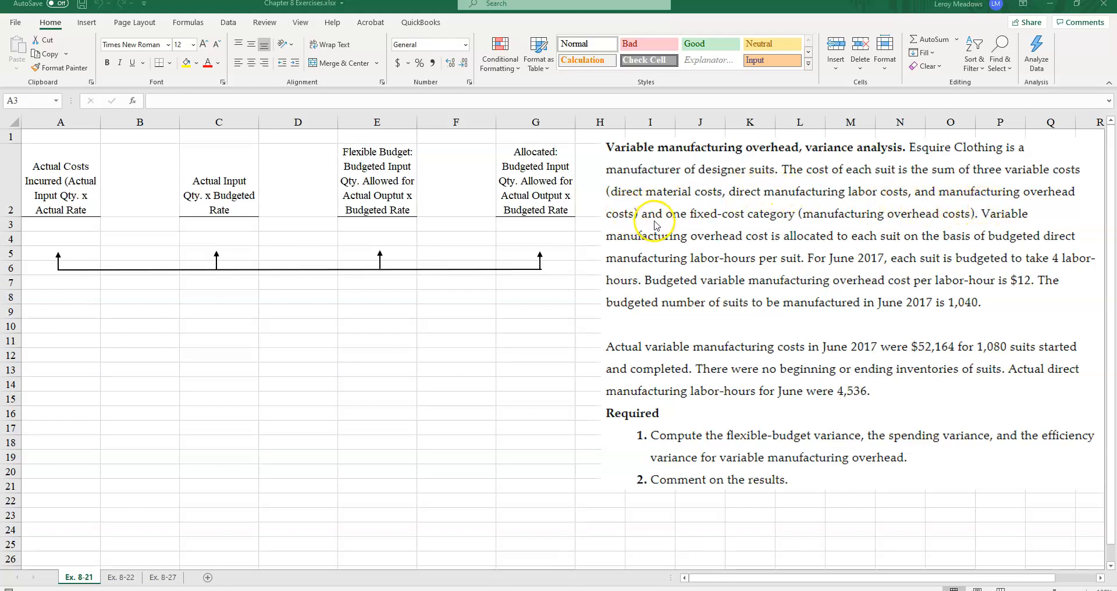
mouse_move(775, 225)
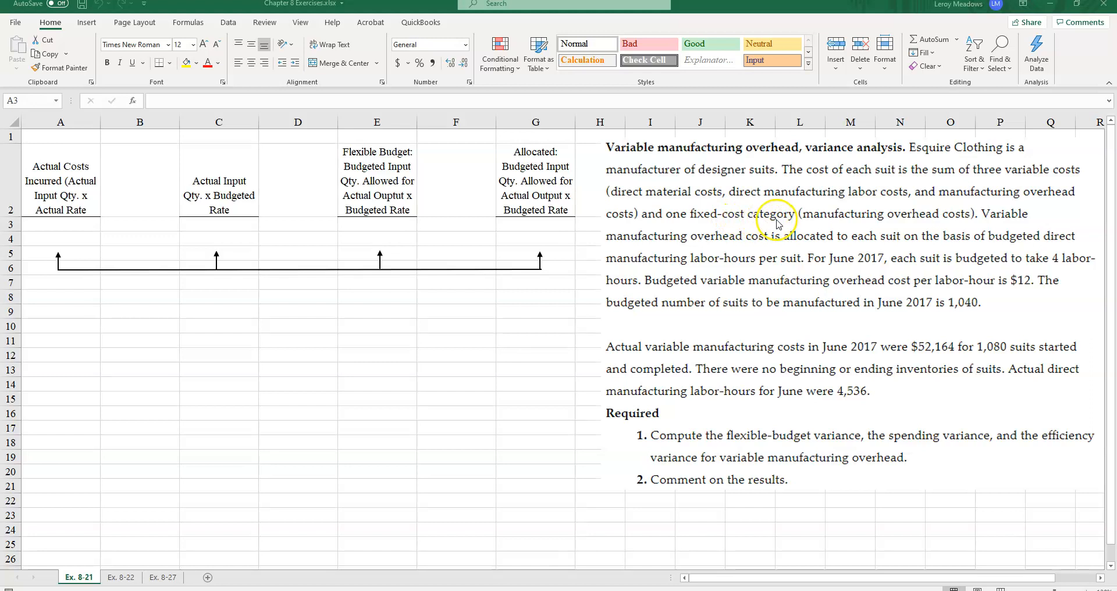
mouse_move(944, 232)
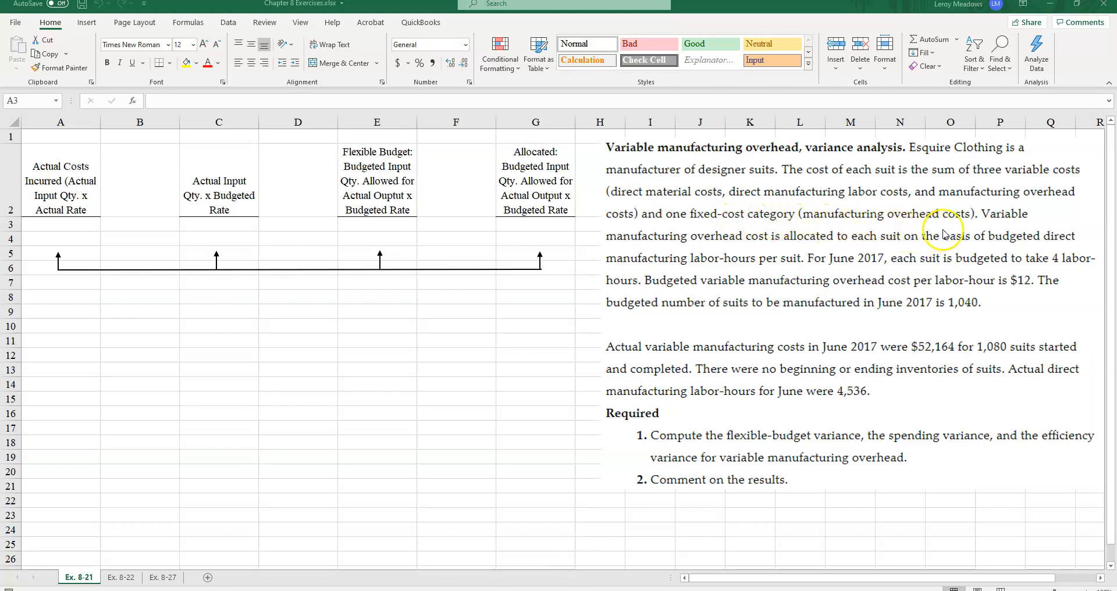
mouse_move(1058, 199)
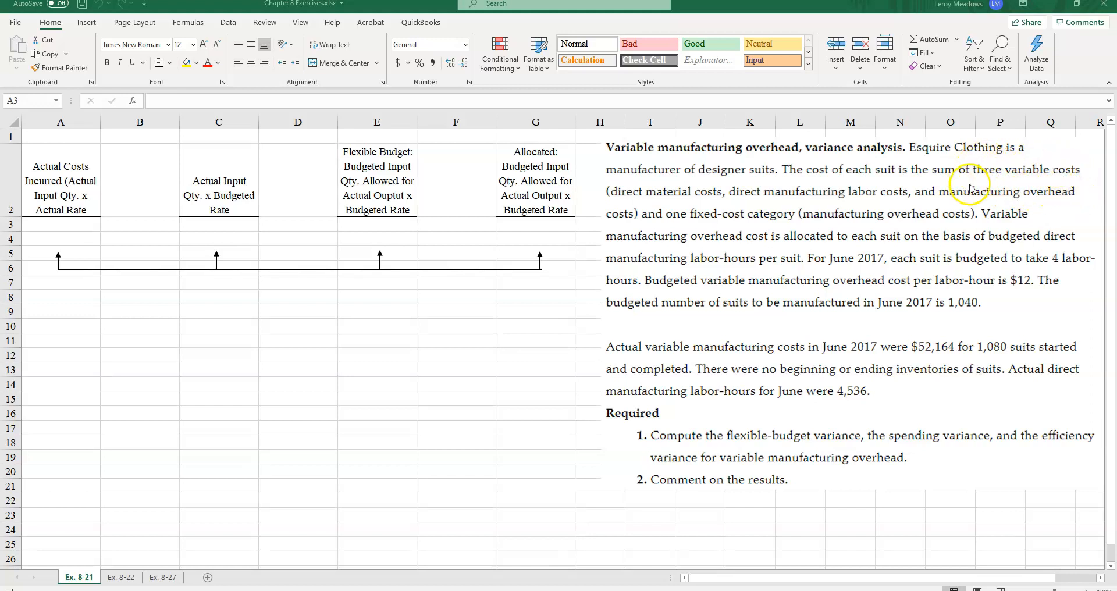
mouse_move(812, 187)
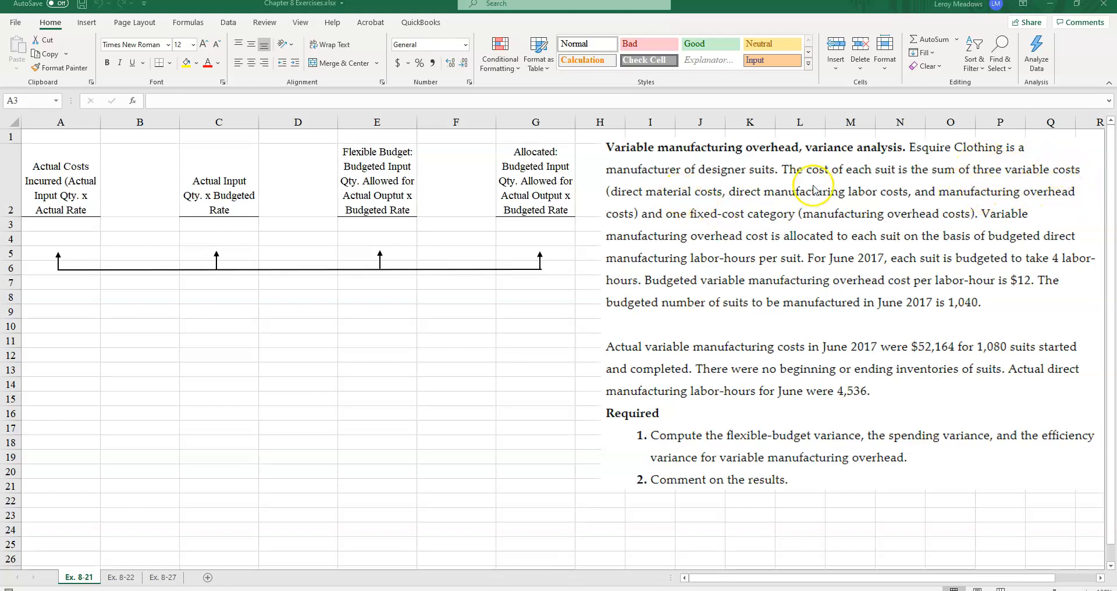
mouse_move(972, 188)
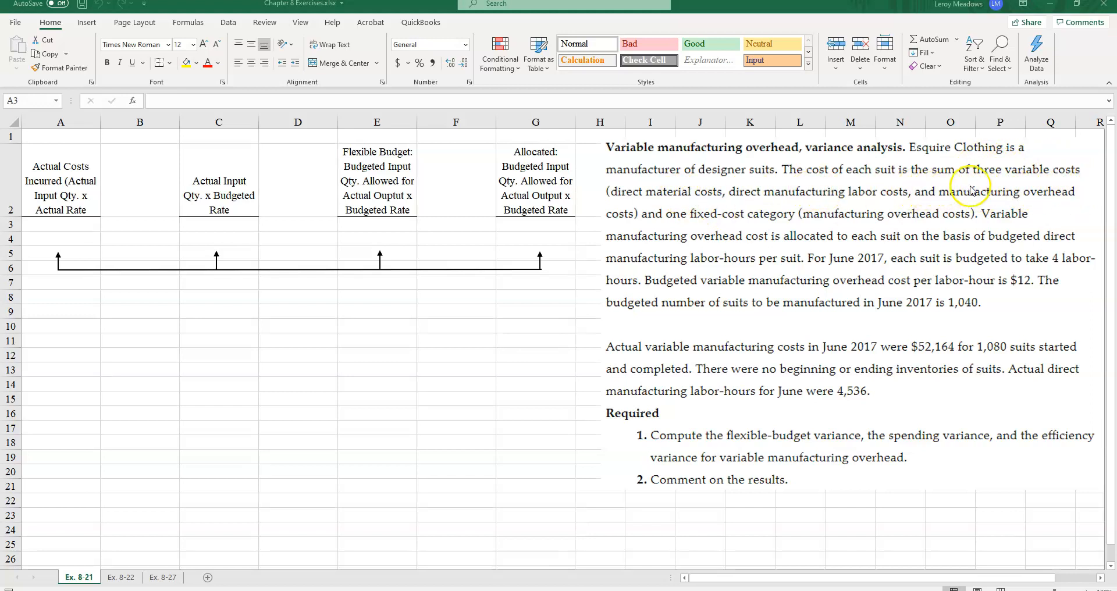
mouse_move(662, 215)
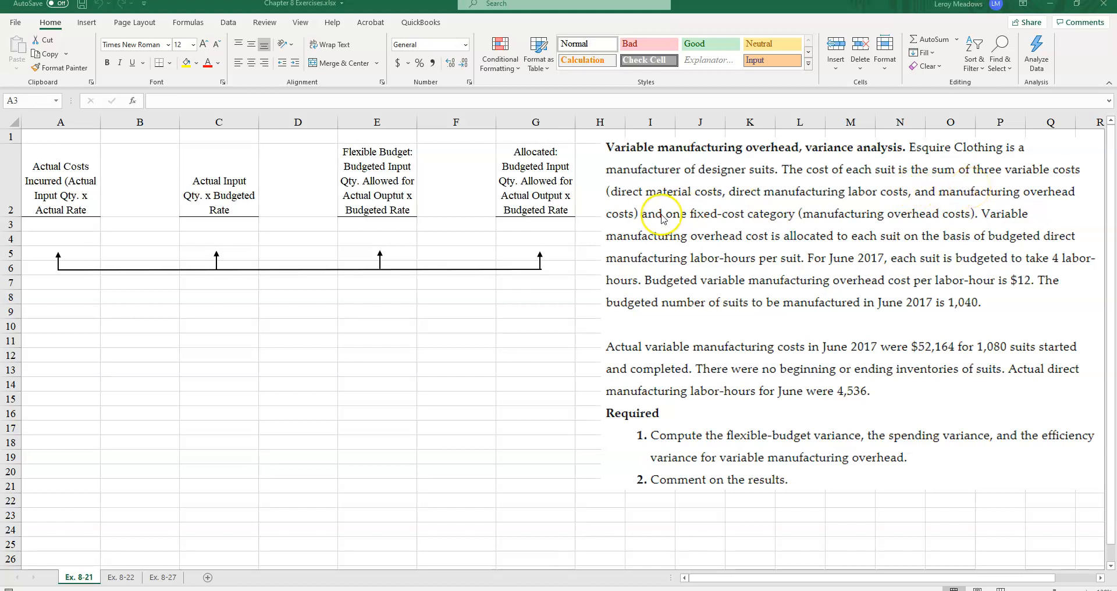
mouse_move(673, 203)
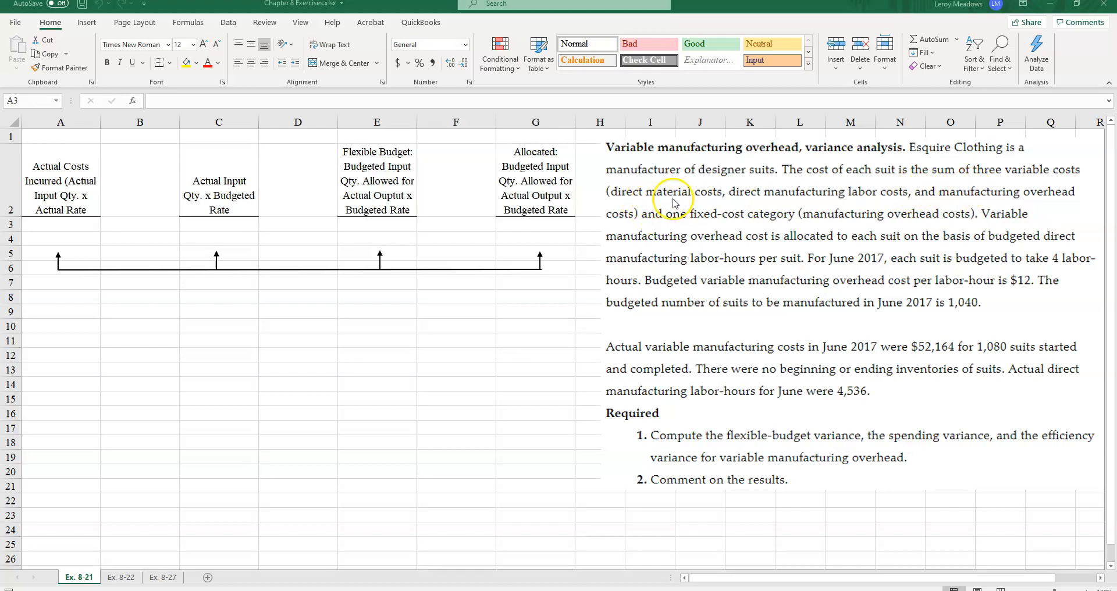
mouse_move(793, 207)
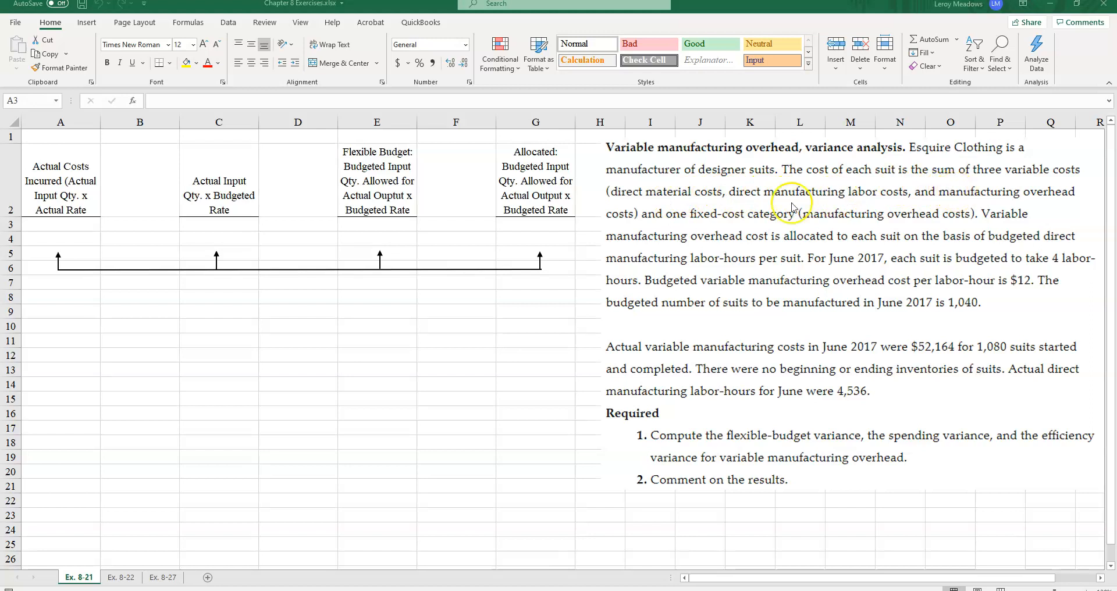
mouse_move(764, 225)
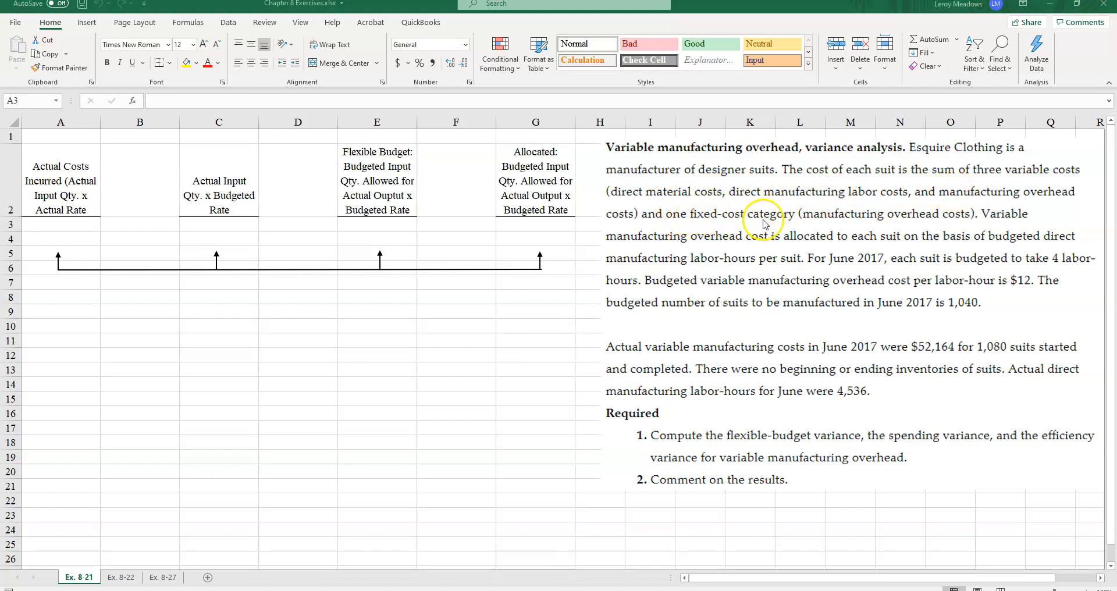
mouse_move(889, 221)
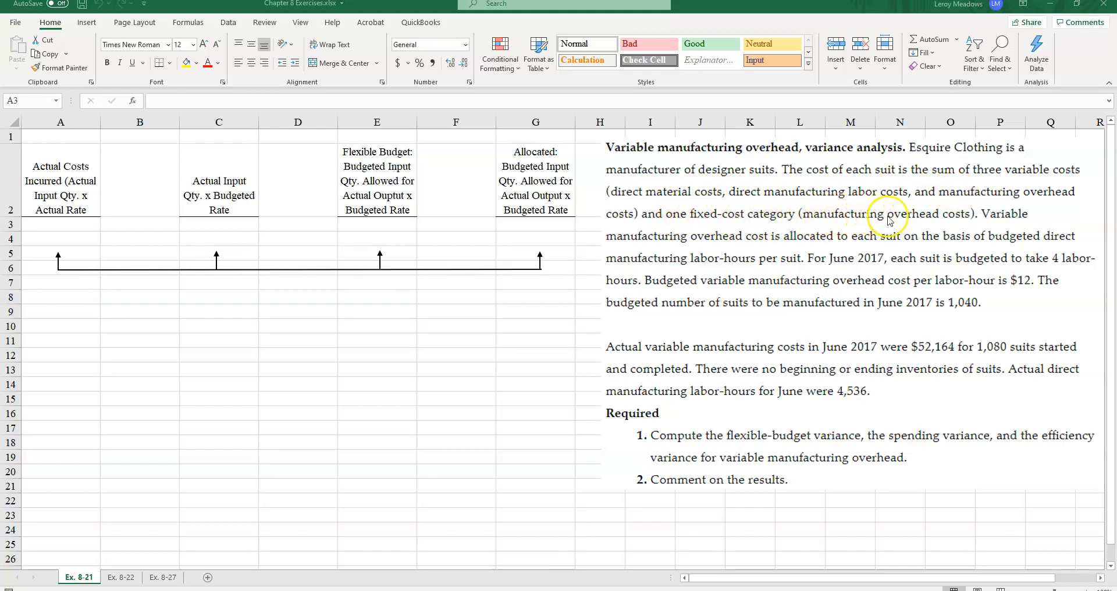
mouse_move(756, 237)
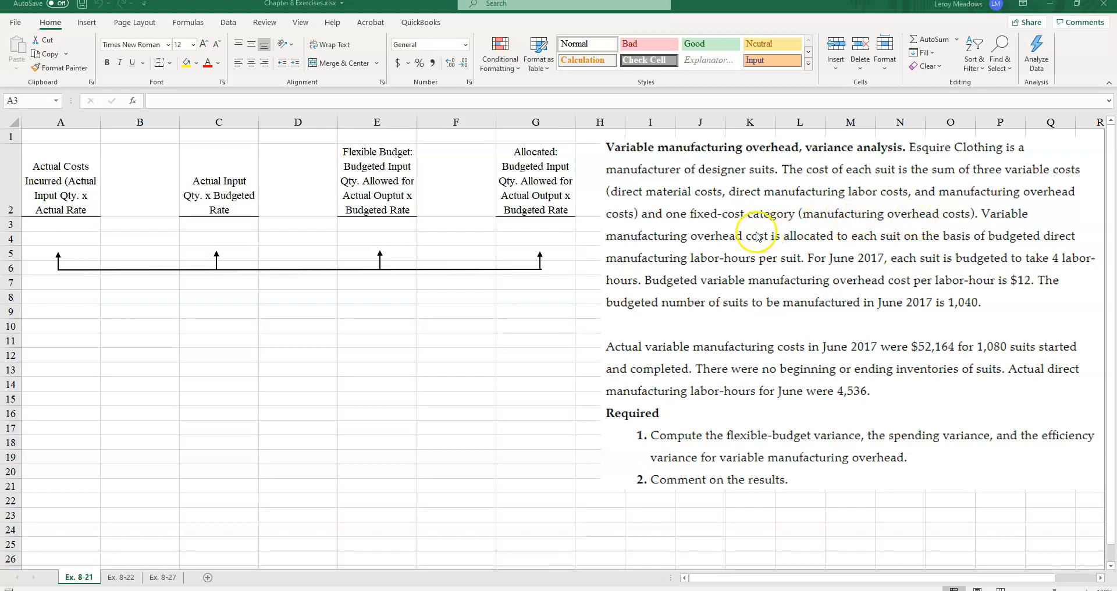
mouse_move(858, 250)
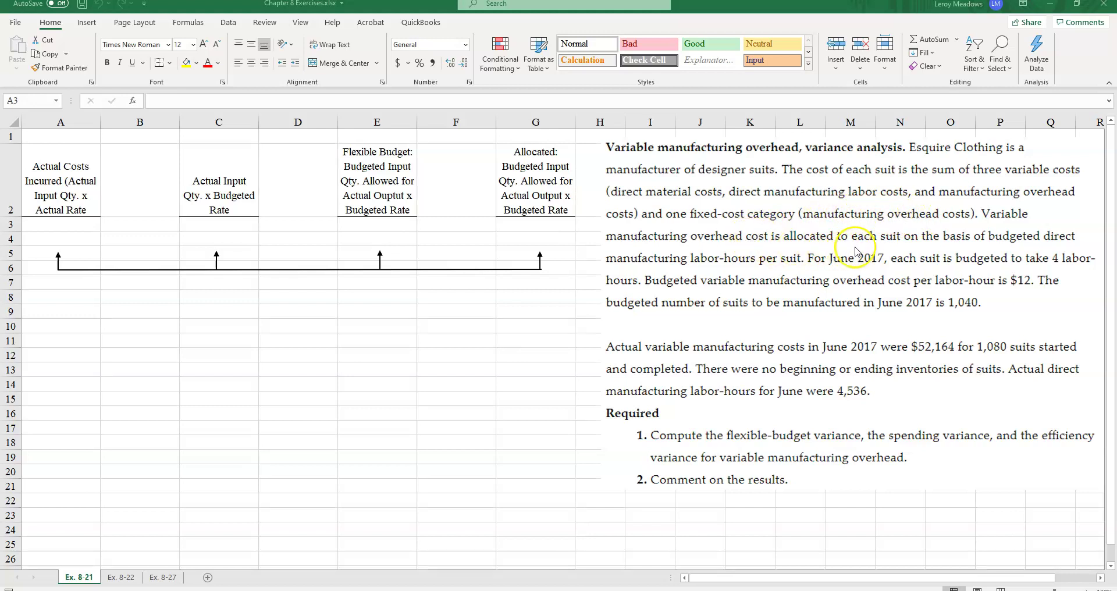
mouse_move(851, 249)
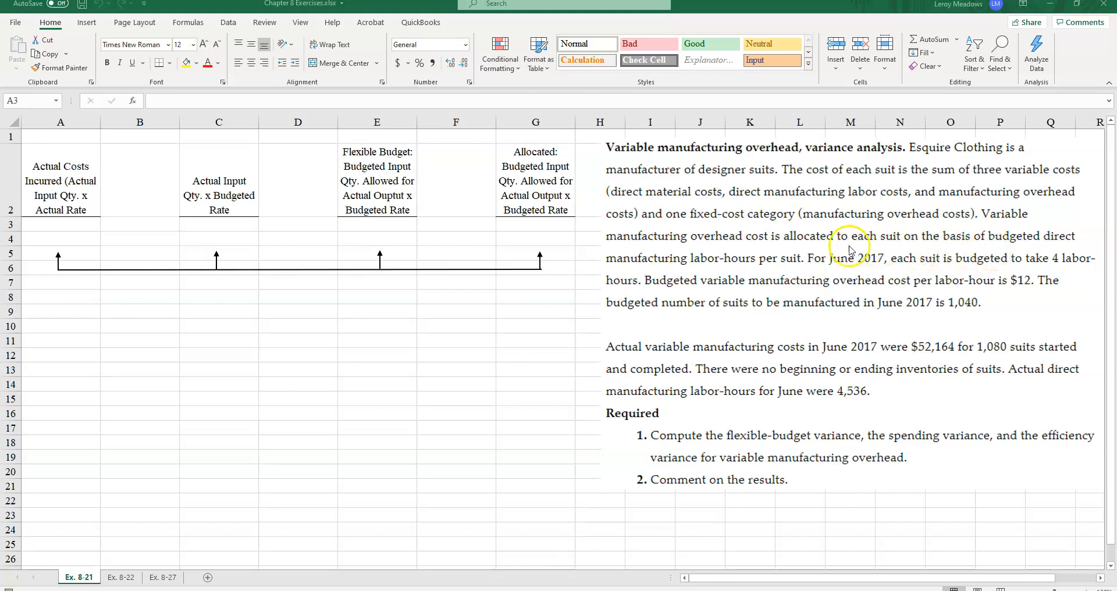
mouse_move(790, 273)
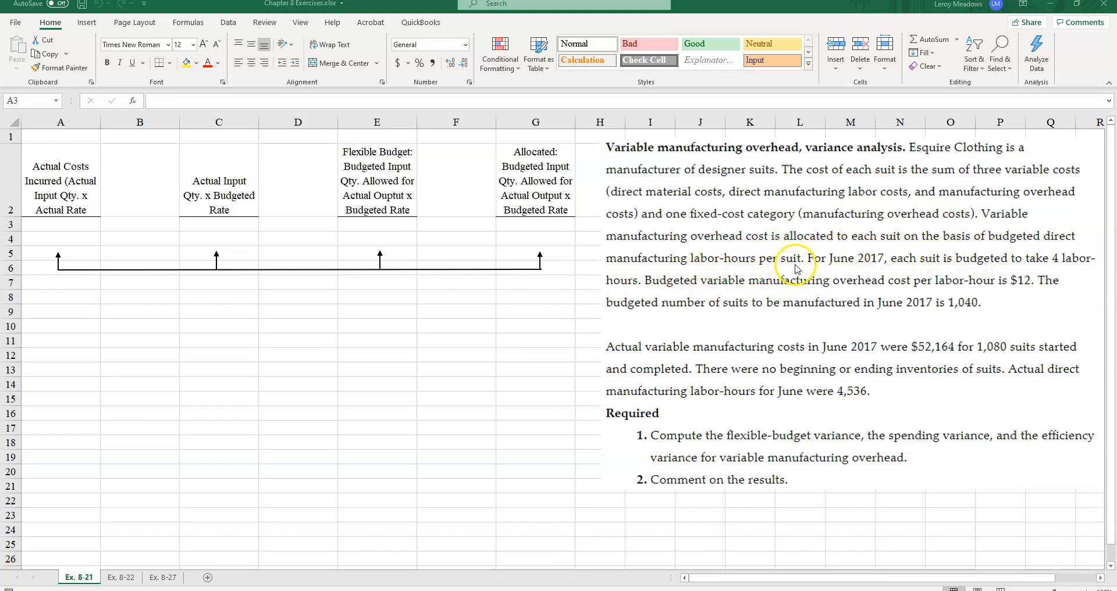
mouse_move(676, 200)
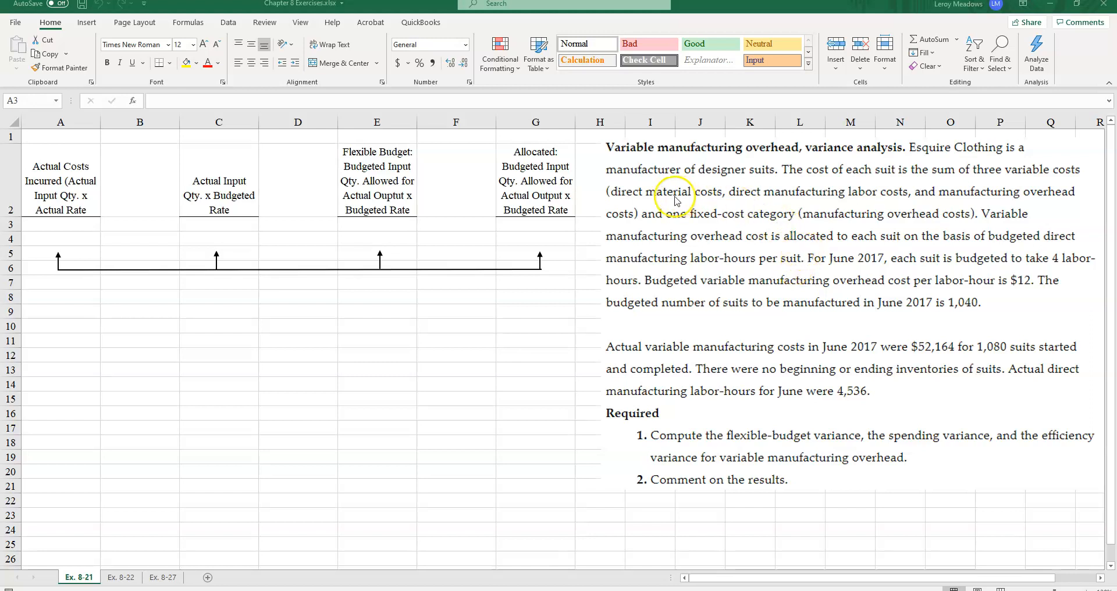
mouse_move(686, 209)
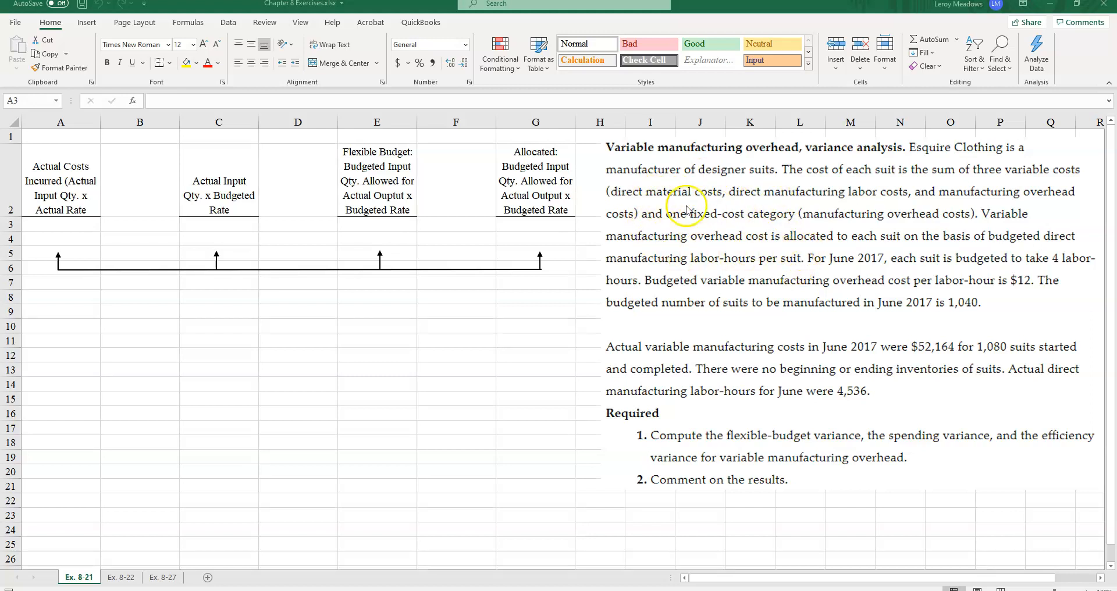
mouse_move(635, 248)
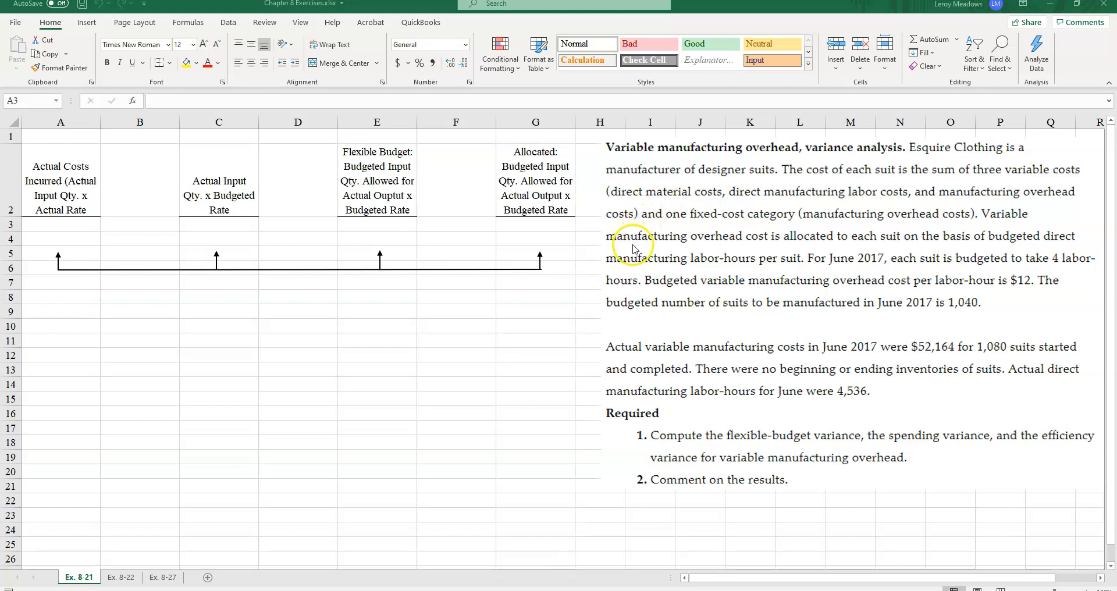
mouse_move(630, 261)
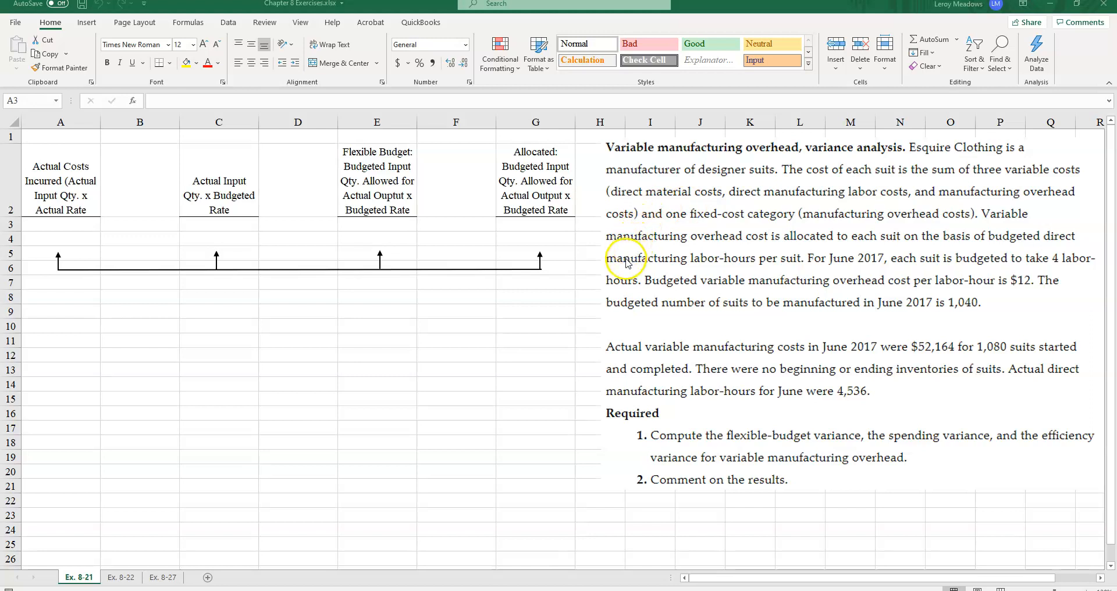
mouse_move(773, 269)
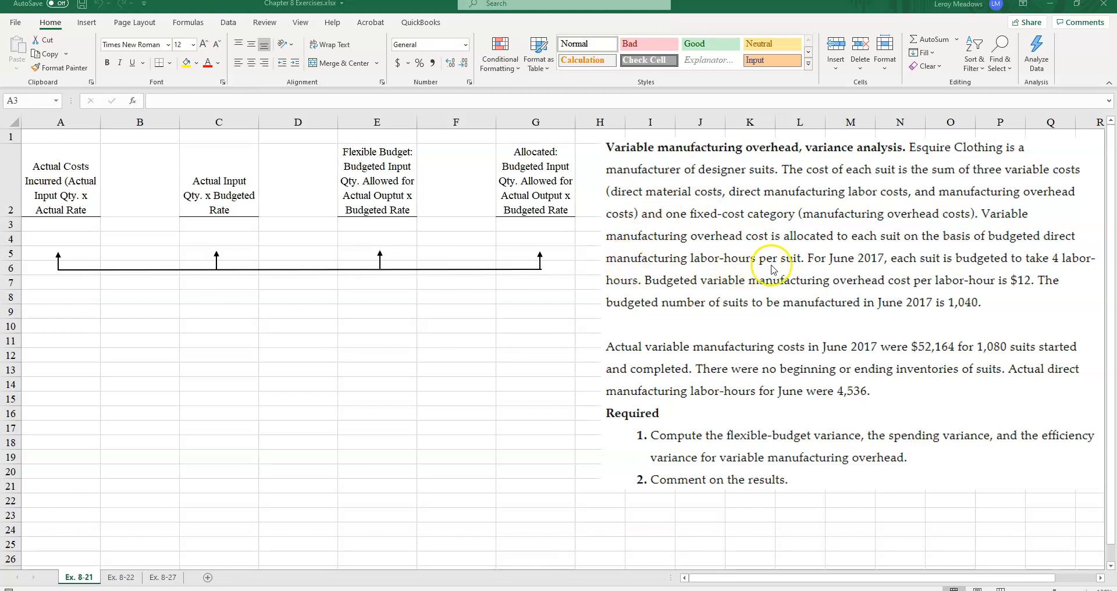
mouse_move(811, 270)
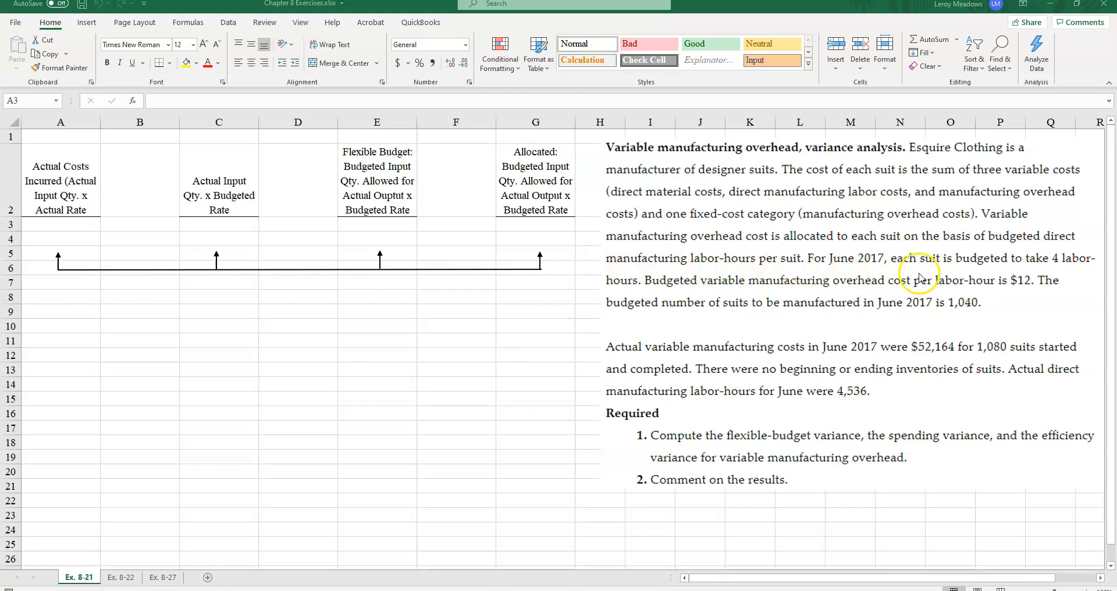
mouse_move(1025, 272)
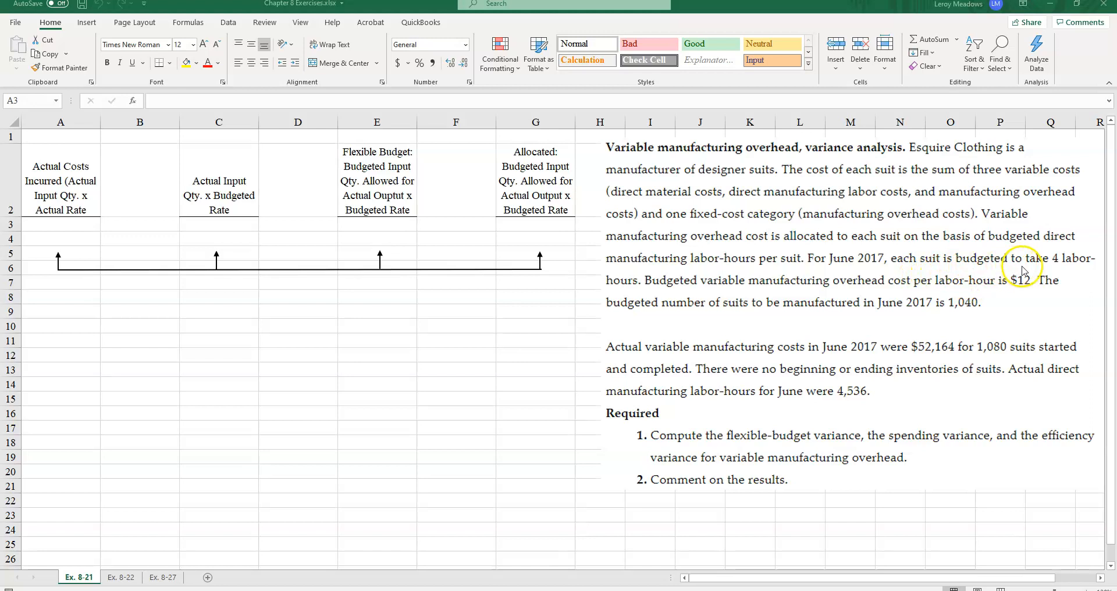
mouse_move(660, 297)
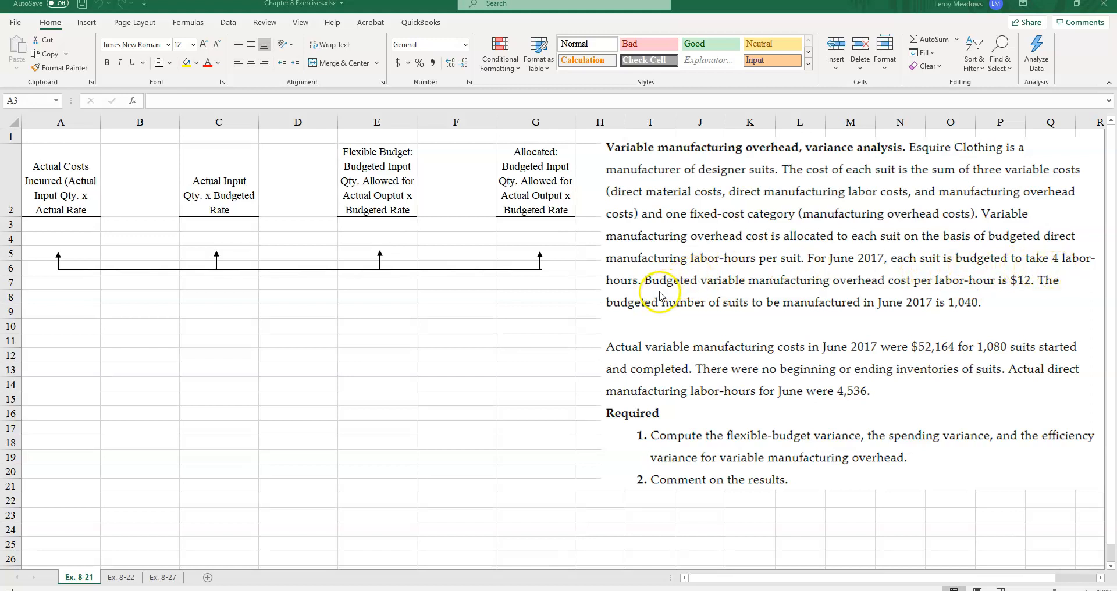
mouse_move(848, 295)
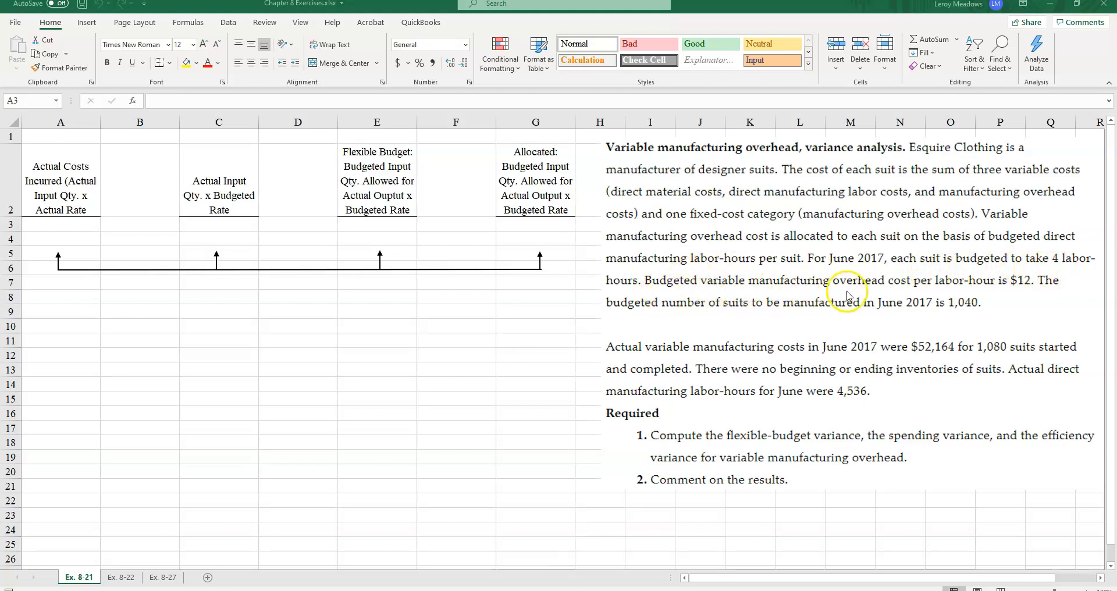
mouse_move(1013, 296)
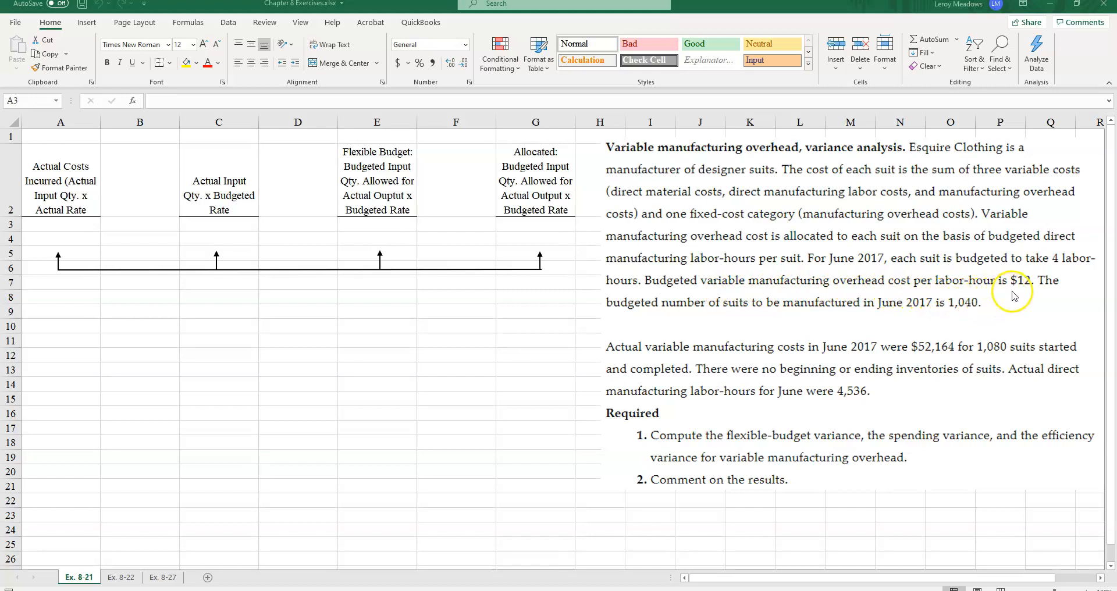
mouse_move(633, 313)
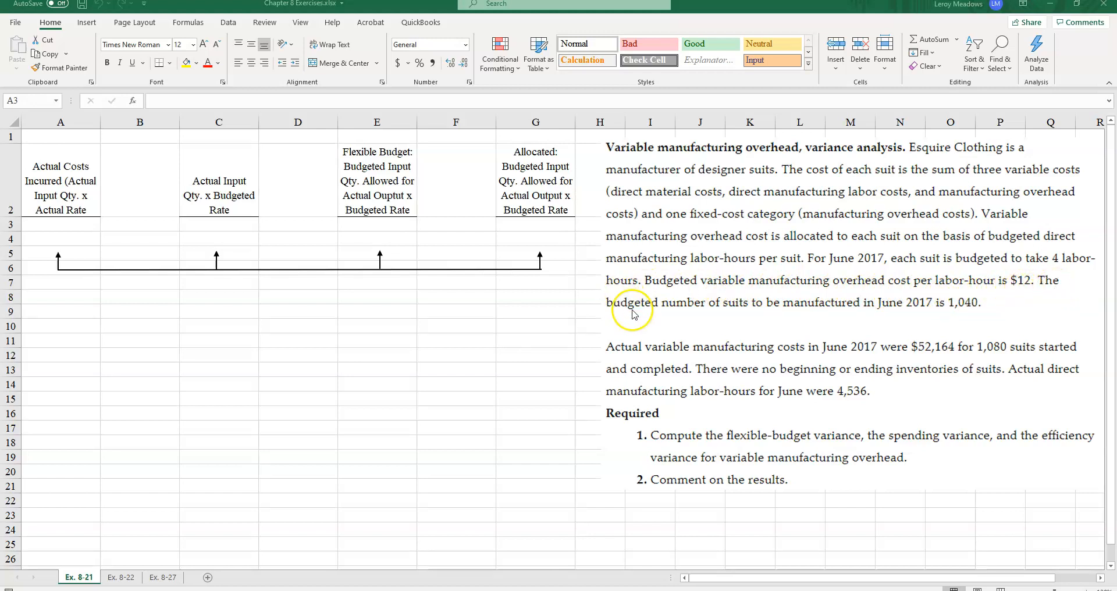
mouse_move(876, 321)
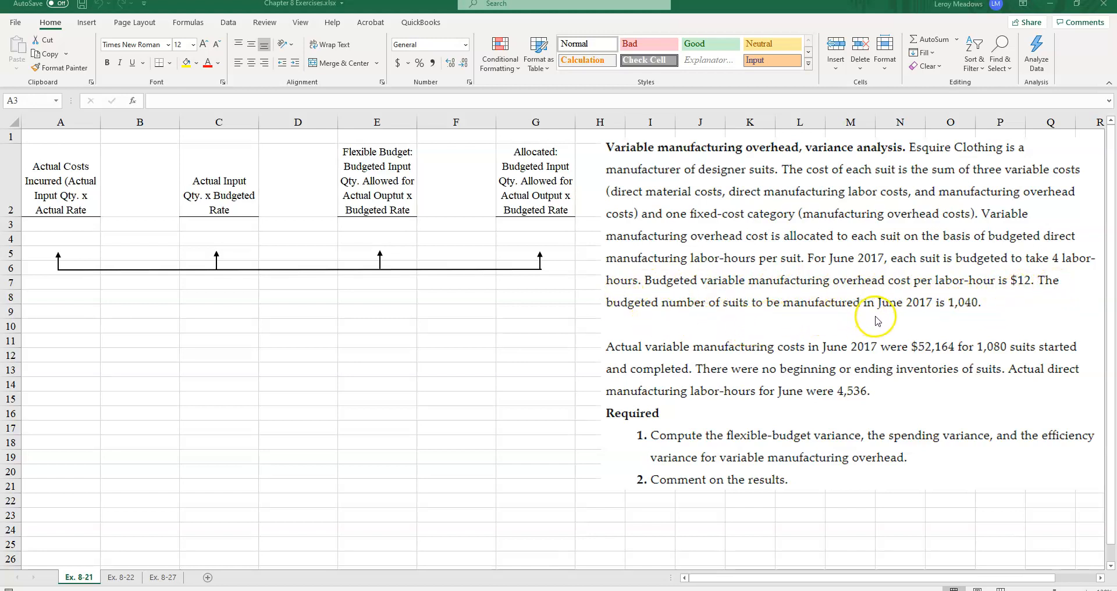
mouse_move(916, 349)
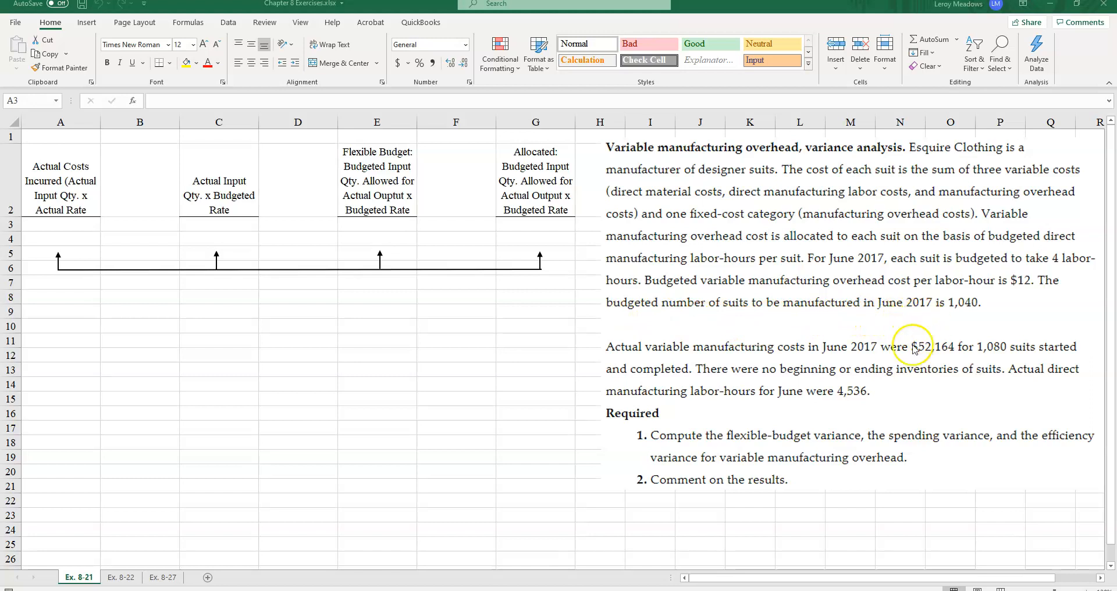
mouse_move(961, 316)
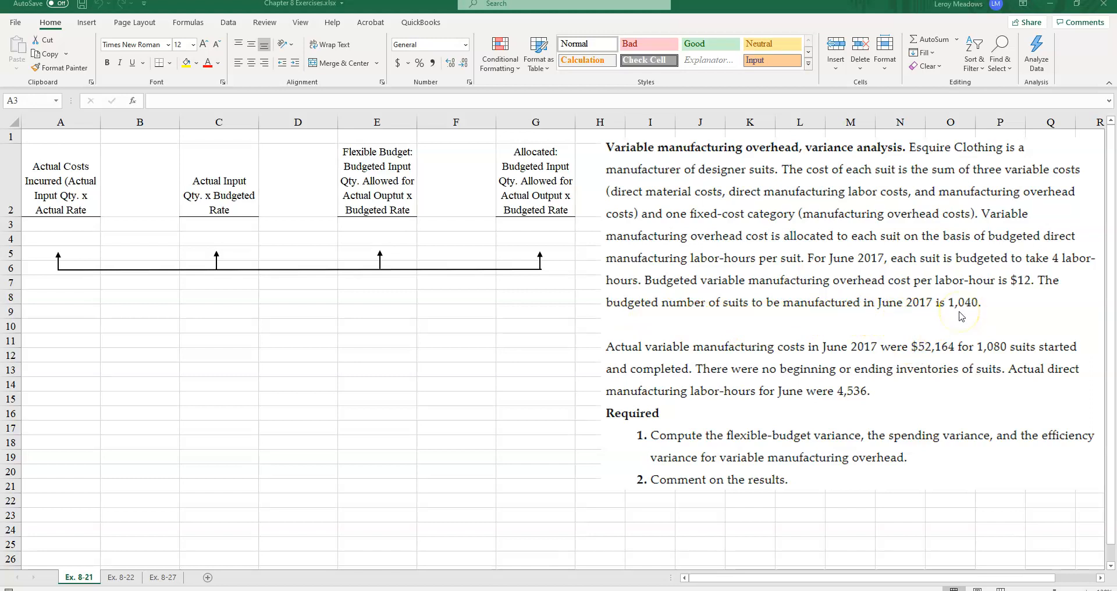
mouse_move(618, 356)
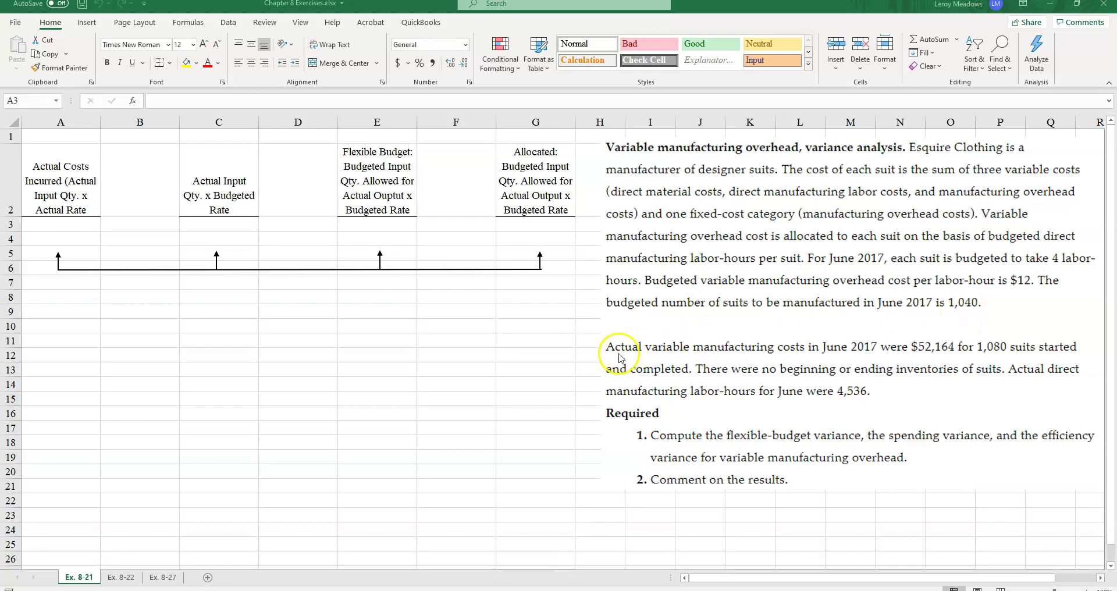
mouse_move(806, 354)
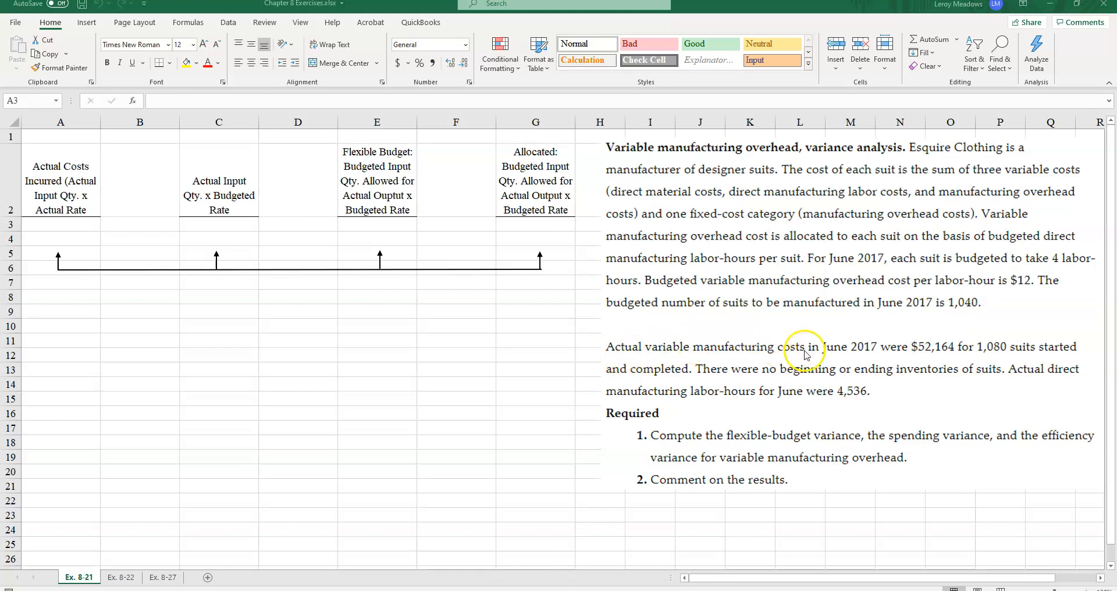
mouse_move(855, 357)
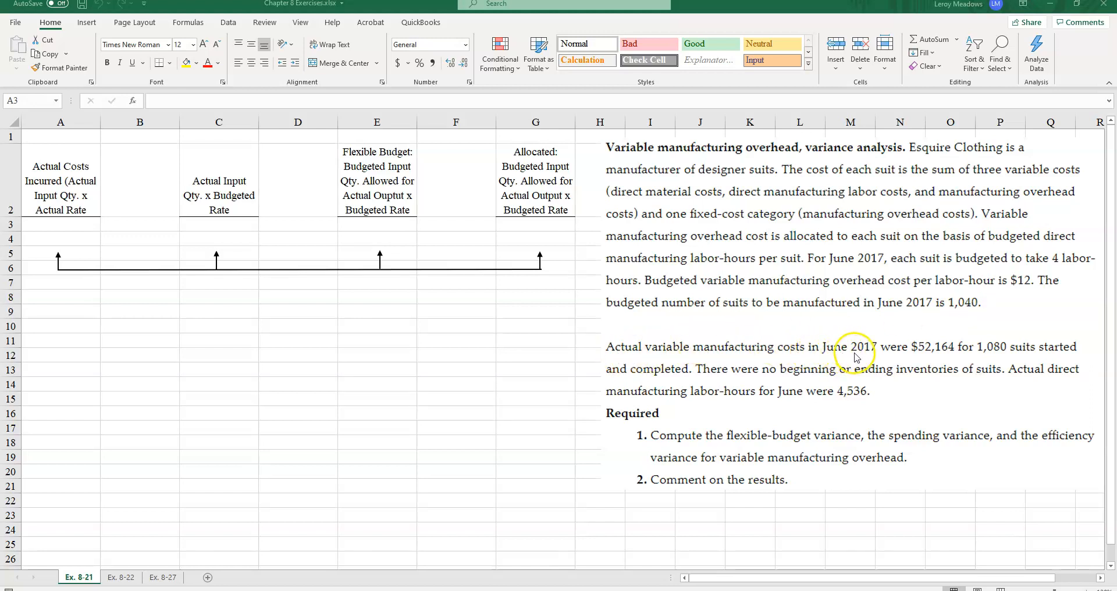
mouse_move(942, 360)
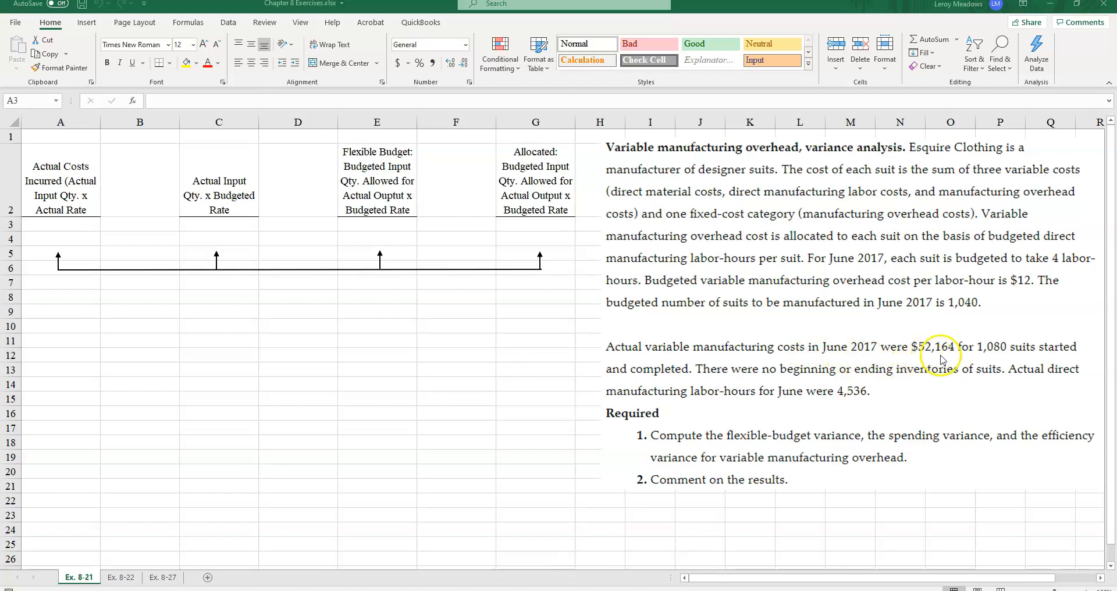
mouse_move(974, 360)
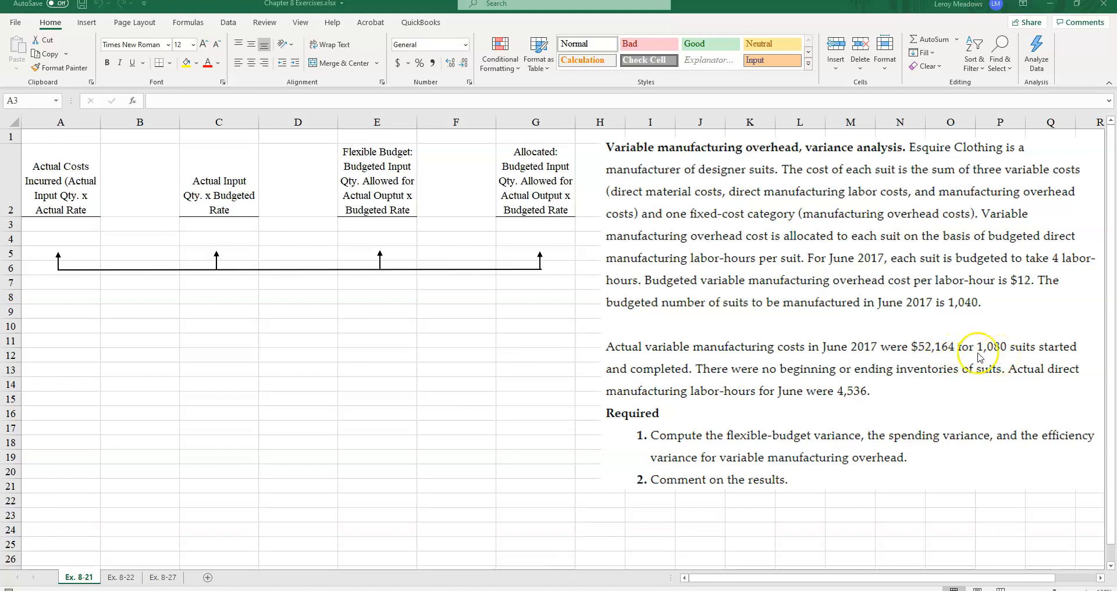
mouse_move(737, 353)
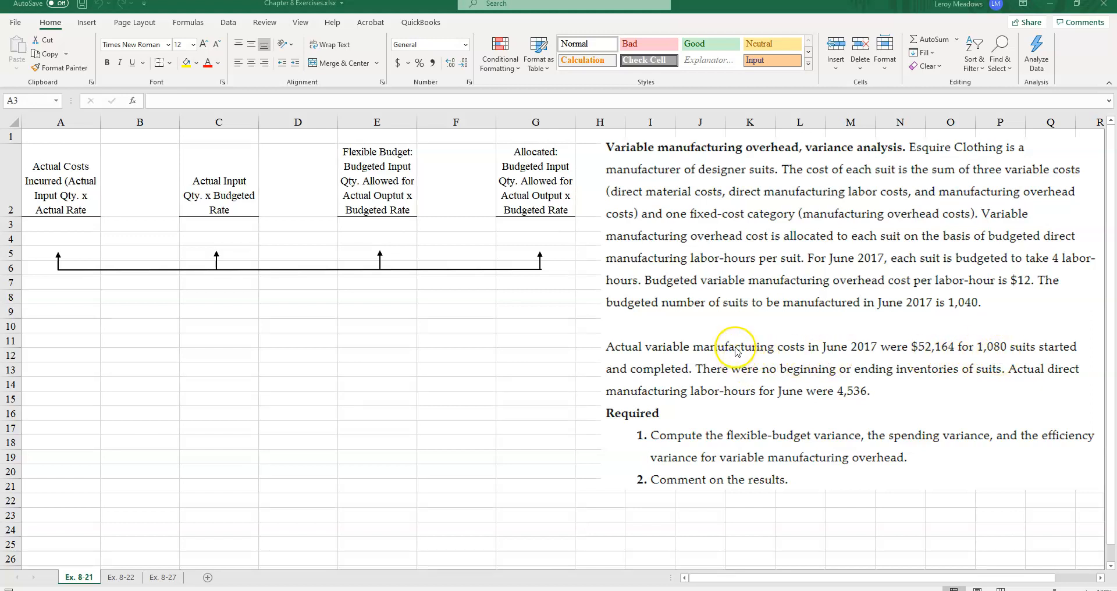
mouse_move(923, 385)
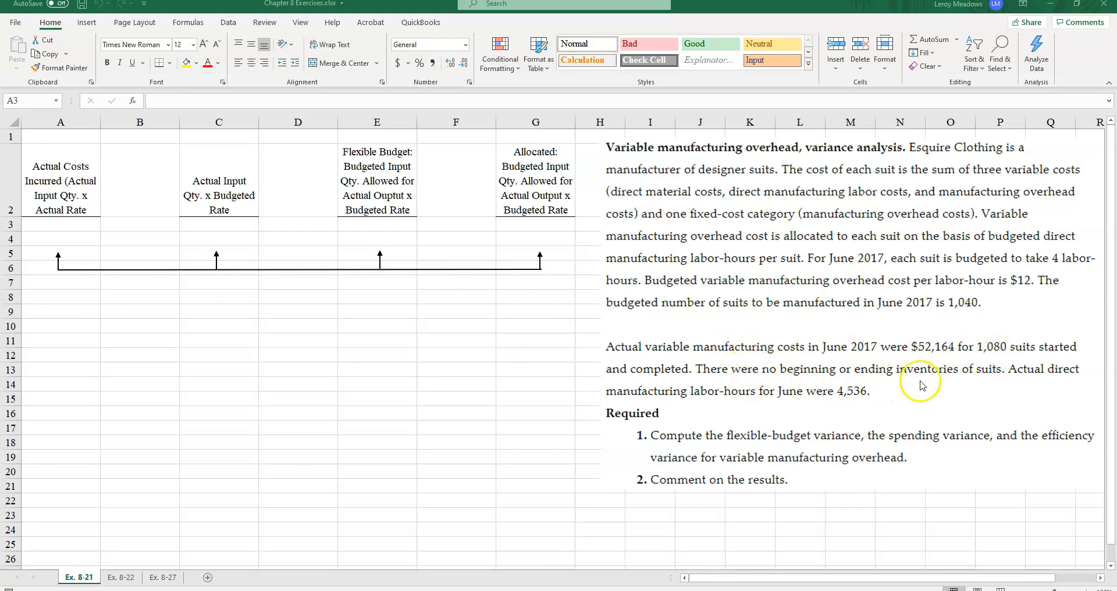
mouse_move(647, 385)
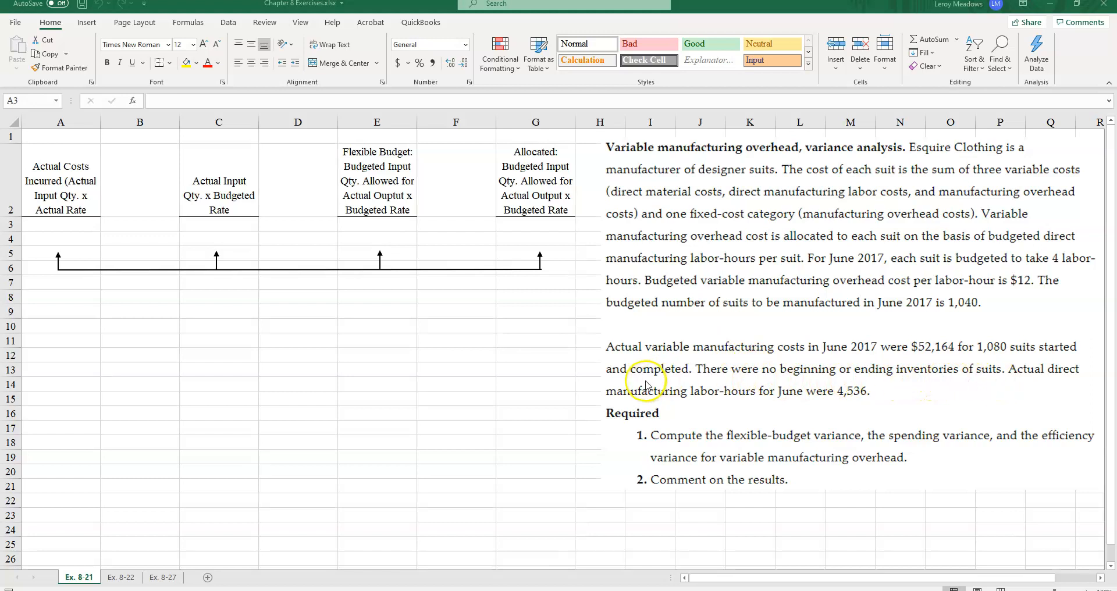
mouse_move(829, 406)
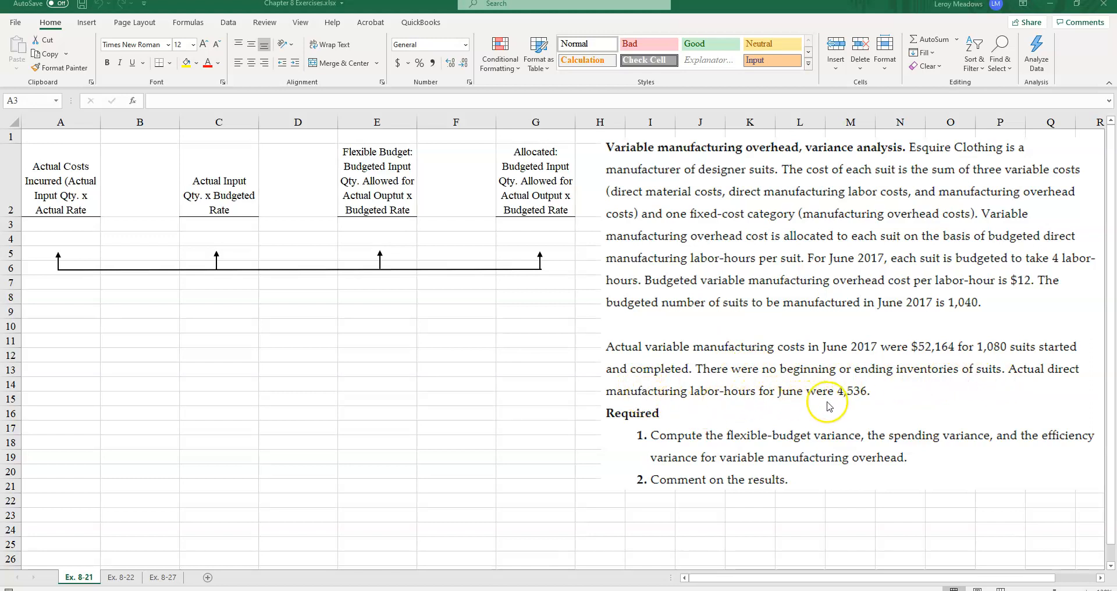
mouse_move(860, 400)
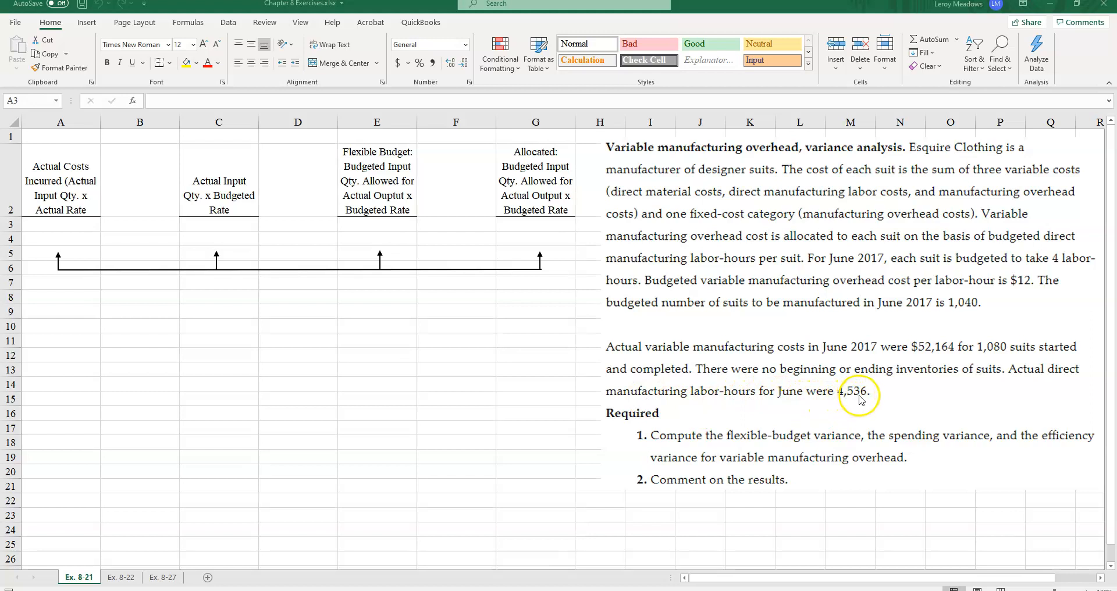
mouse_move(670, 450)
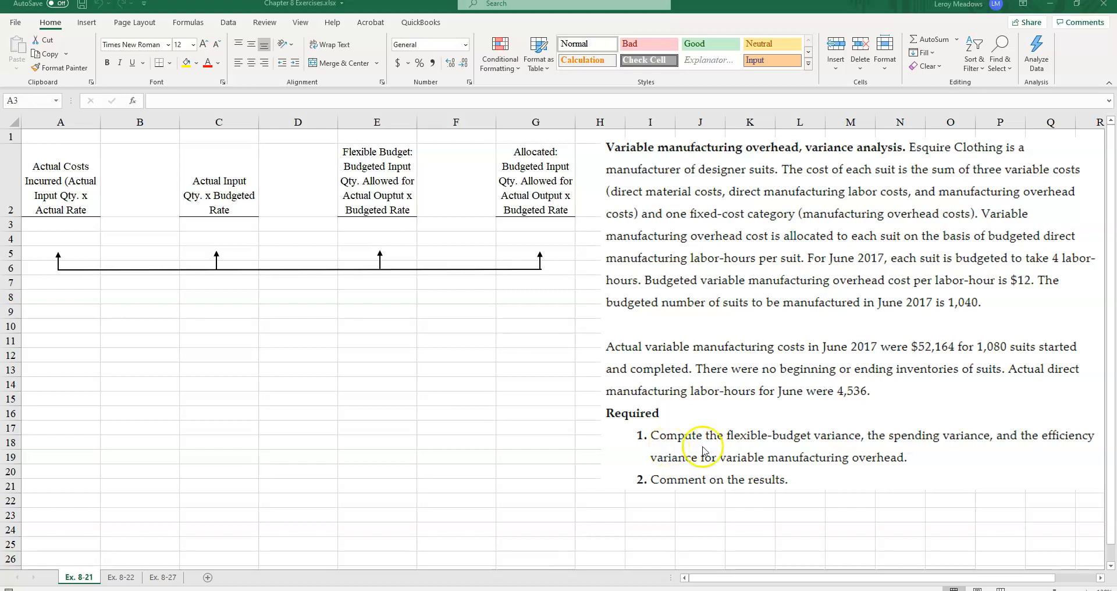
mouse_move(631, 469)
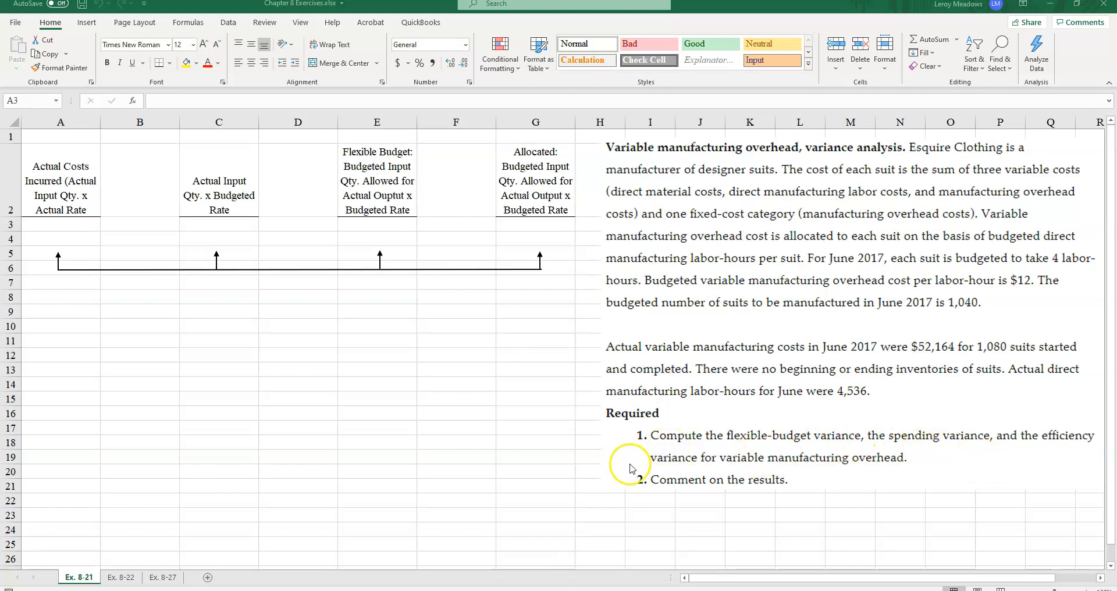
mouse_move(320, 515)
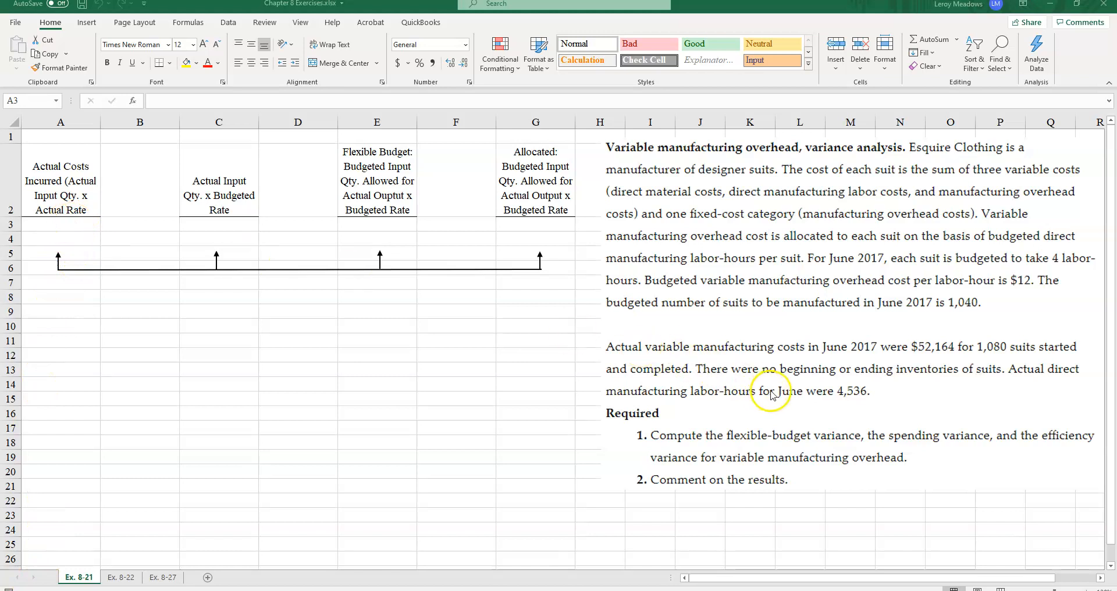
mouse_move(927, 349)
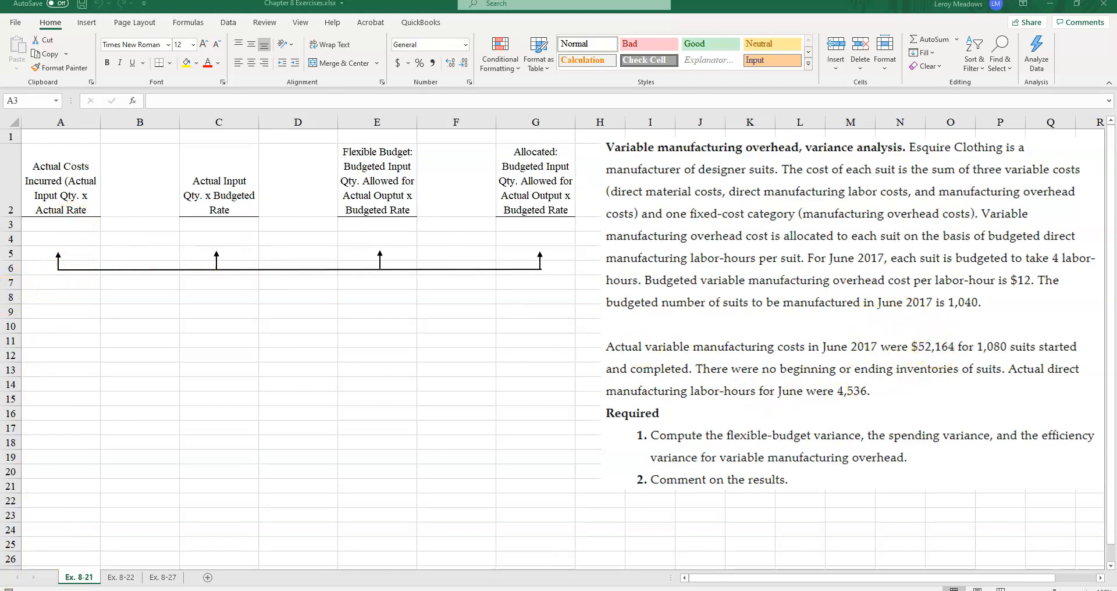
- Enter 52164 in cell A3 as the actual variable overhead cost
click(60, 223)
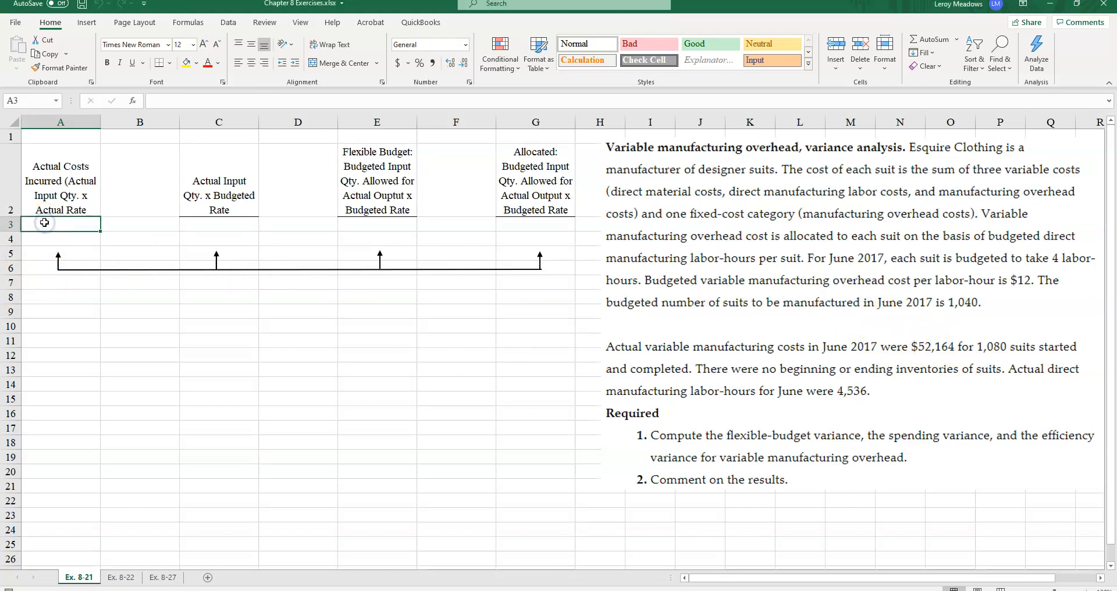
text(52164)
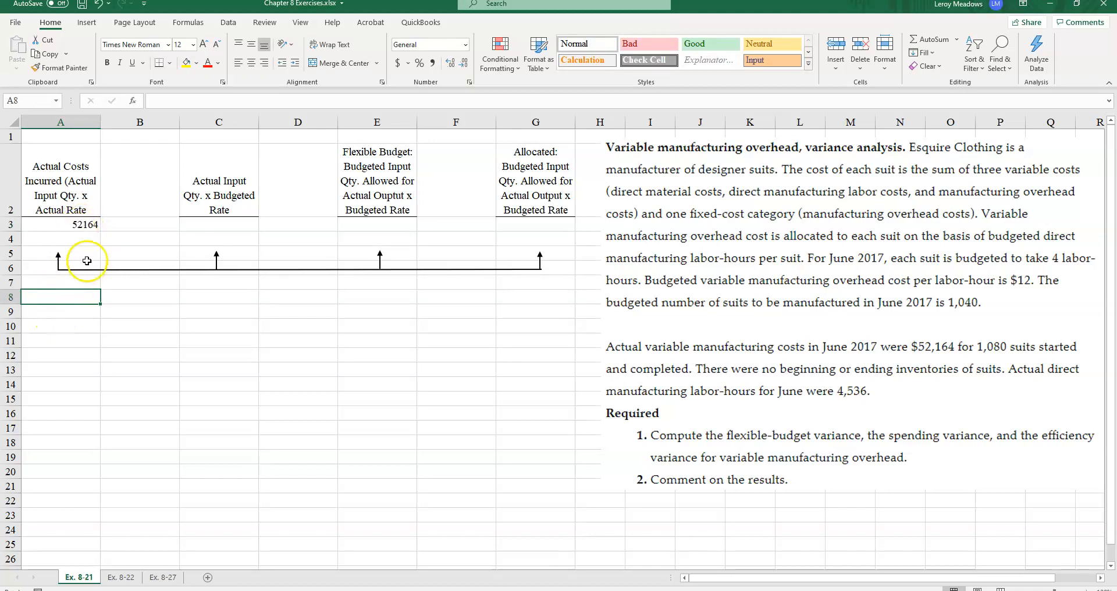
click(60, 330)
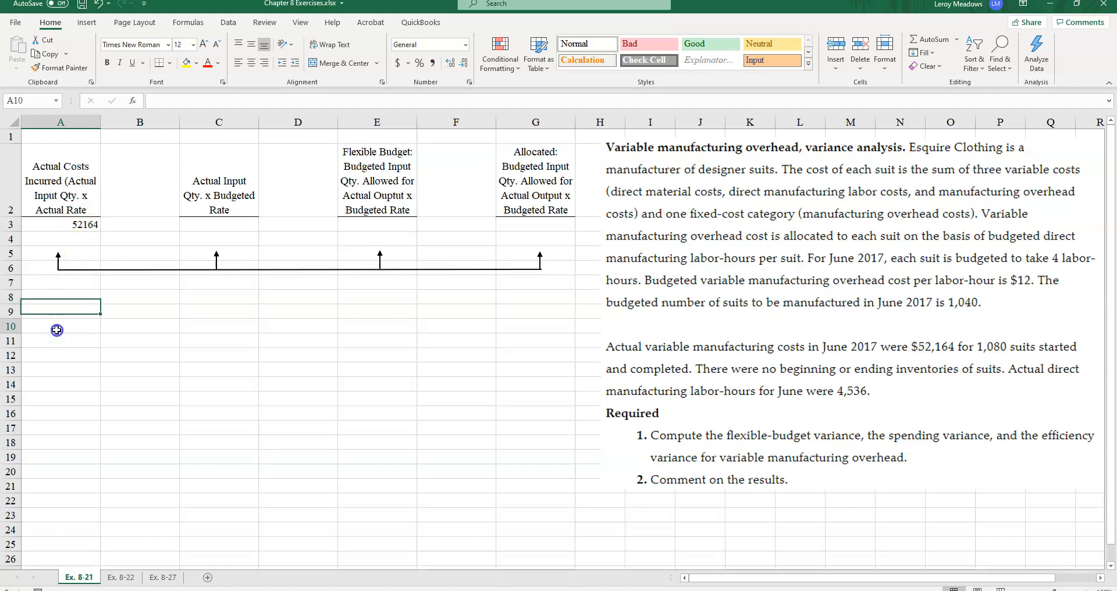
- Type the row label 'Actual Var O/H Rate' into cell A10
click(59, 340)
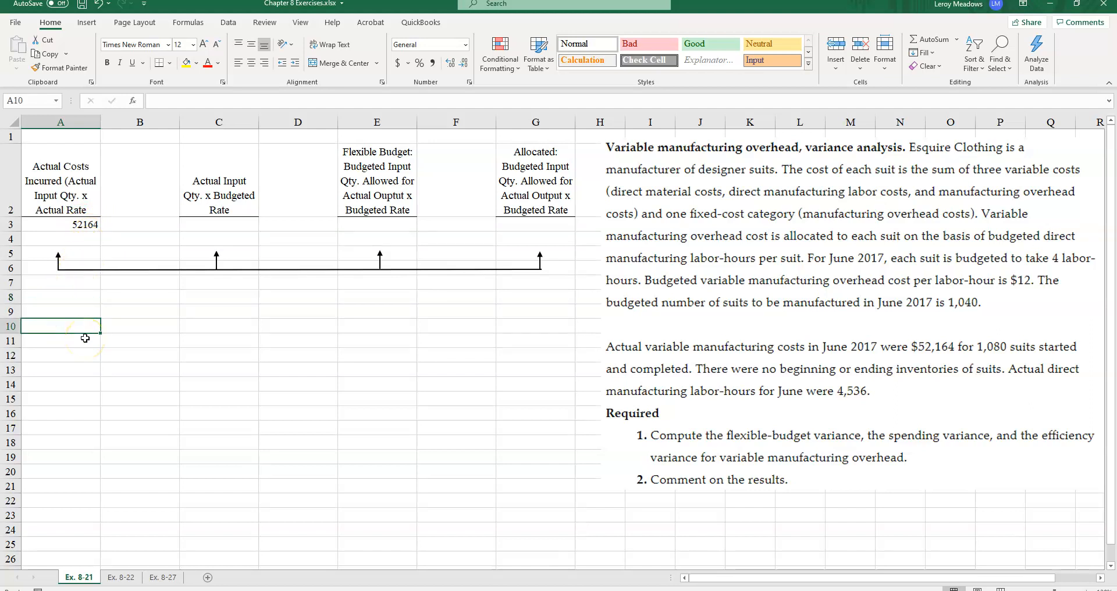
text(A)
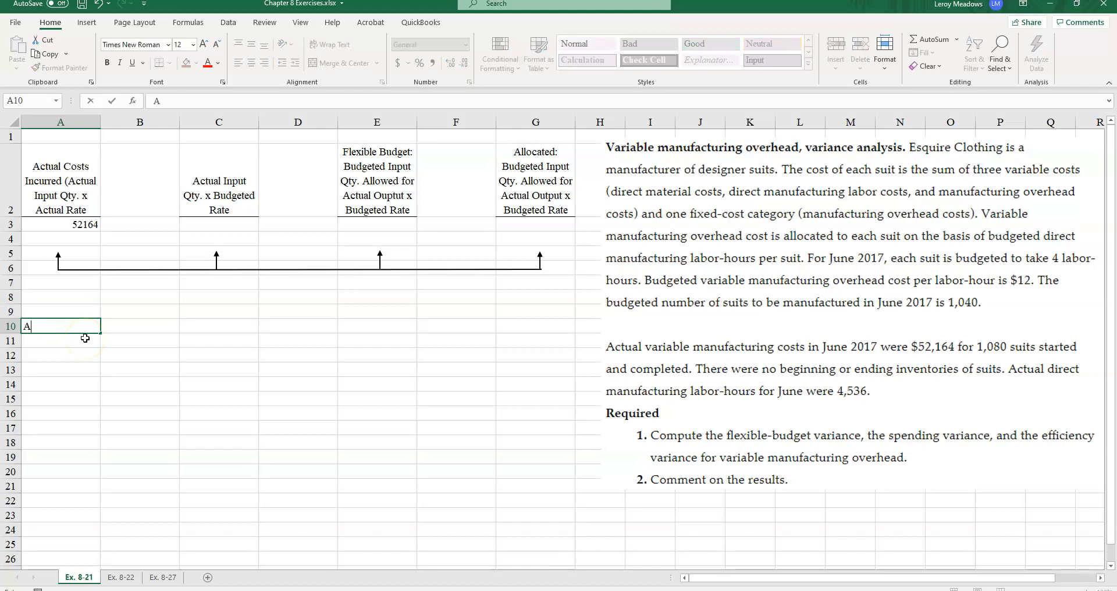
text(ctual V)
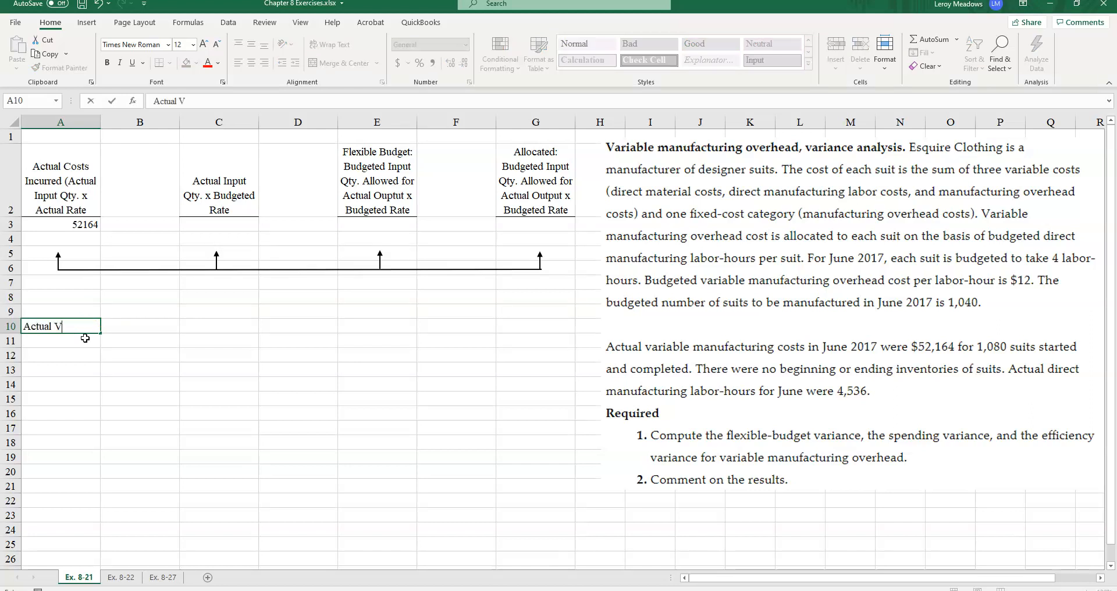
text(ar O/h)
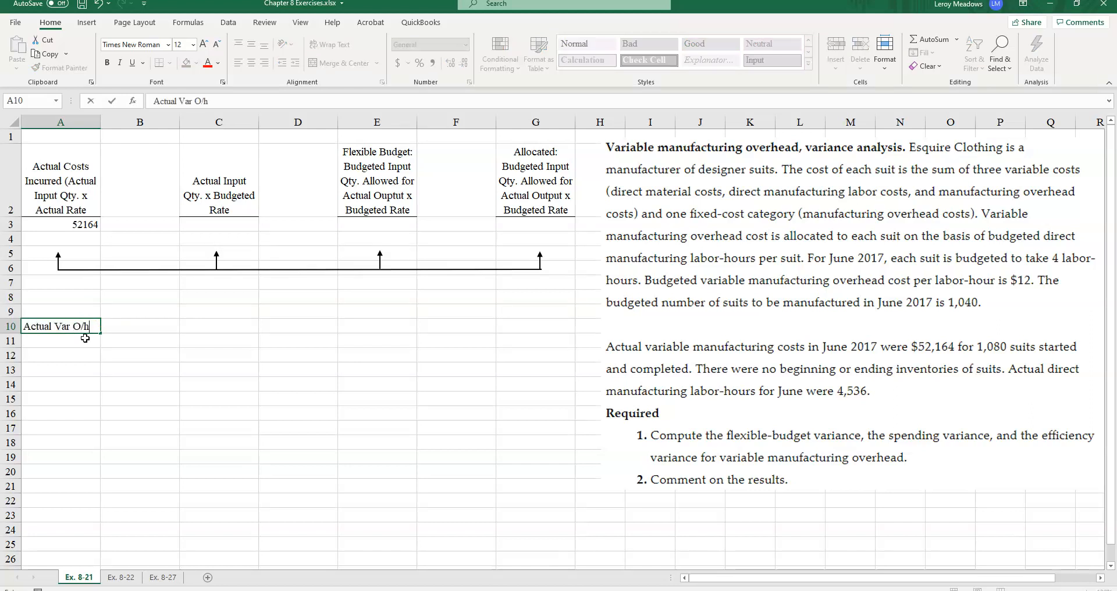
text(RAt)
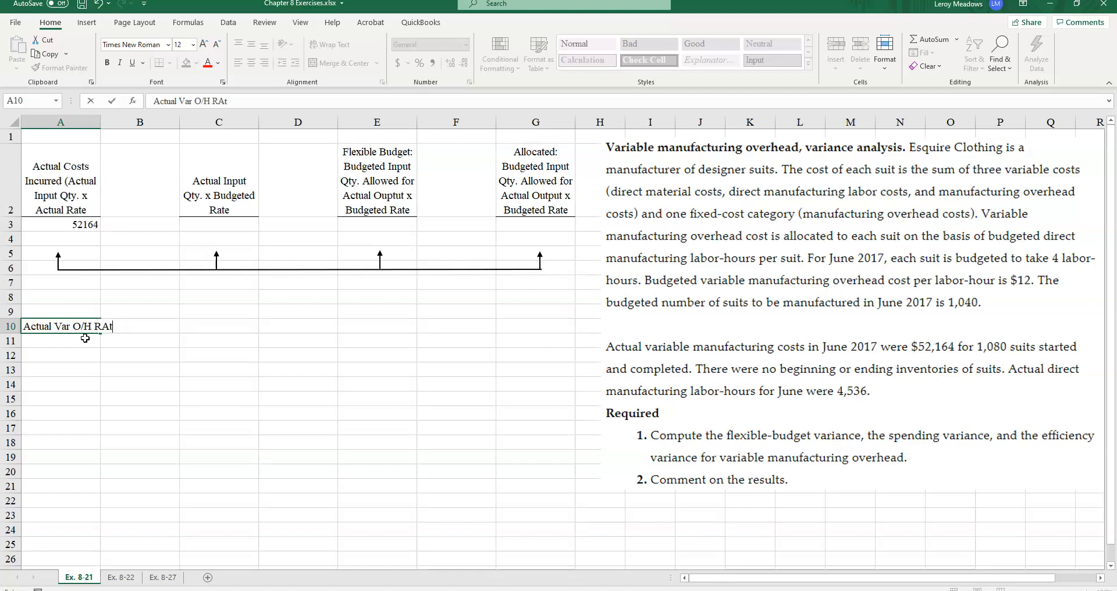
text(e)
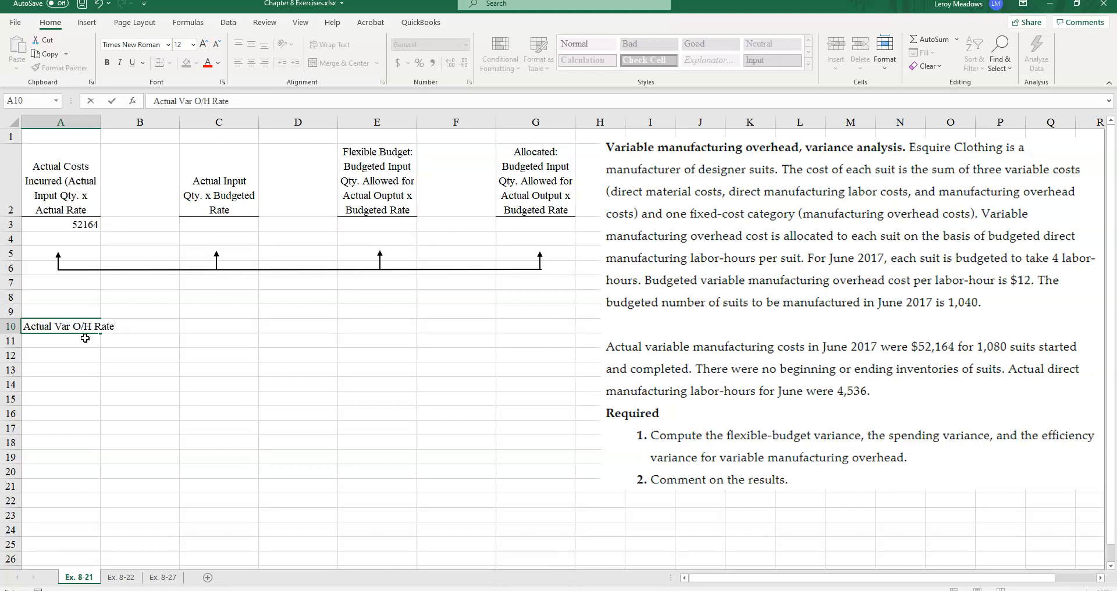
click(140, 326)
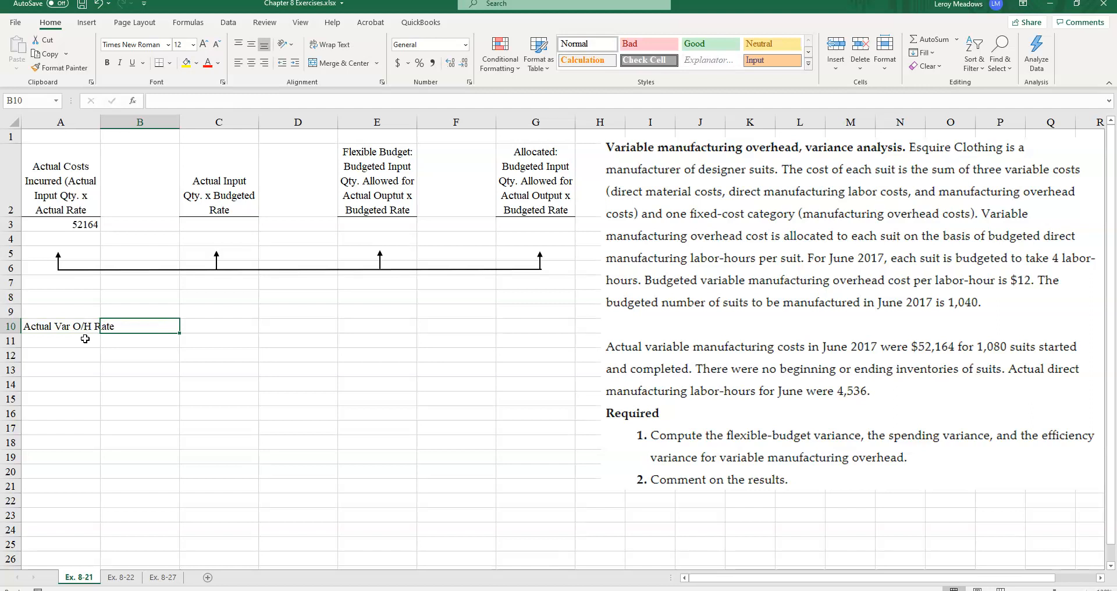
mouse_move(861, 397)
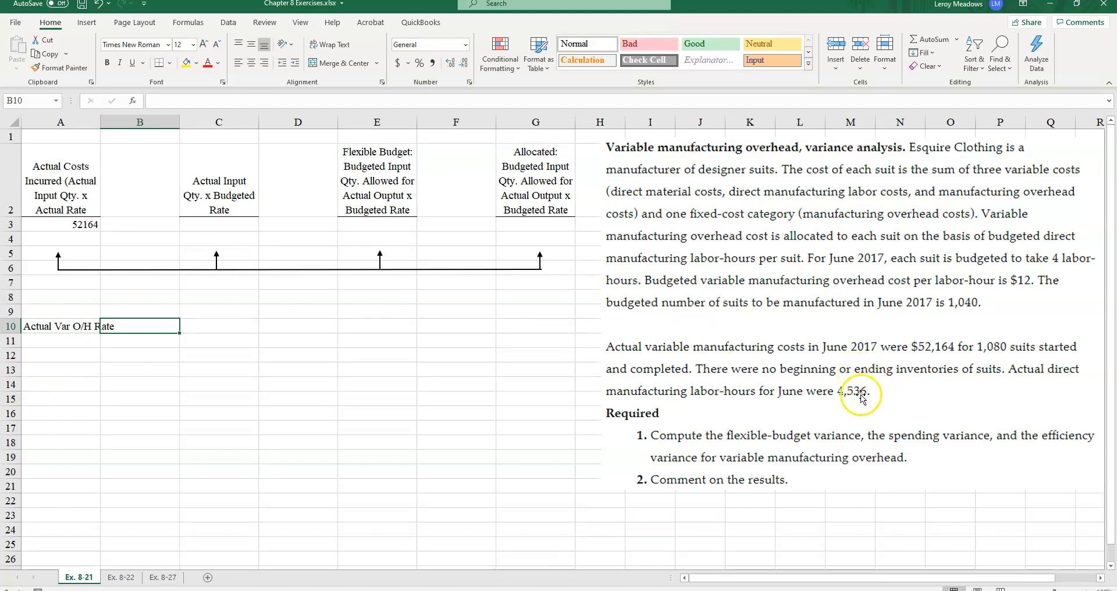
mouse_move(930, 356)
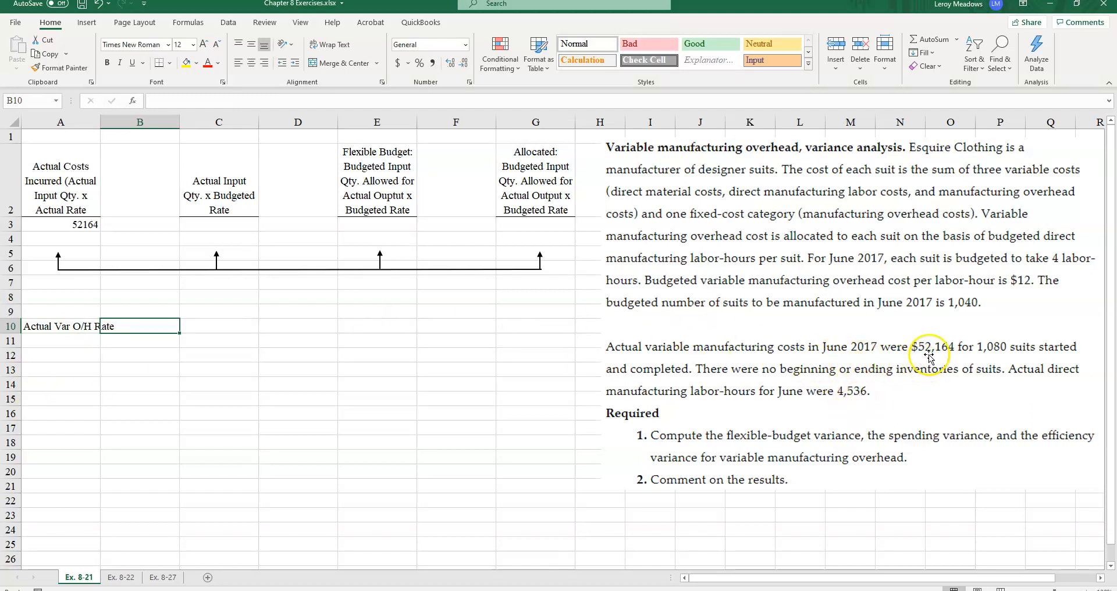
mouse_move(612, 439)
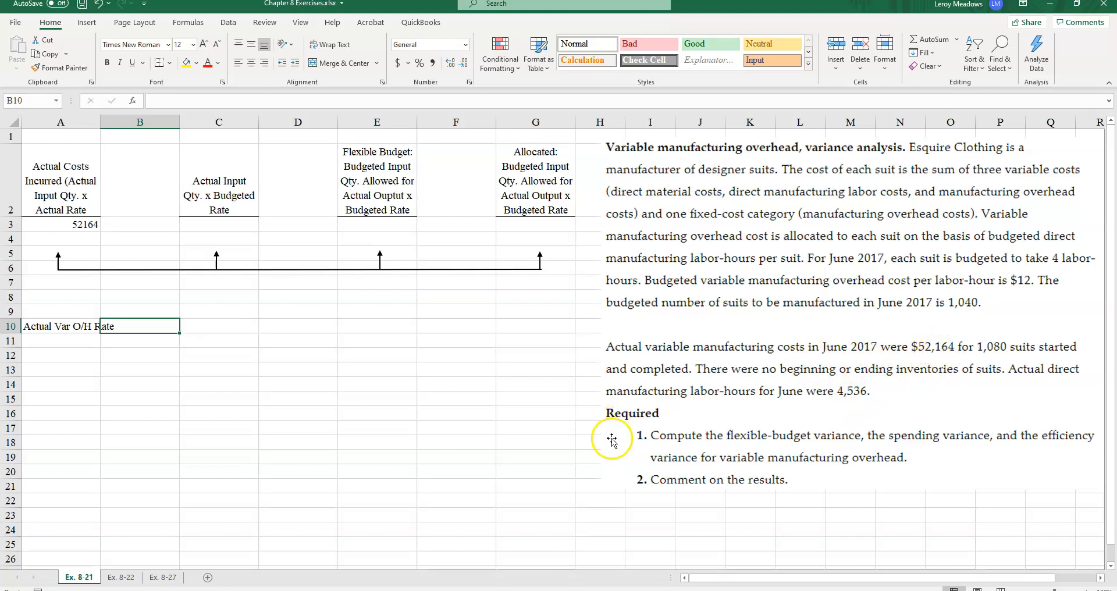
mouse_move(847, 406)
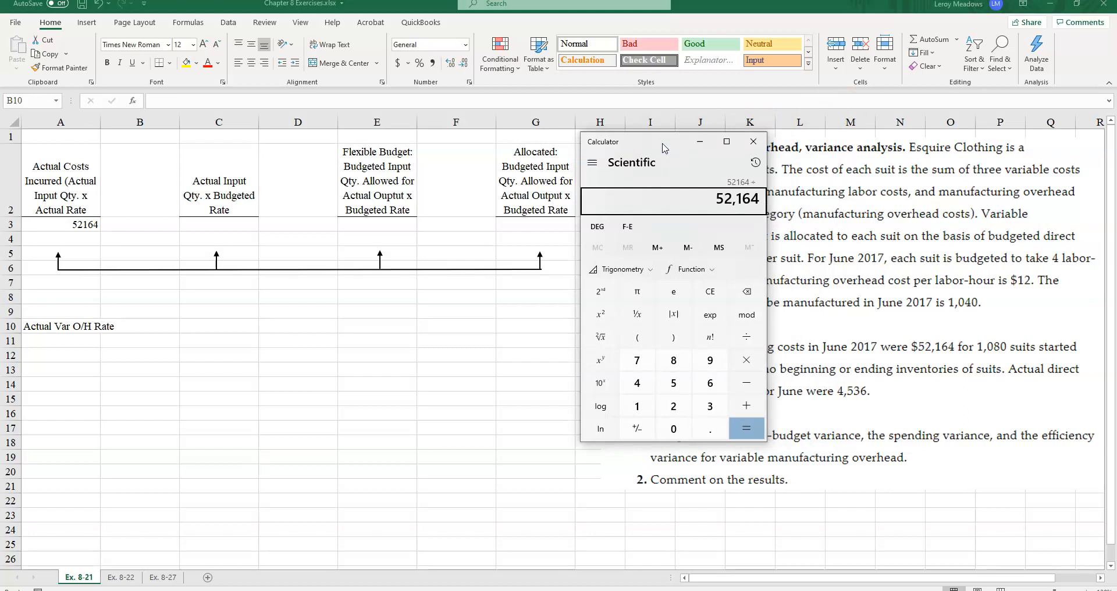
- Divide 52,164 by 4,536 in Calculator and enter 11.50 in C10
click(710, 382)
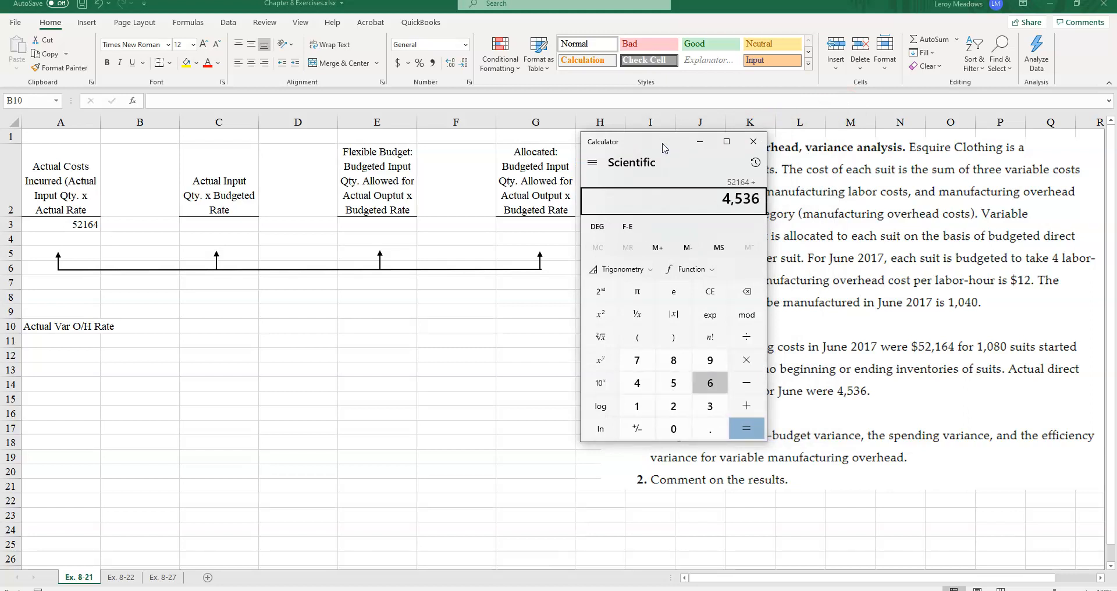
click(746, 428)
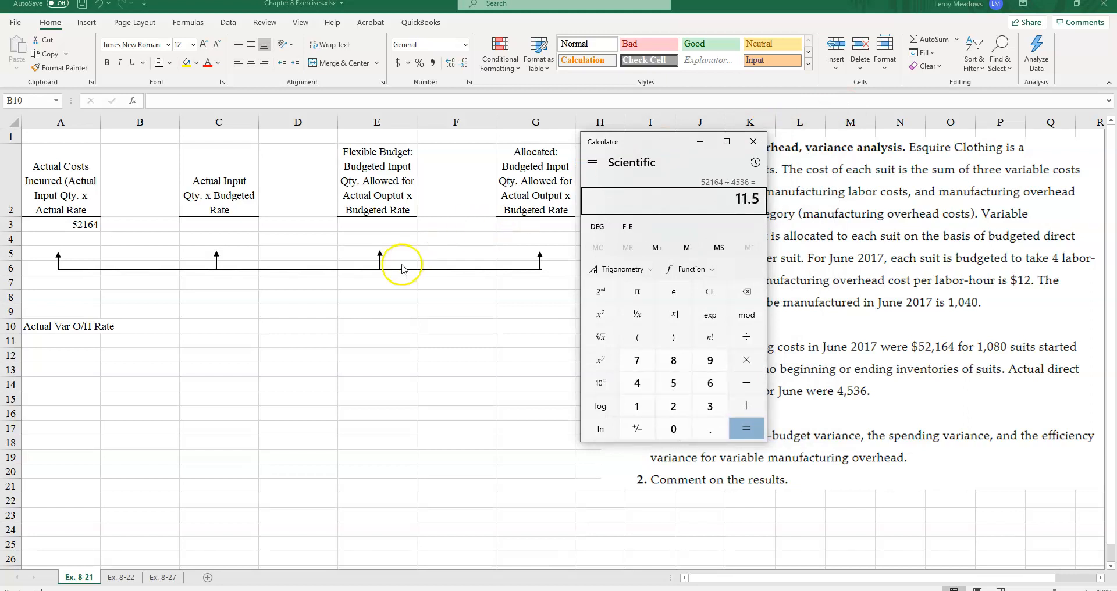
click(753, 143)
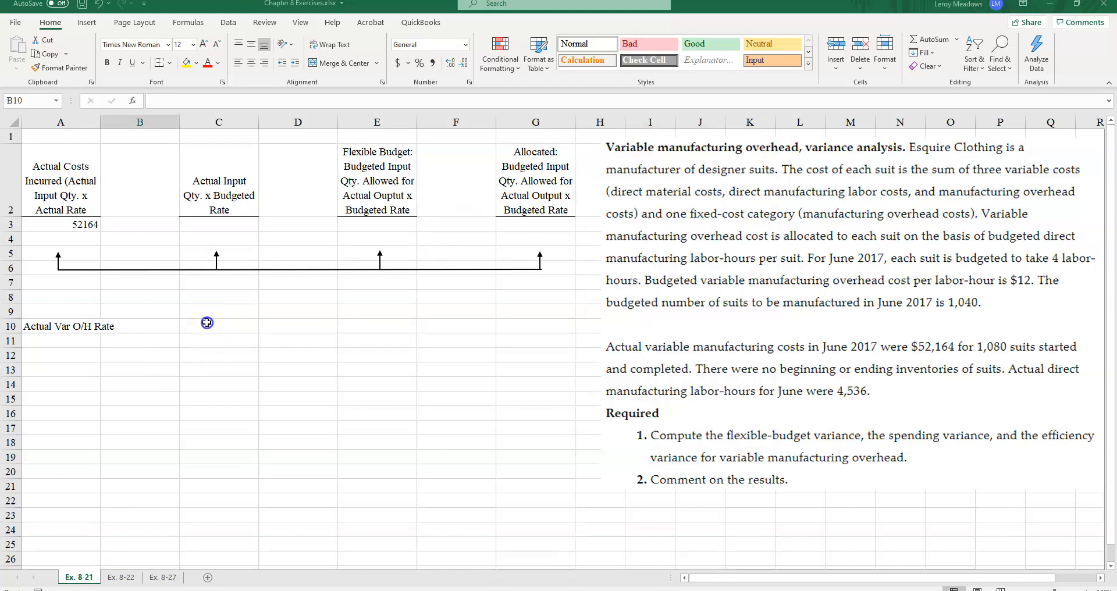
click(219, 327)
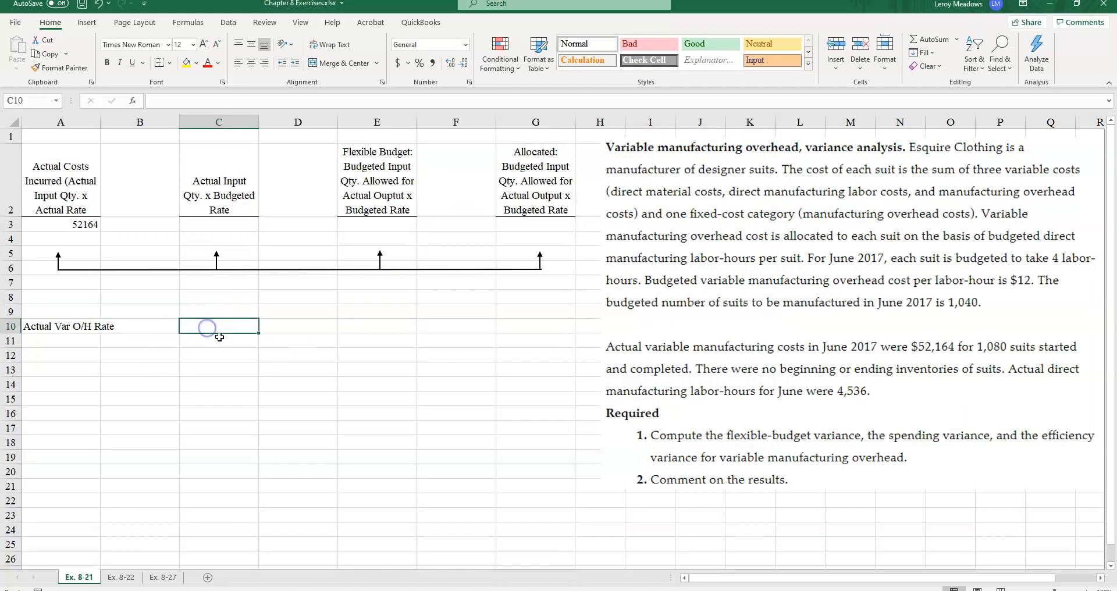
text(11.)
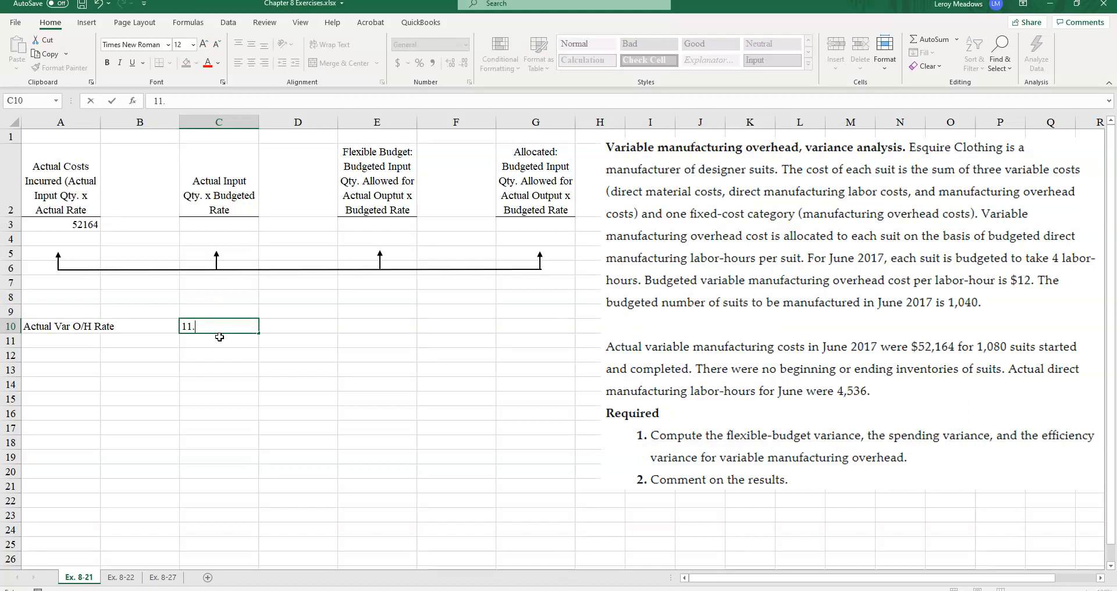
text(50)
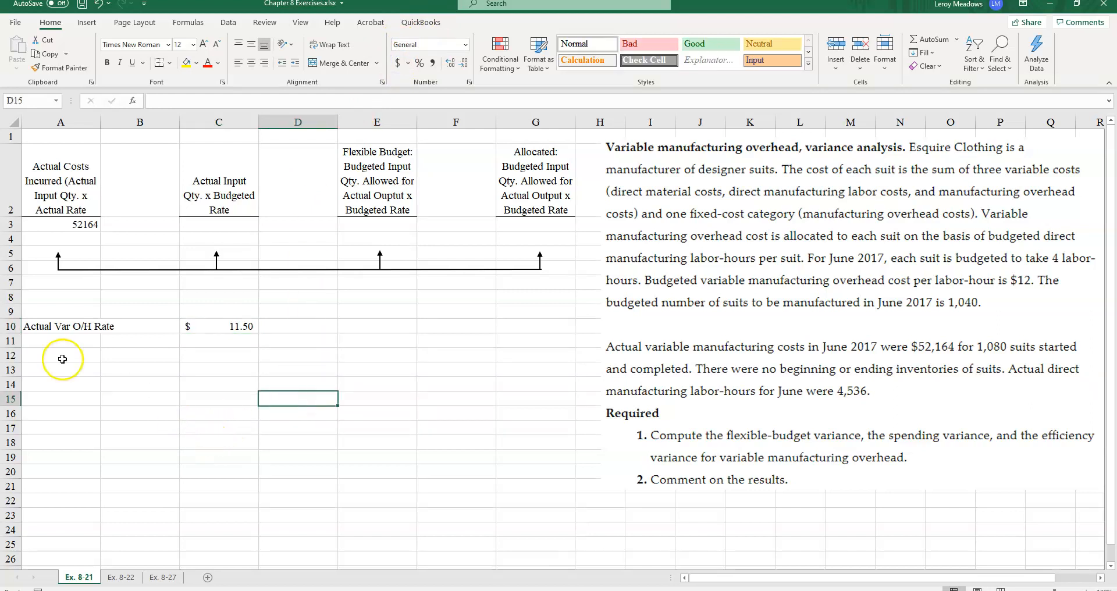
- Select the cost cells A3, C3, E3 and G3 for comma formatting
click(61, 224)
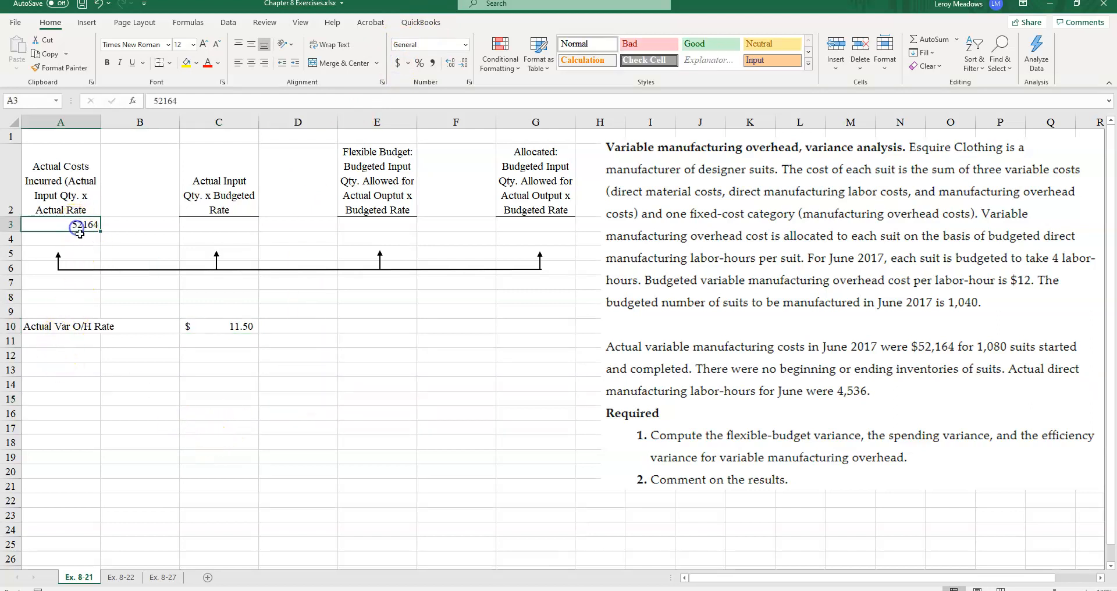
click(218, 225)
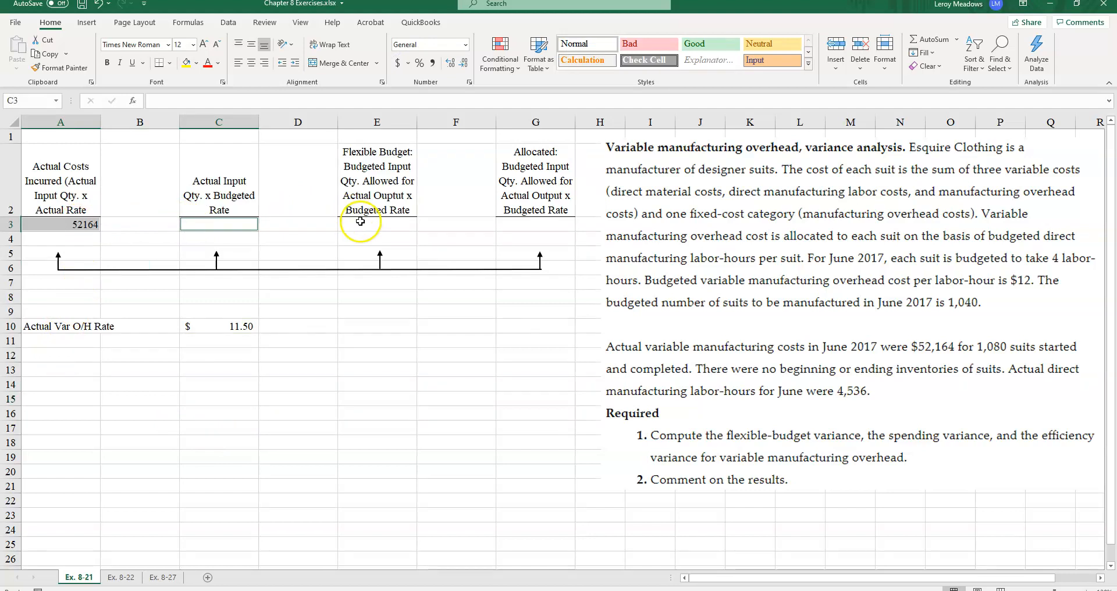
click(535, 223)
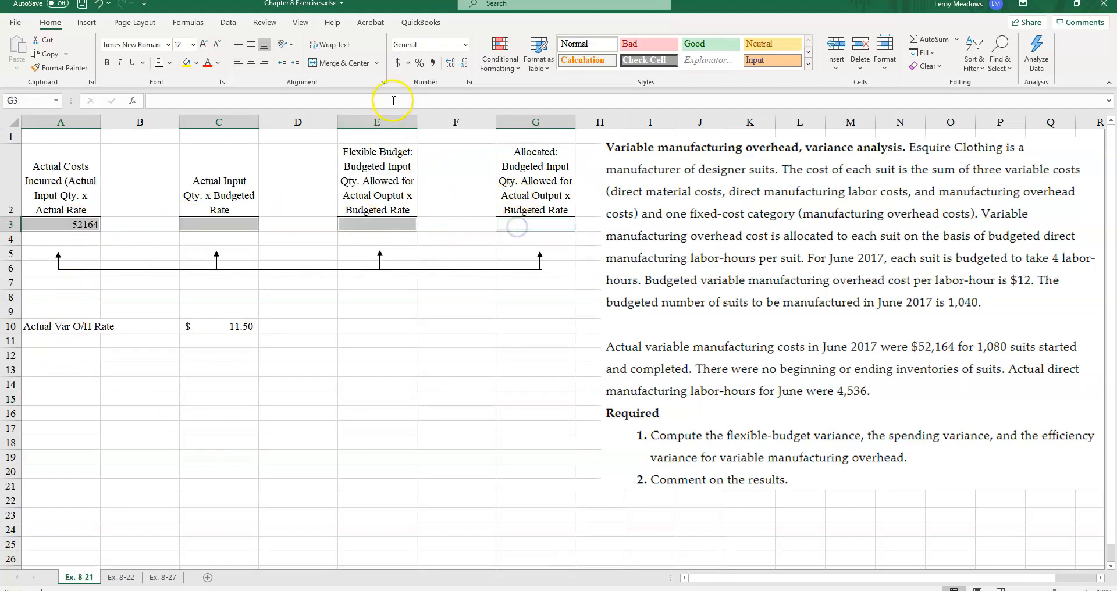
click(464, 63)
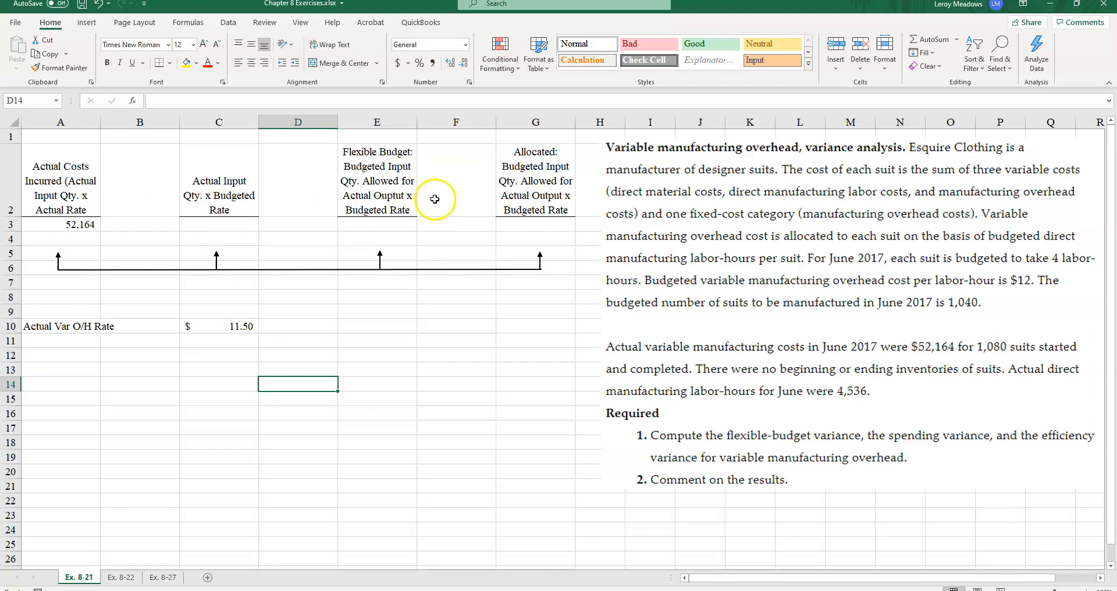
mouse_move(221, 184)
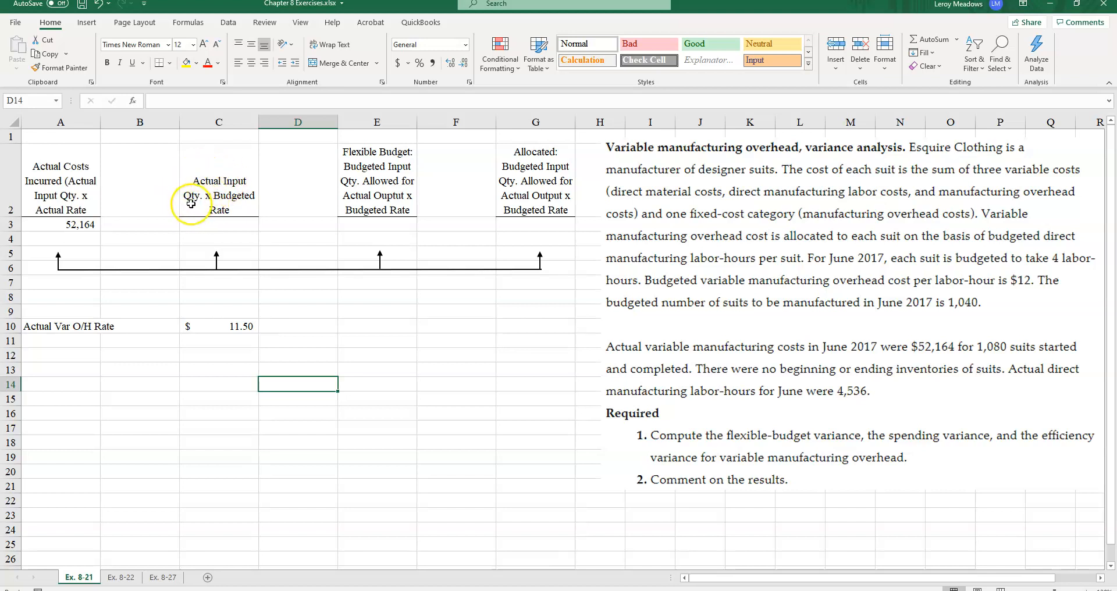
mouse_move(898, 392)
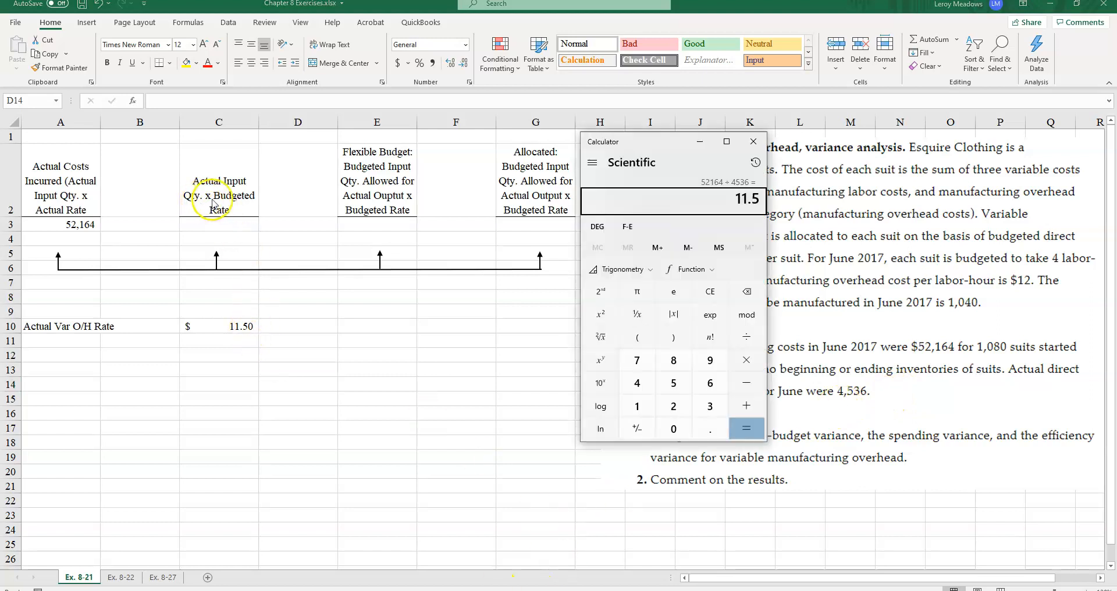
mouse_move(888, 312)
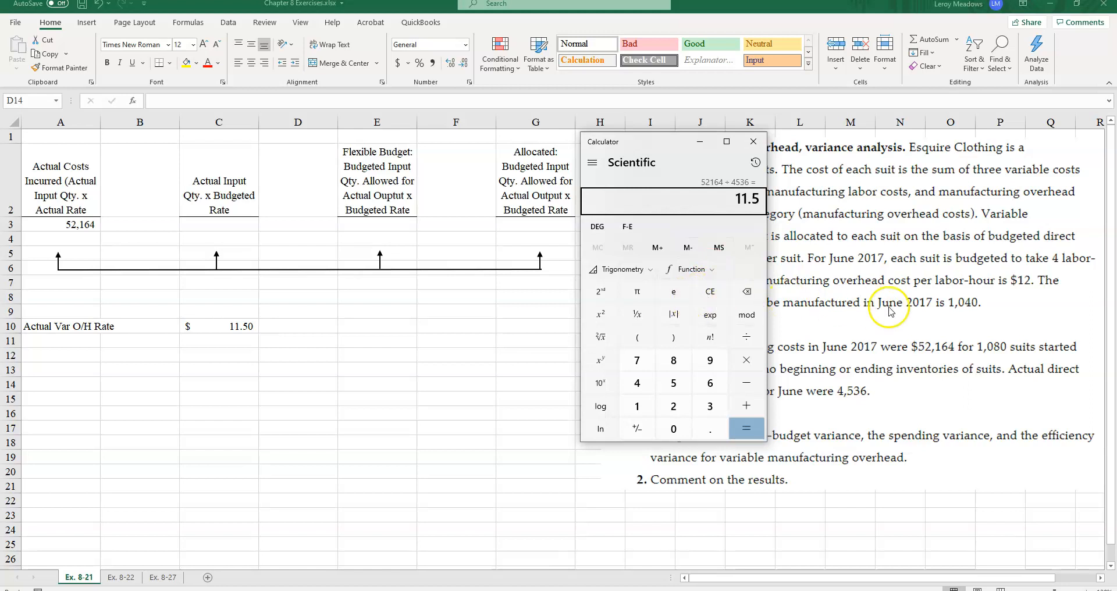
- Clear Calculator and start keying in 4536 × 12
click(710, 292)
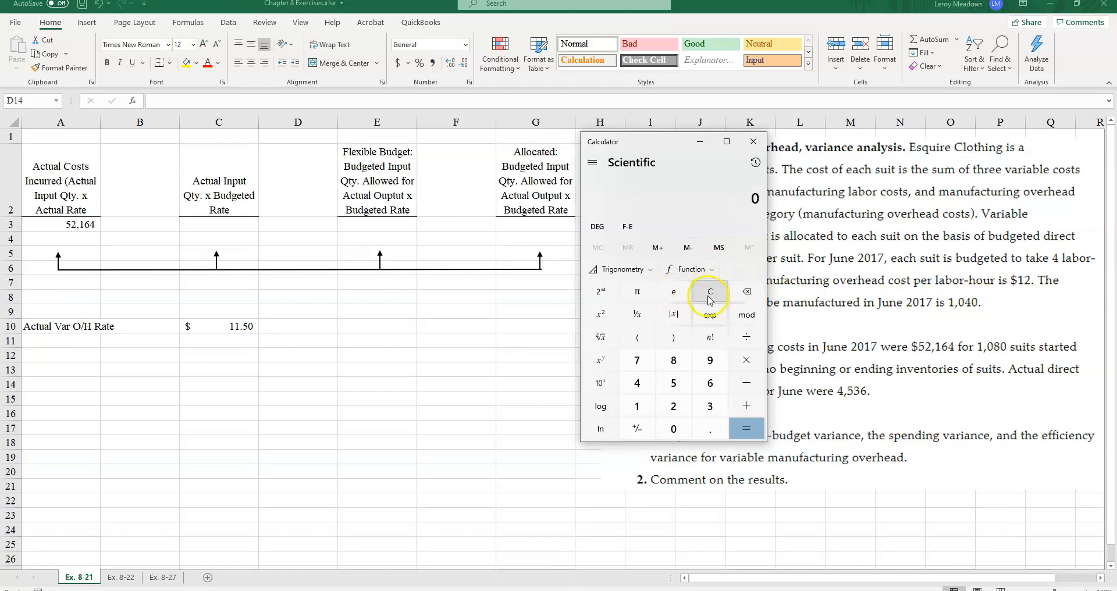
click(710, 406)
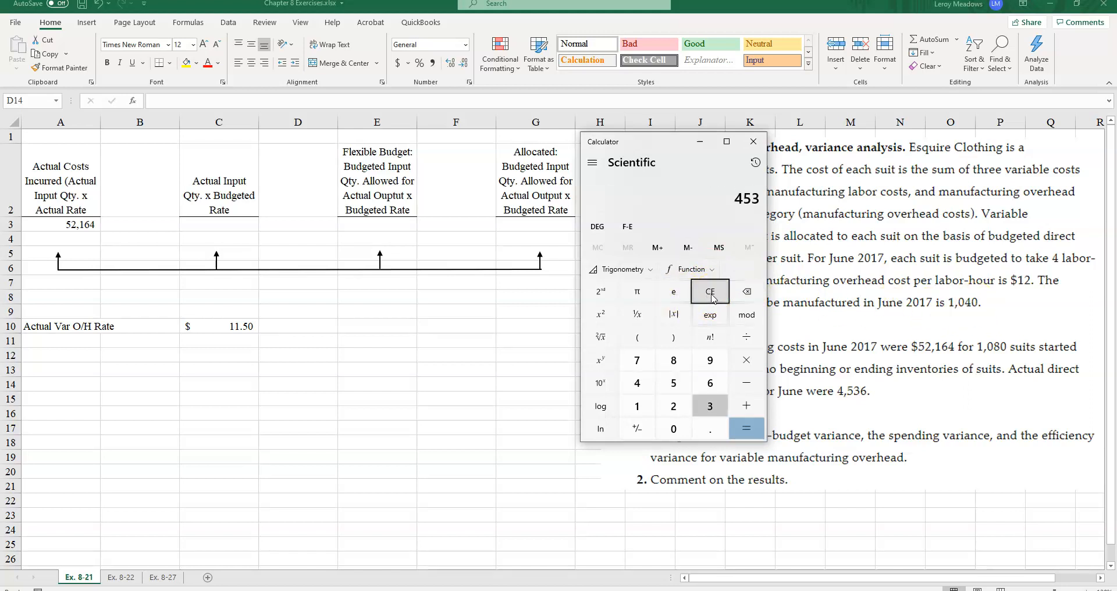
click(746, 428)
text(5)
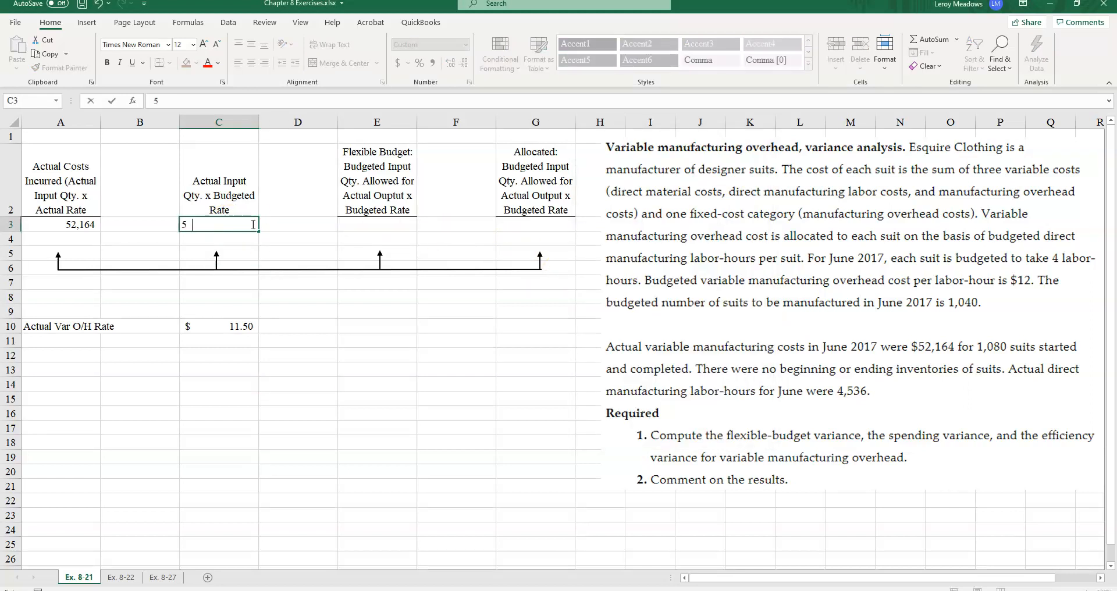
- Enter 54432 in C3 under Actual Input Qty. x Budgeted Rate
text(4432)
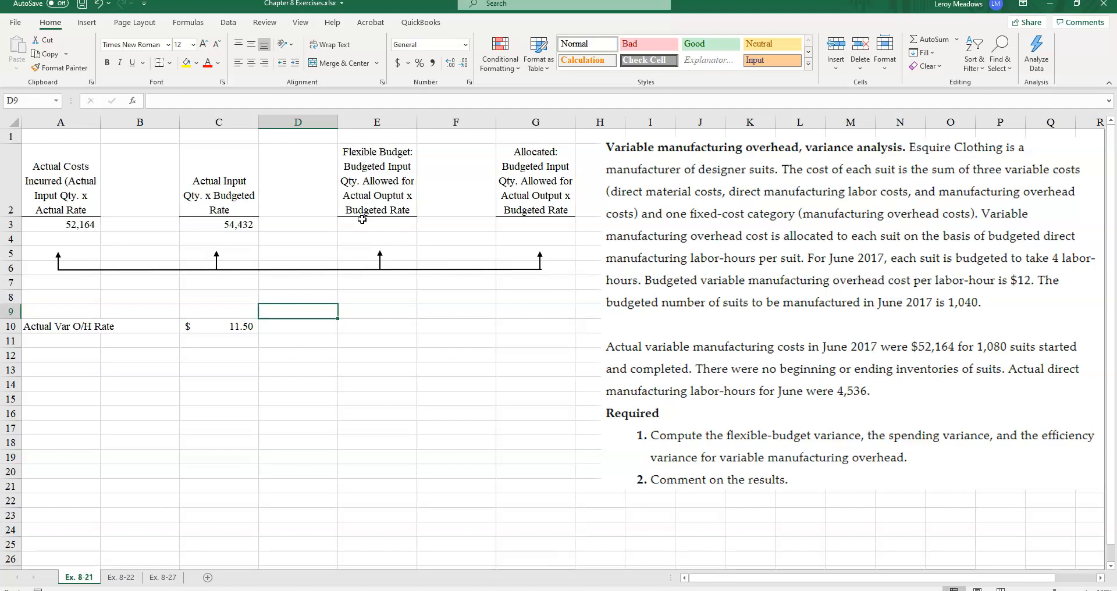
mouse_move(361, 233)
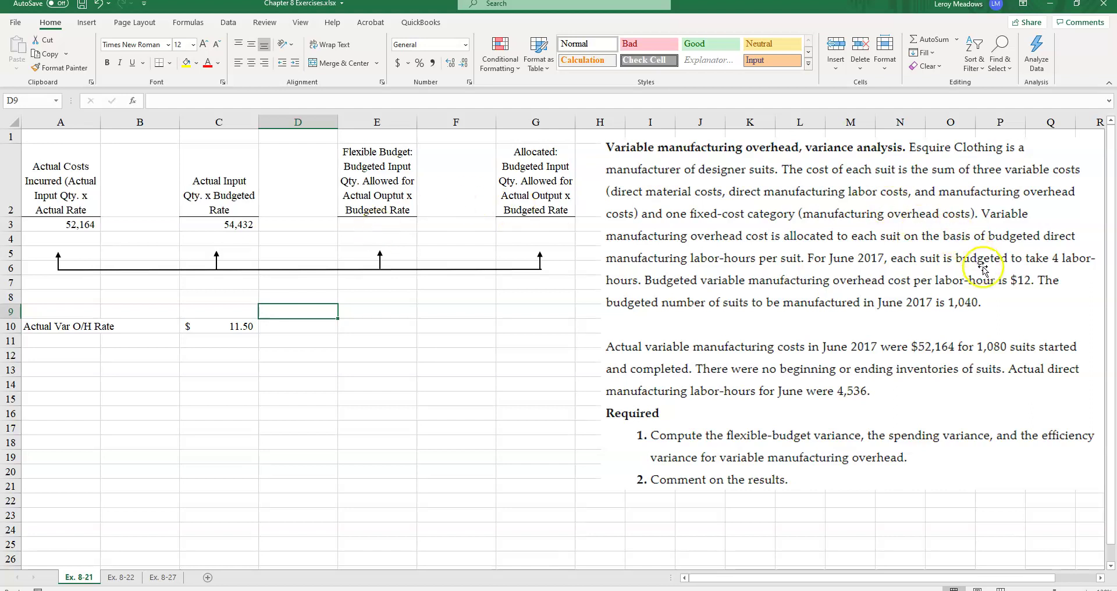
mouse_move(990, 366)
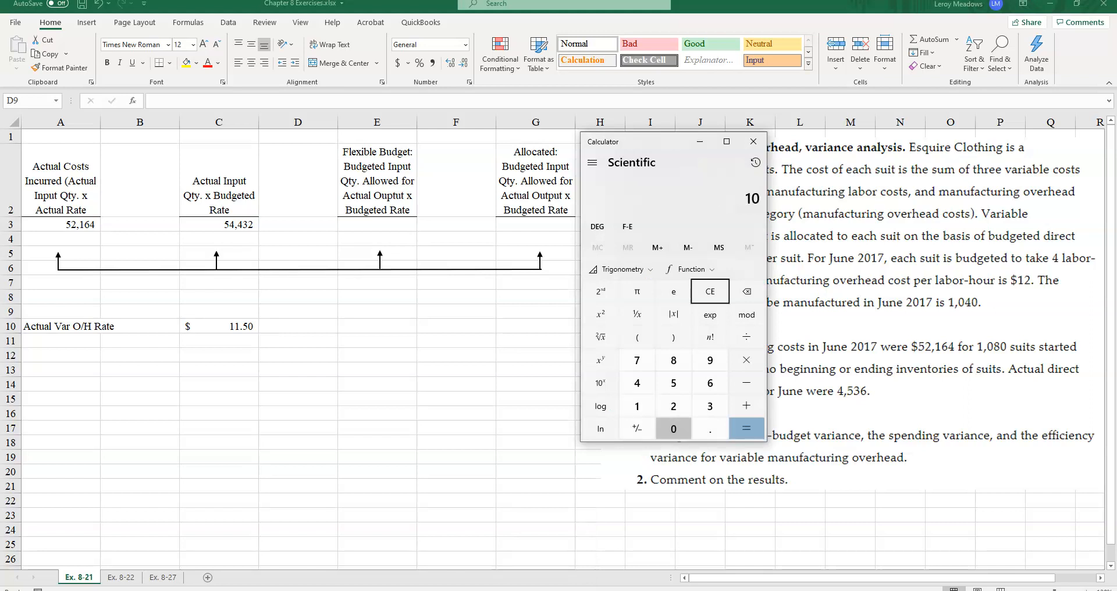
- Compute 1,080 × 4 × 12 = 51,840 in Calculator, then return to Excel
click(746, 360)
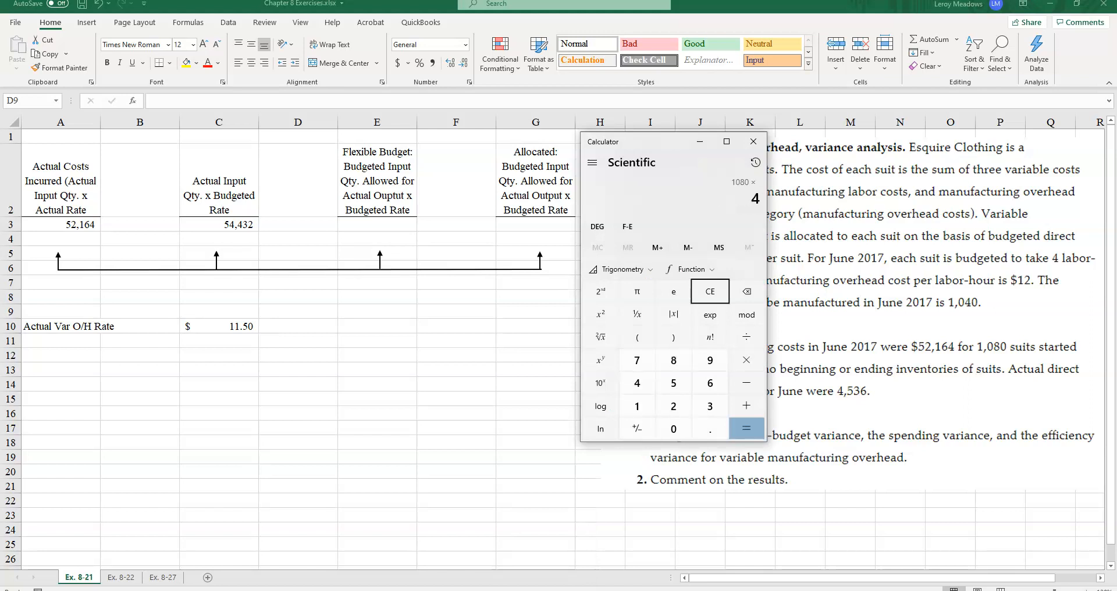
click(746, 428)
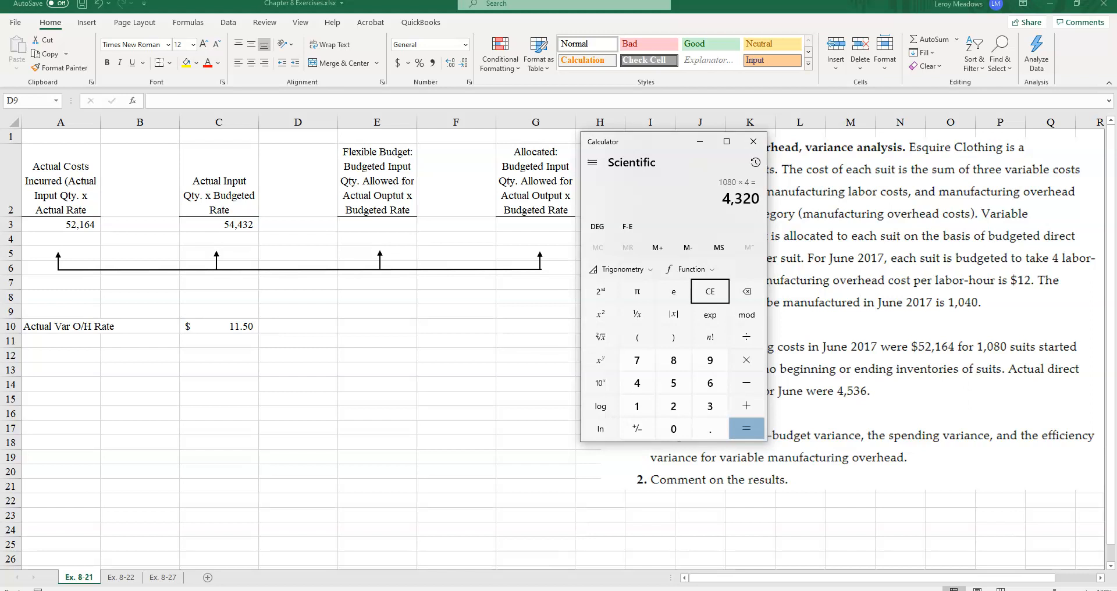
mouse_move(748, 248)
text(12)
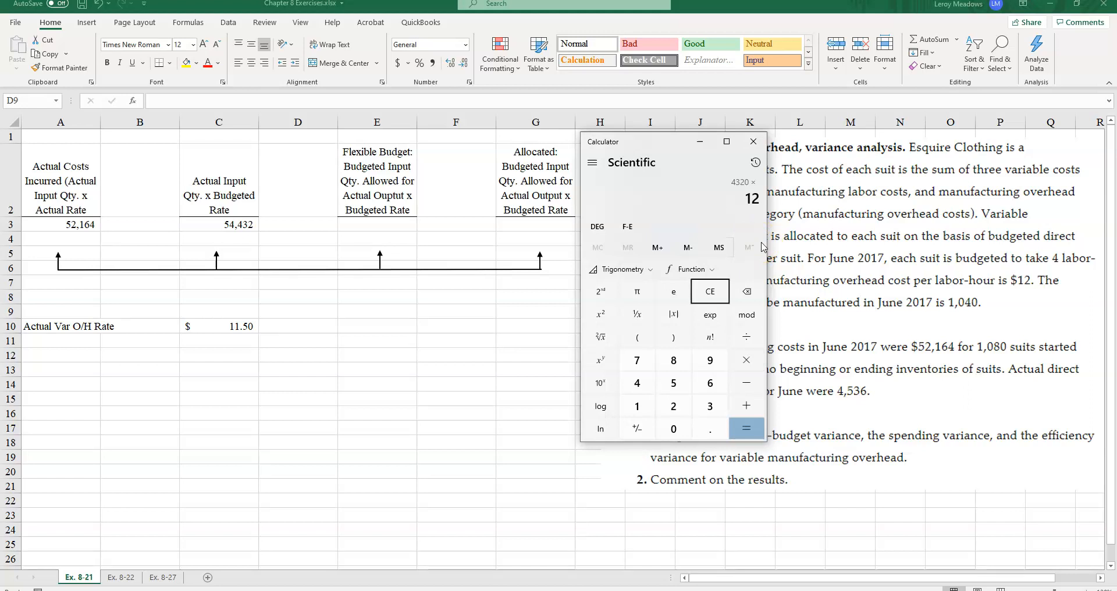
click(746, 428)
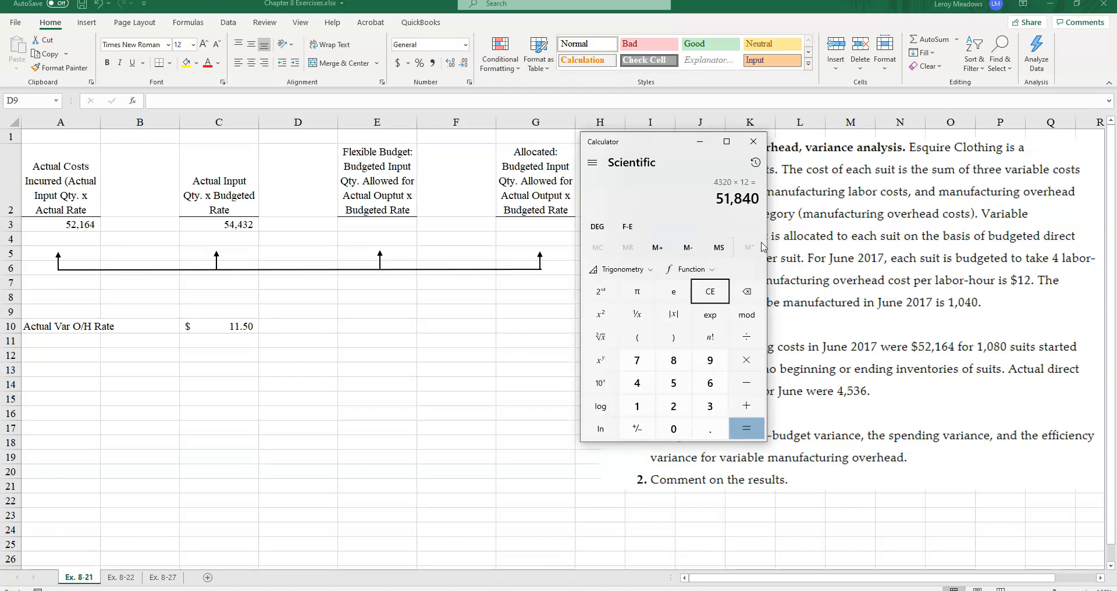
mouse_move(718, 247)
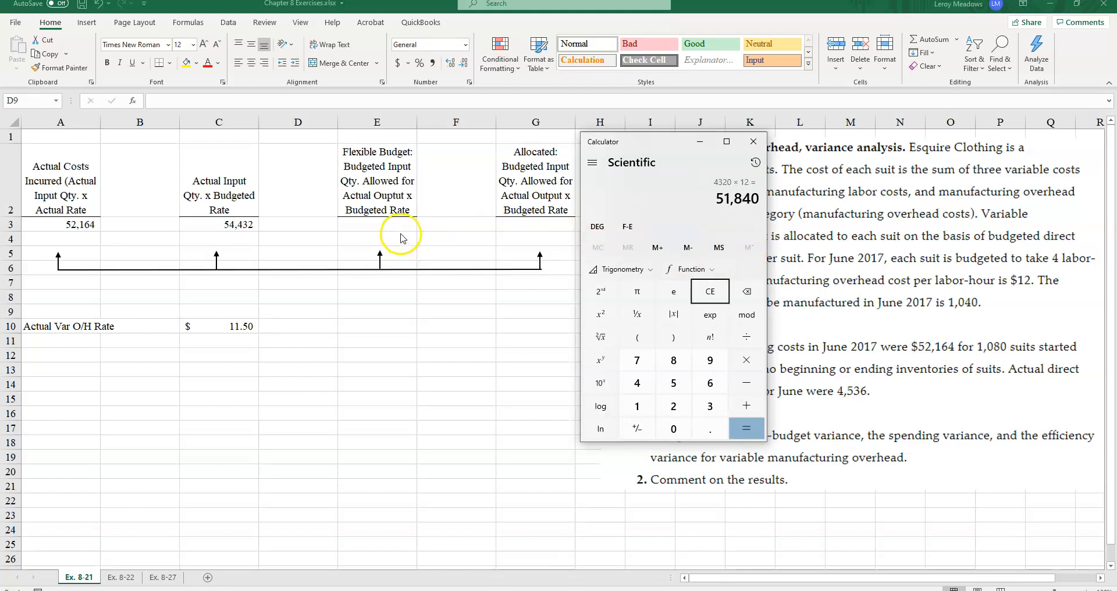
click(753, 141)
text(5)
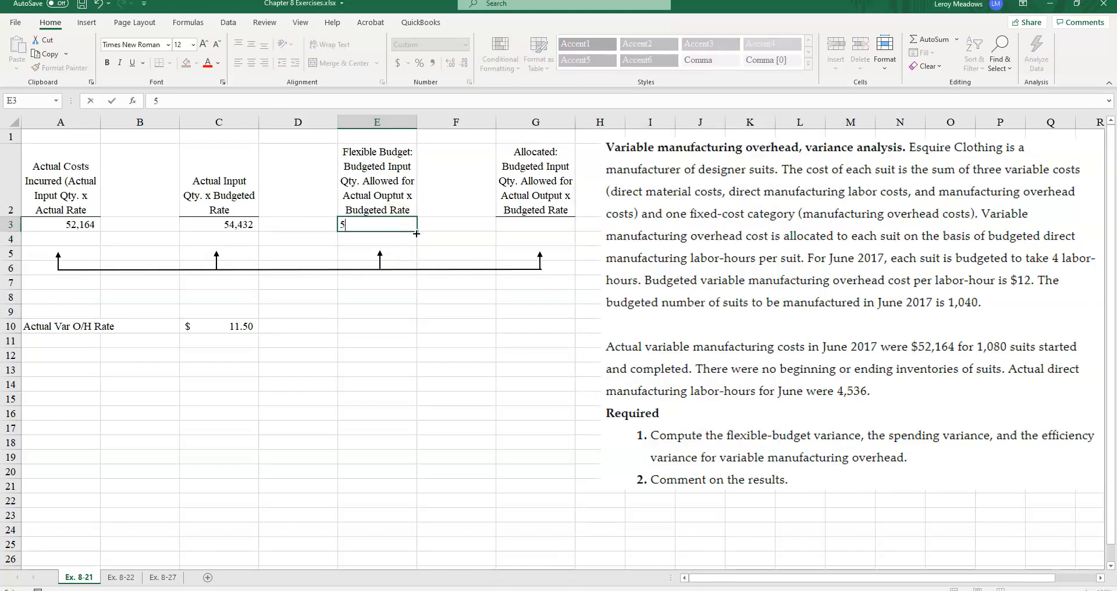
- Enter 51840 in E3 (Flexible Budget) and G3 (Allocated)
text(1840)
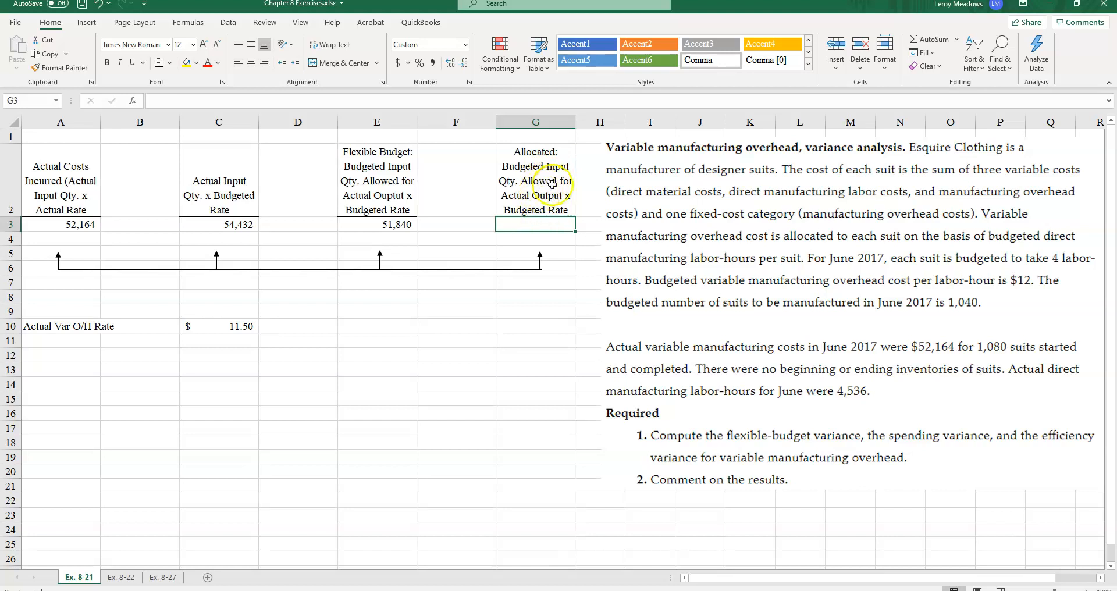
mouse_move(529, 193)
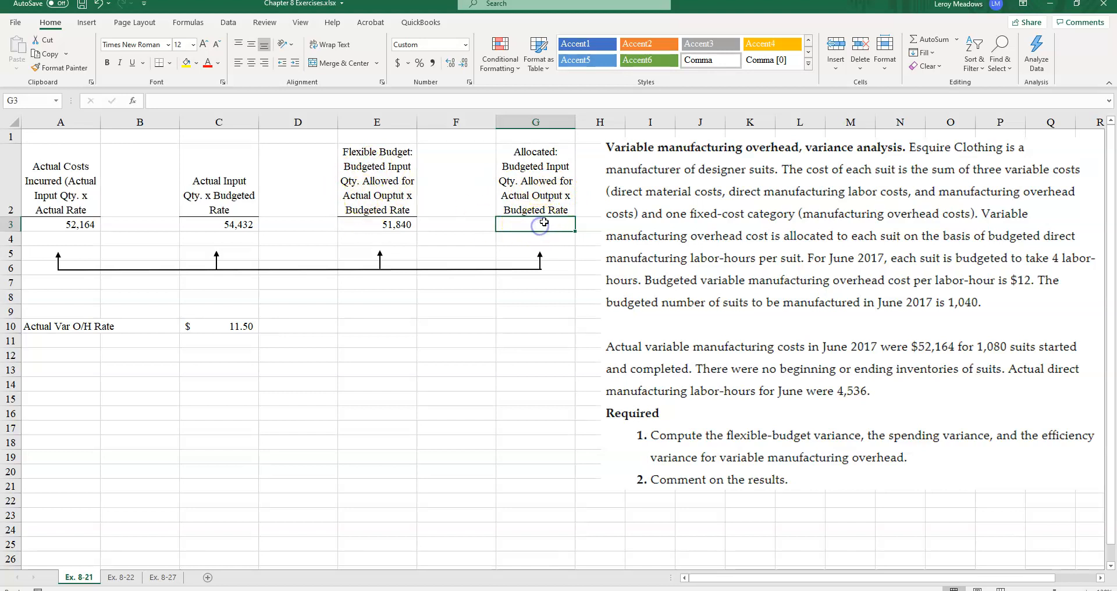
text(51840)
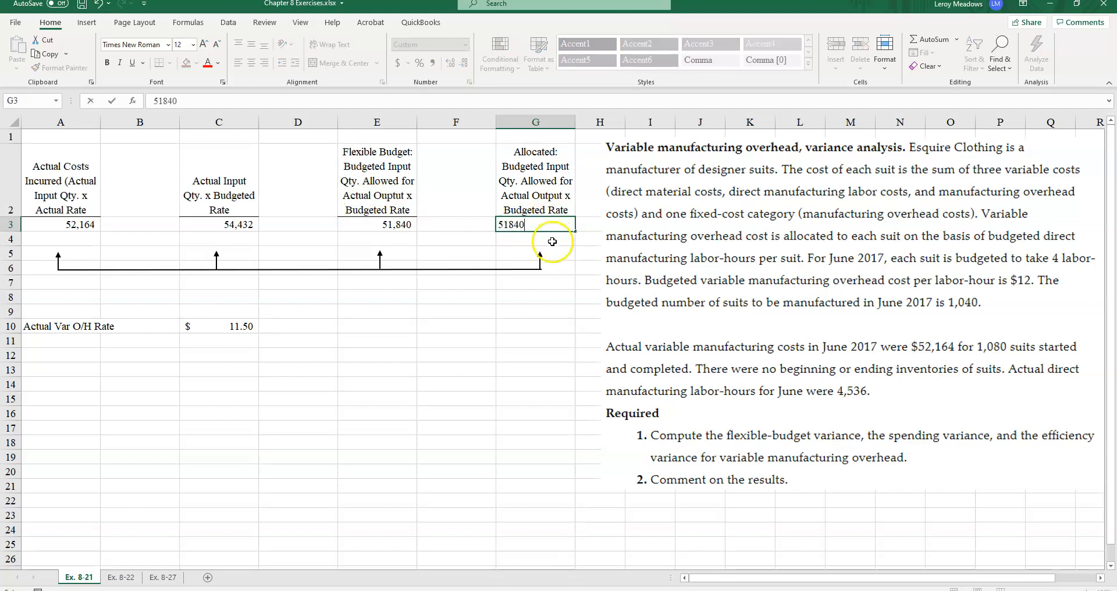
key(Return)
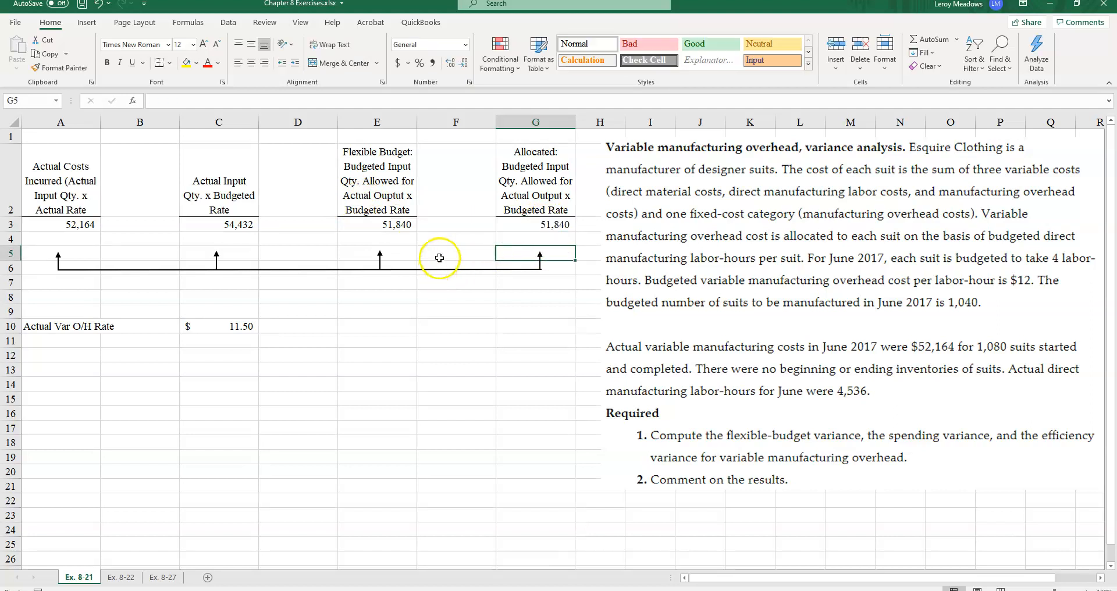
- Type the note 'never a variance' in cell F5 between the last two columns
click(455, 253)
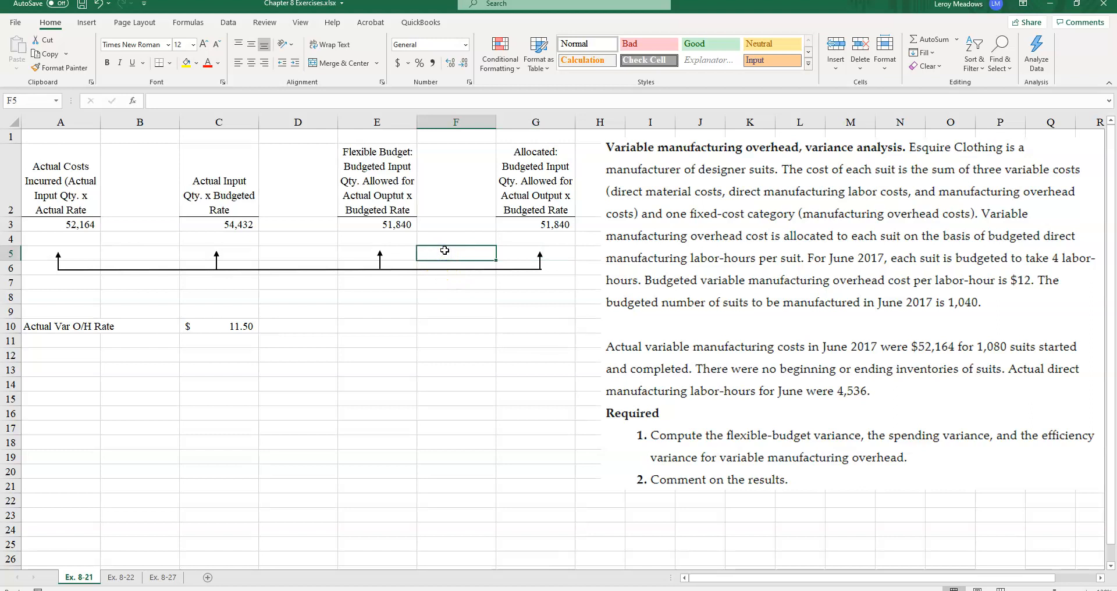
text(never a varain)
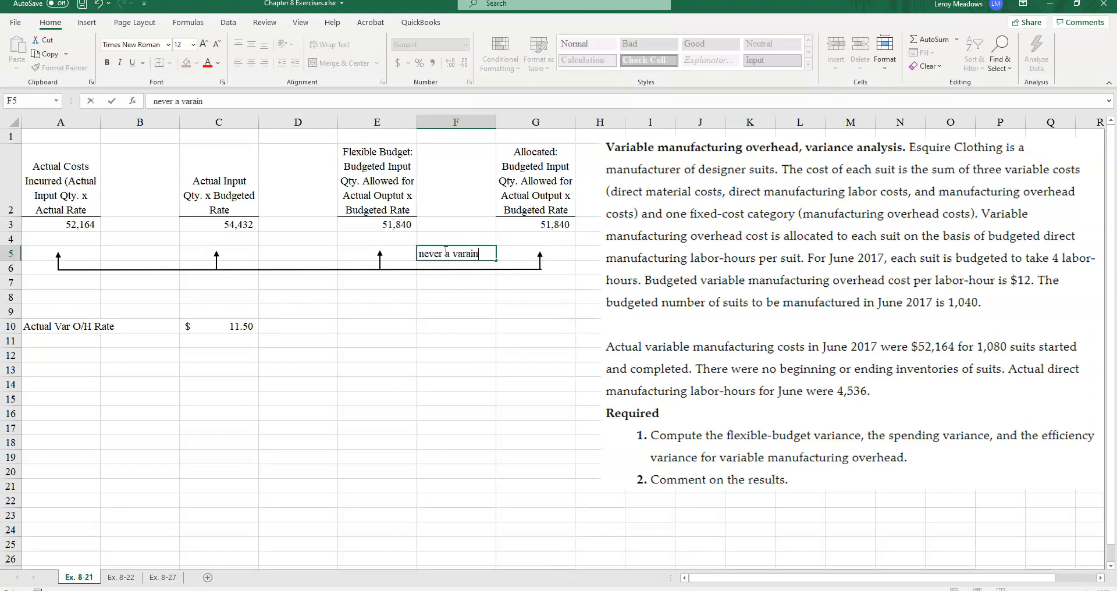
text(ce)
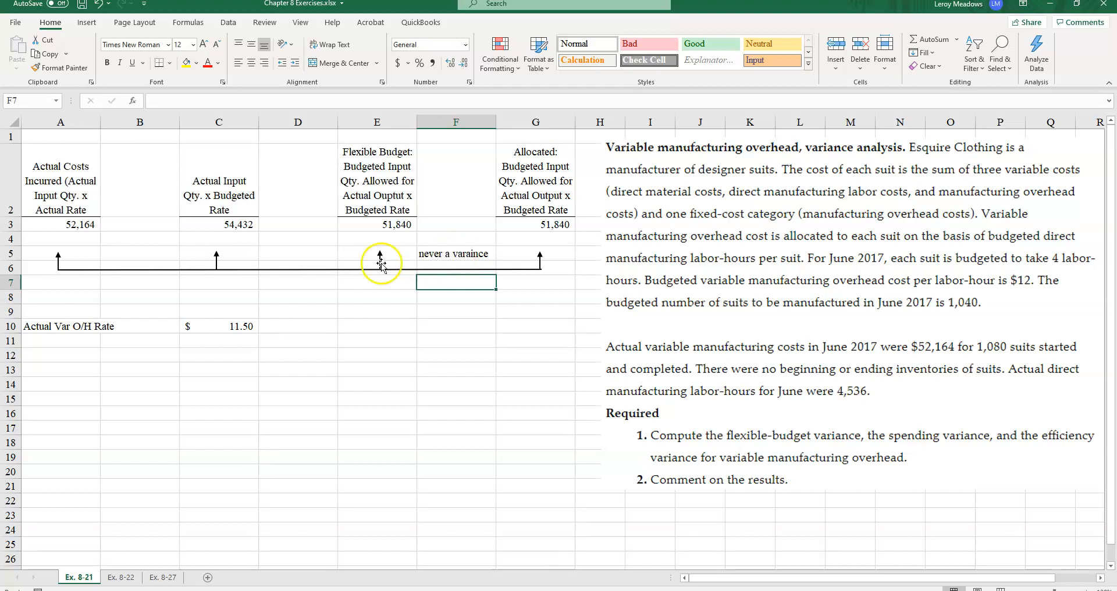
mouse_move(124, 254)
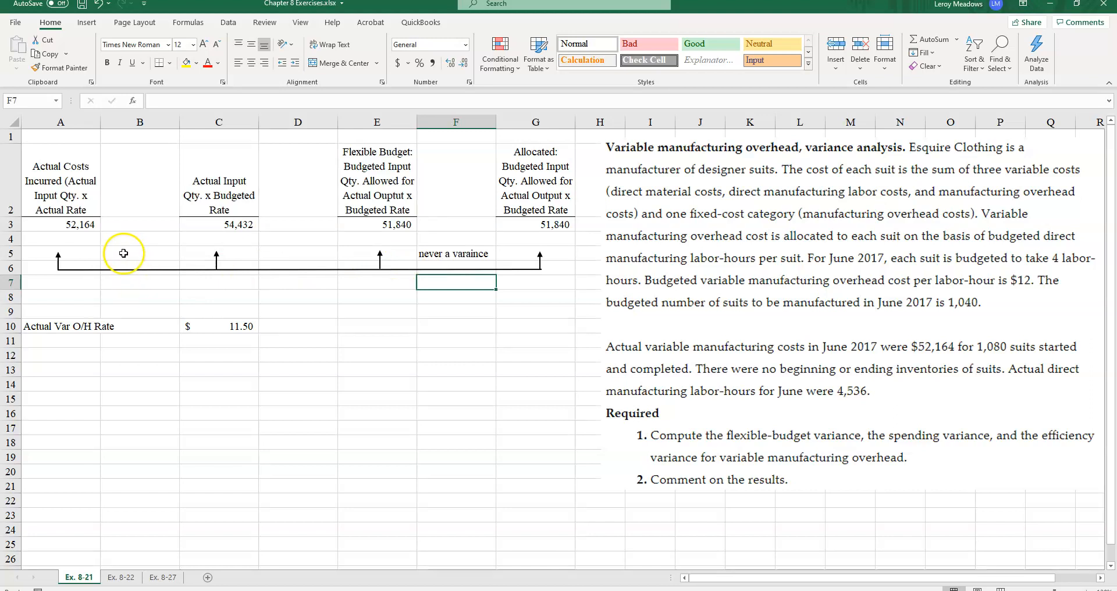
mouse_move(124, 257)
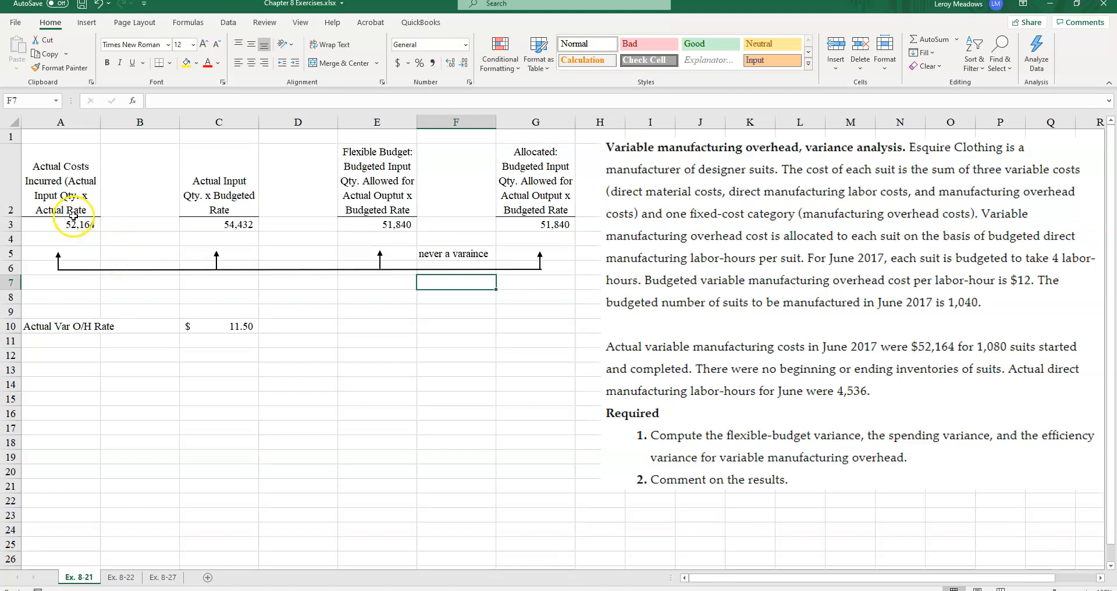
click(60, 224)
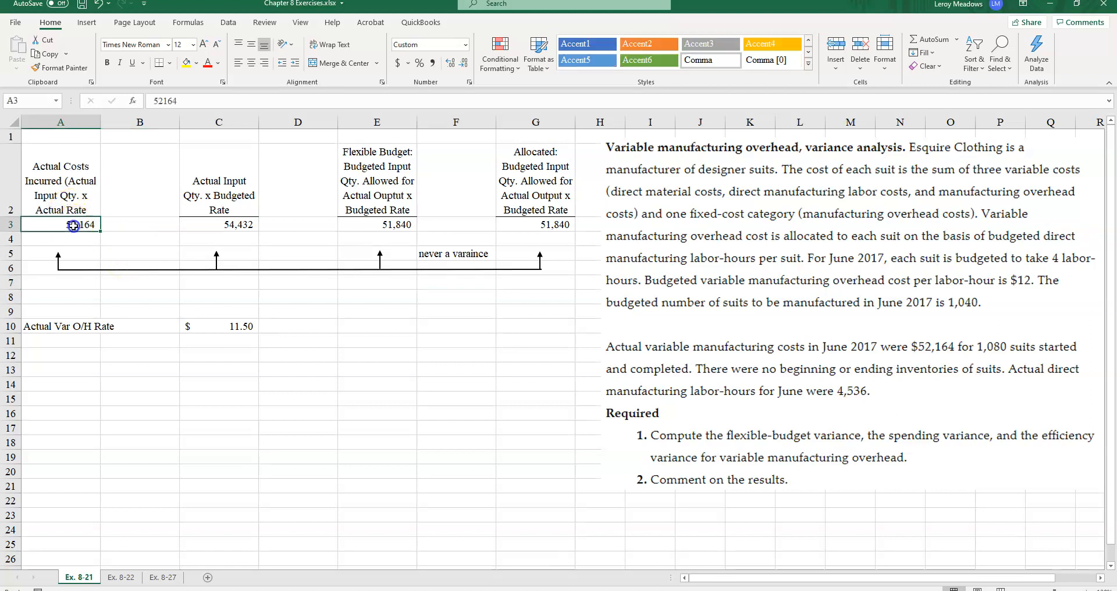
click(219, 225)
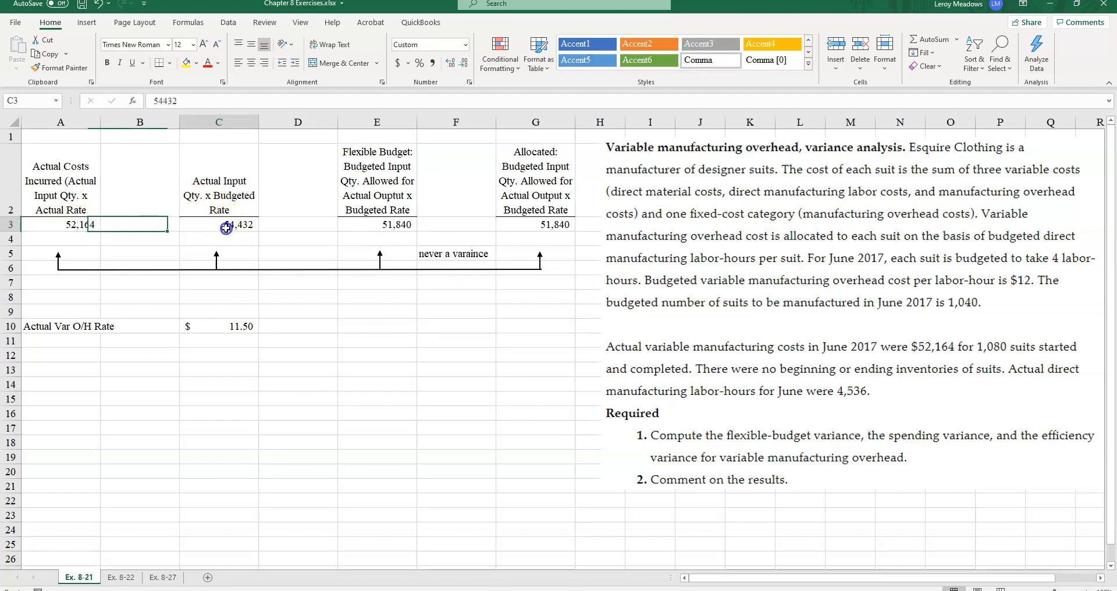
click(145, 257)
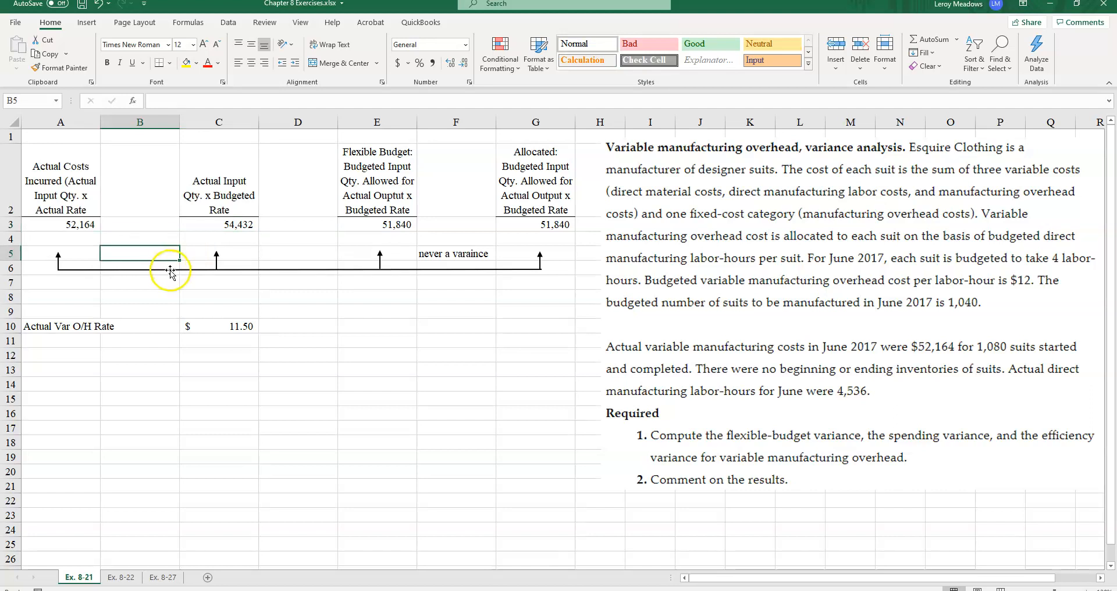
- Replace a started =C3-A3 formula in B5 with the label '$2,268 F'
text(=)
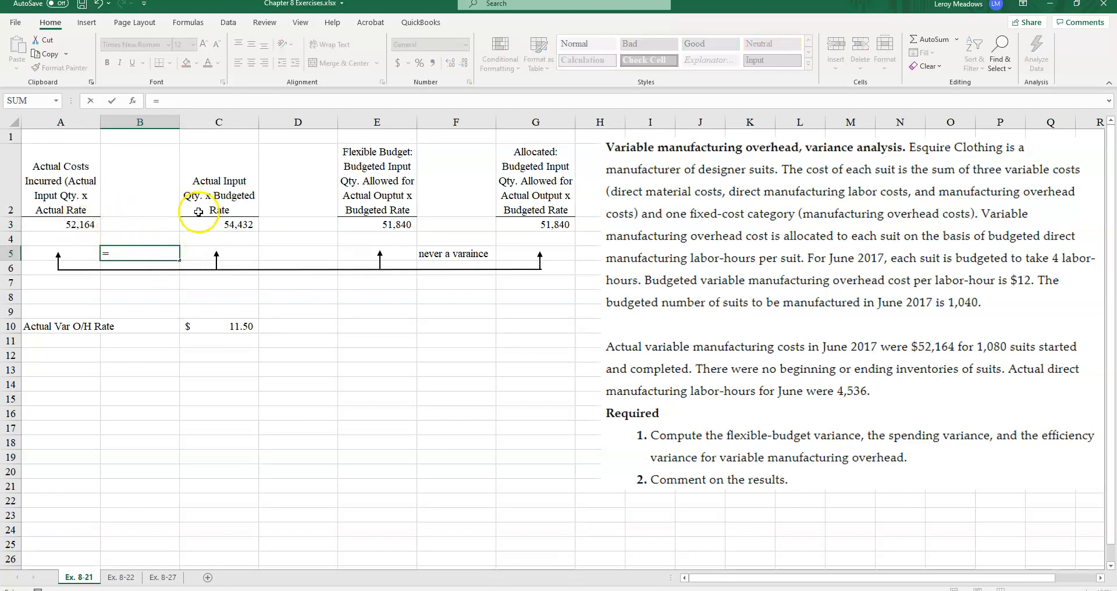
click(219, 225)
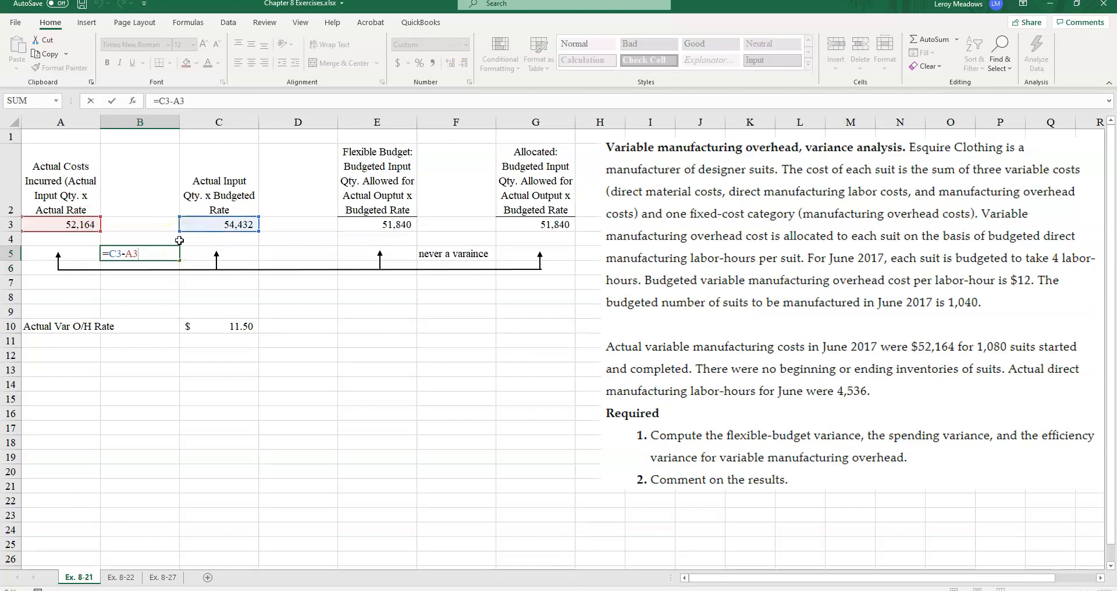
key(Backspace)
text($)
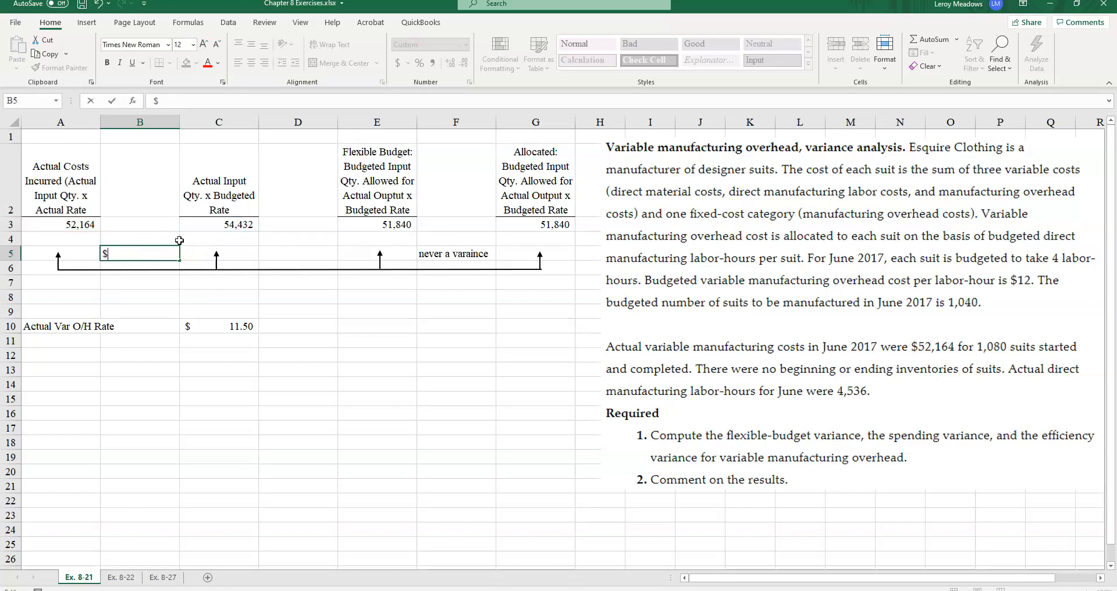
text(2,2)
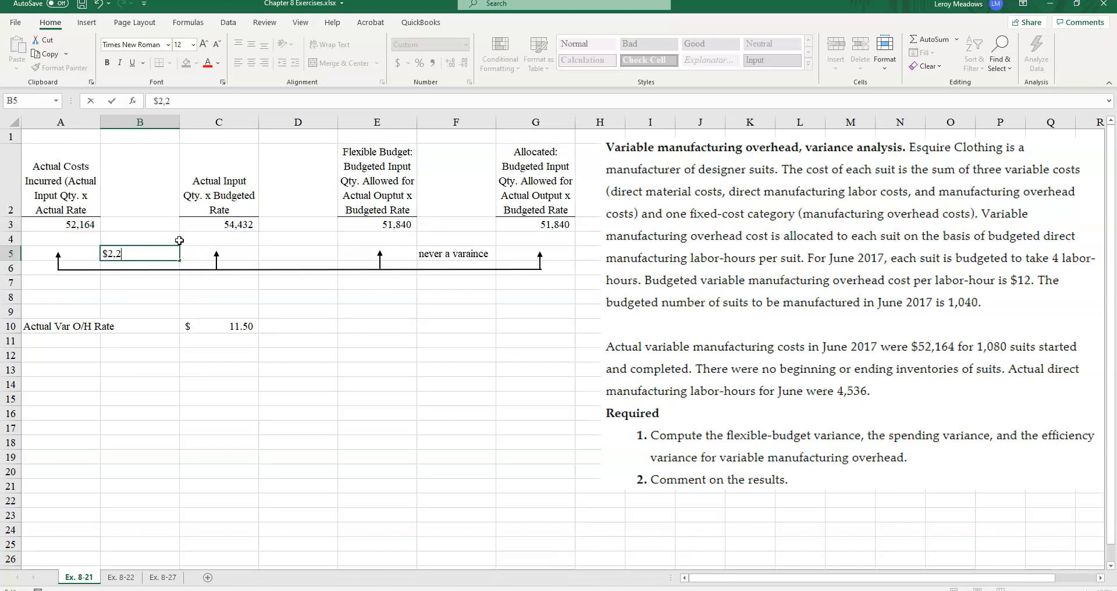
text(68)
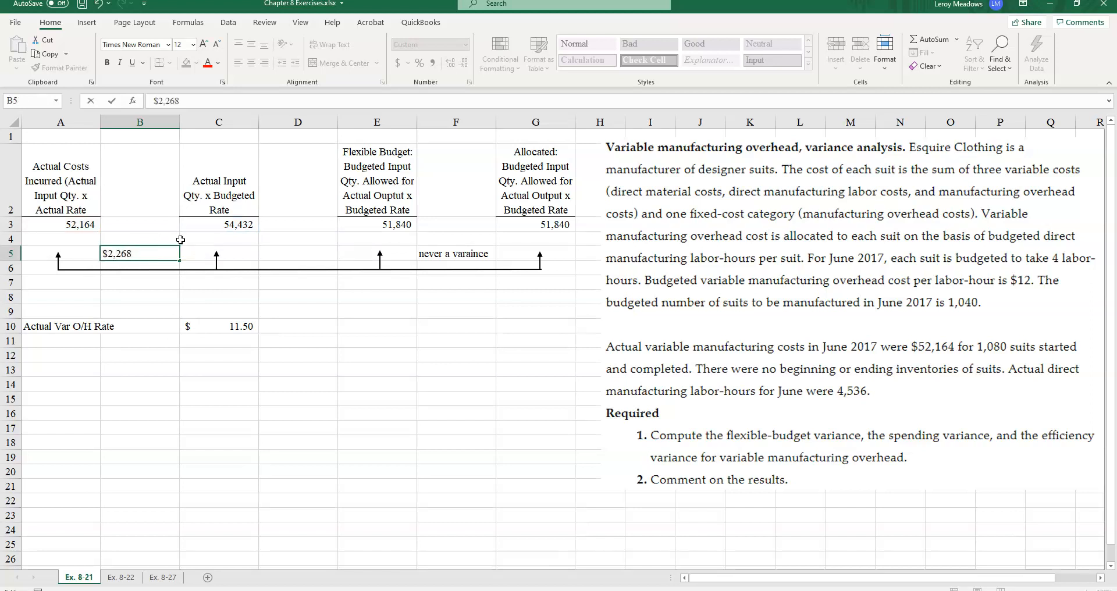
text(F)
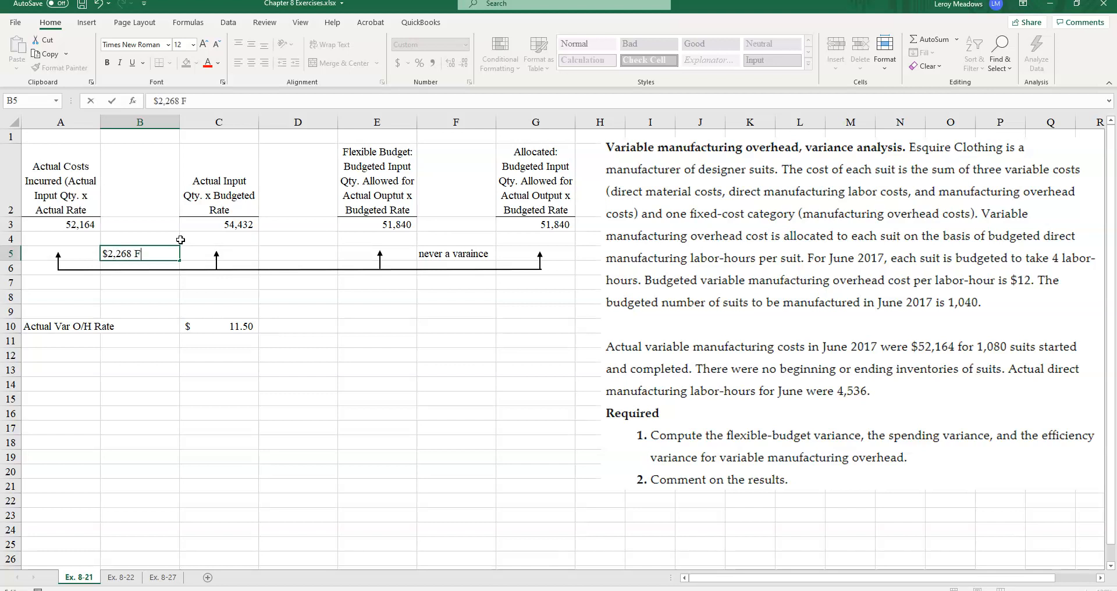
click(219, 253)
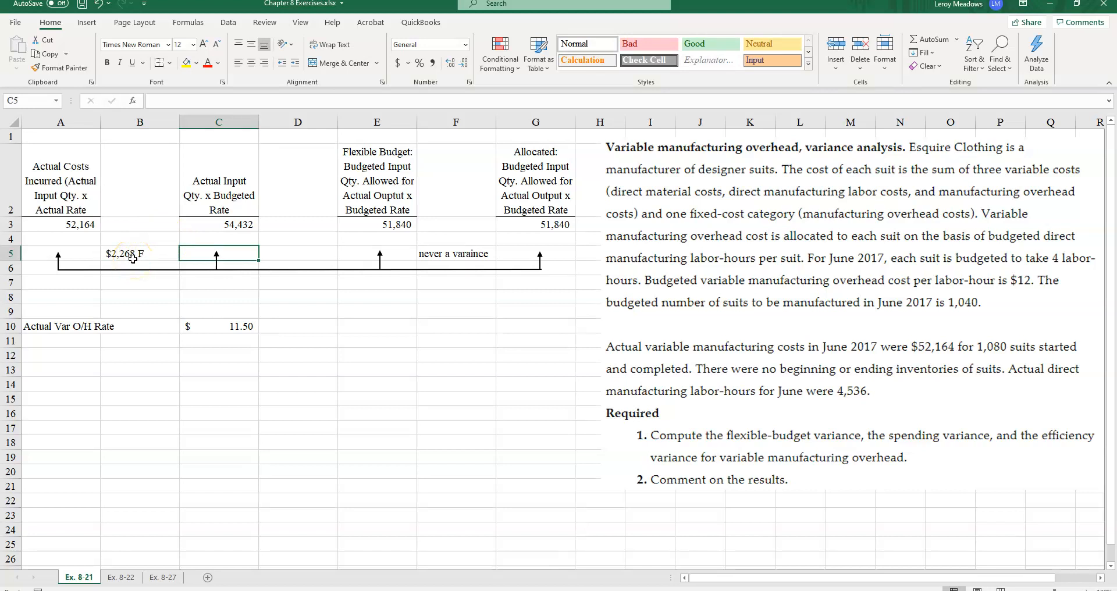
mouse_move(67, 233)
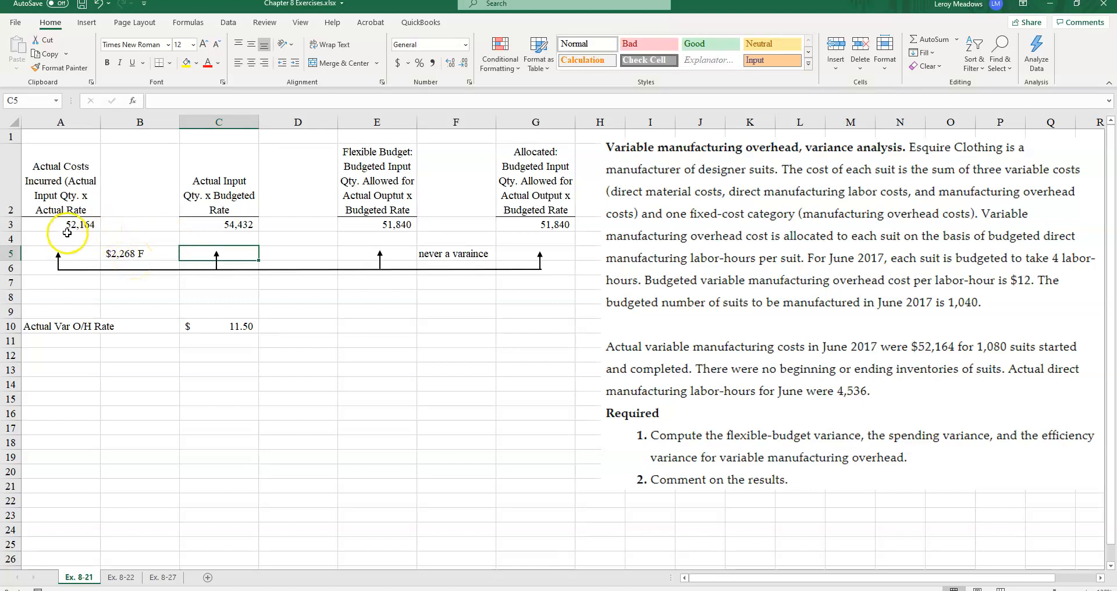
mouse_move(219, 219)
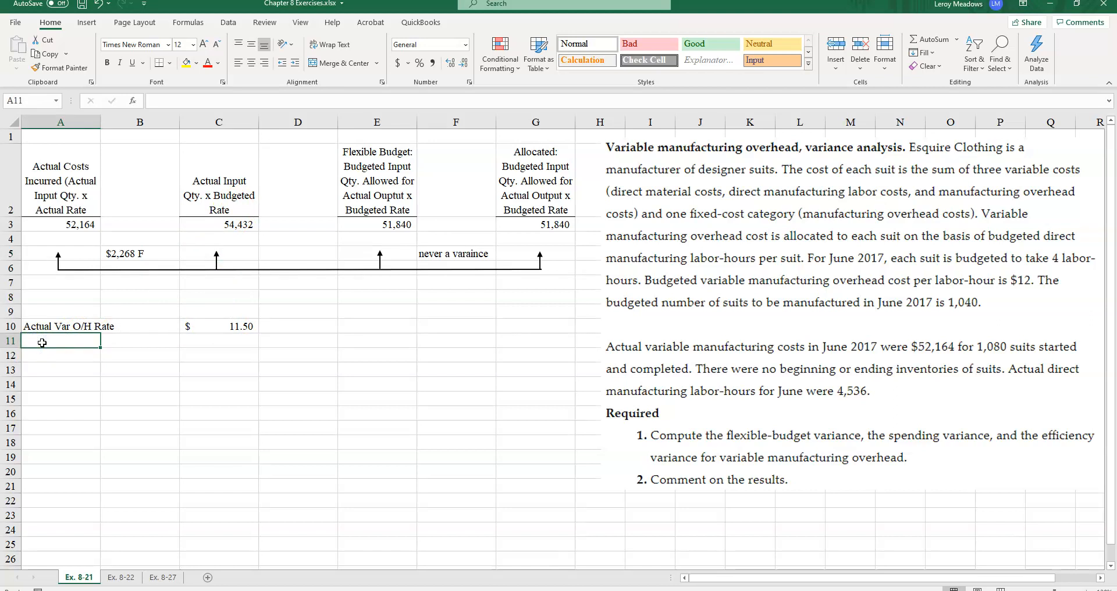
- Add a 'Budgeted Var O/H Rate' row with 12.00, formatted like the $11.50 actual rate
text(Budgete)
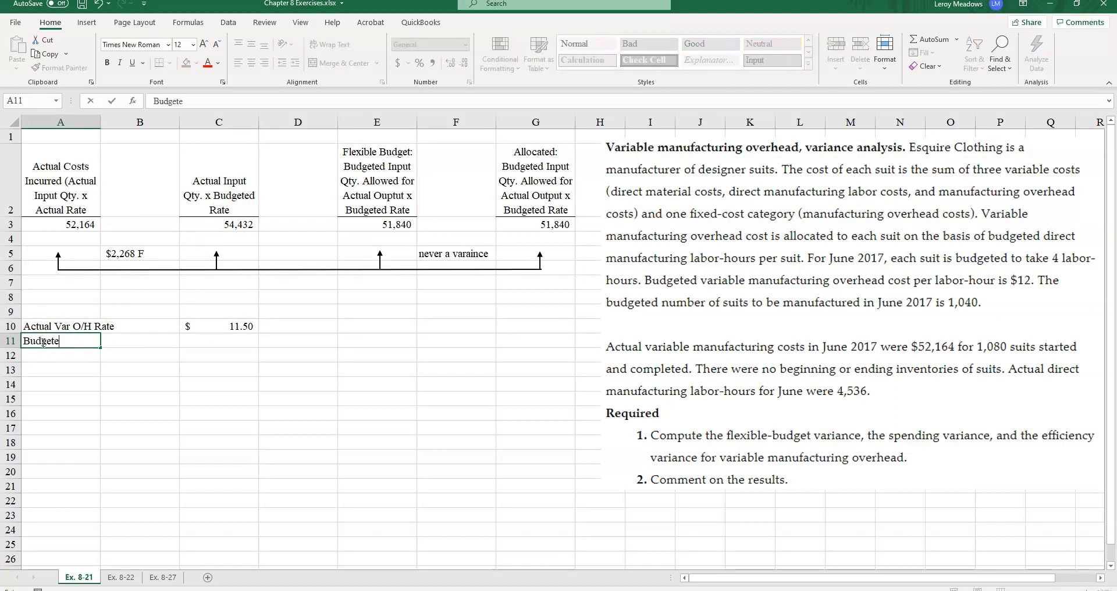
text(d Var)
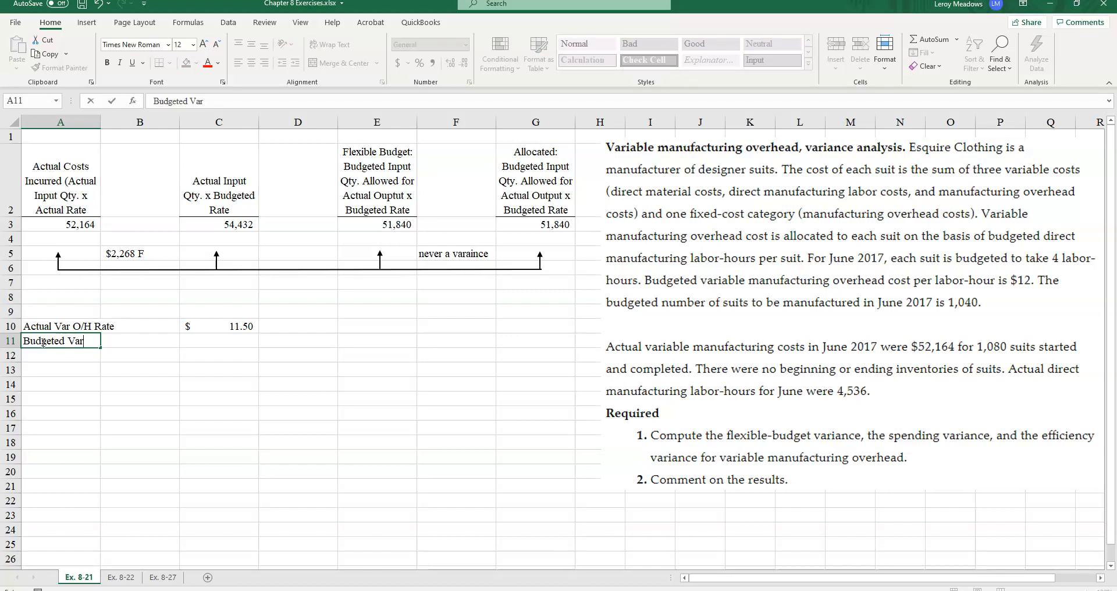
text(O)
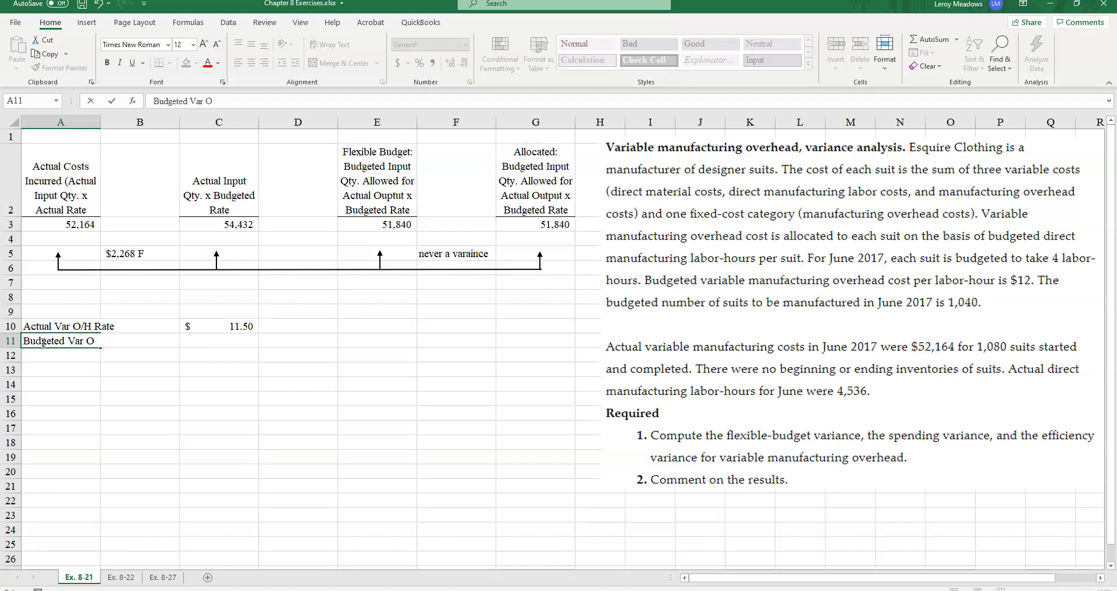
text(/H Rate)
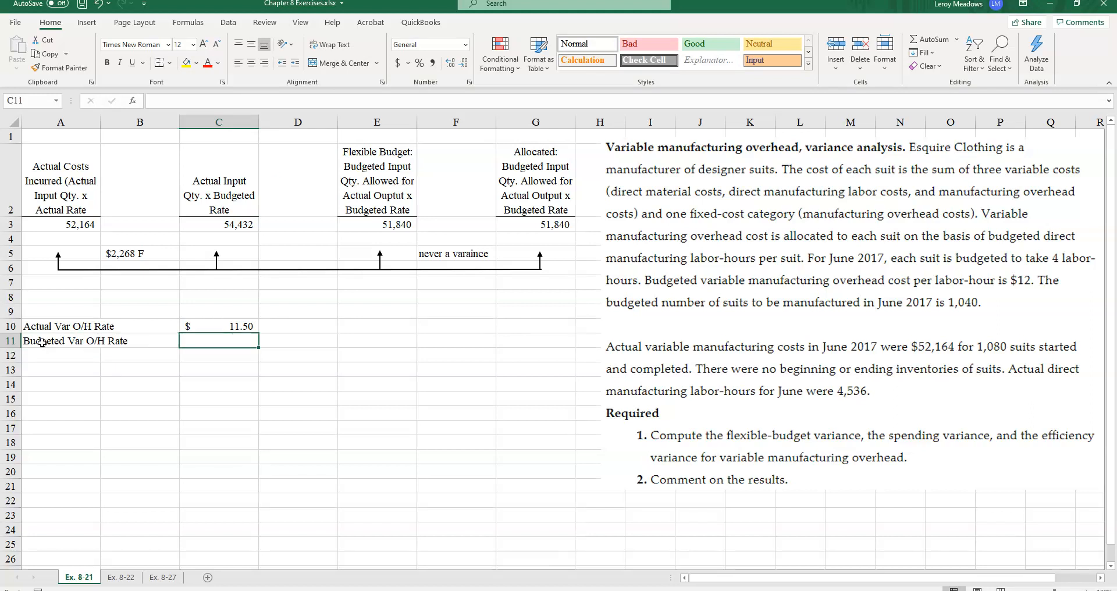
text(12.00)
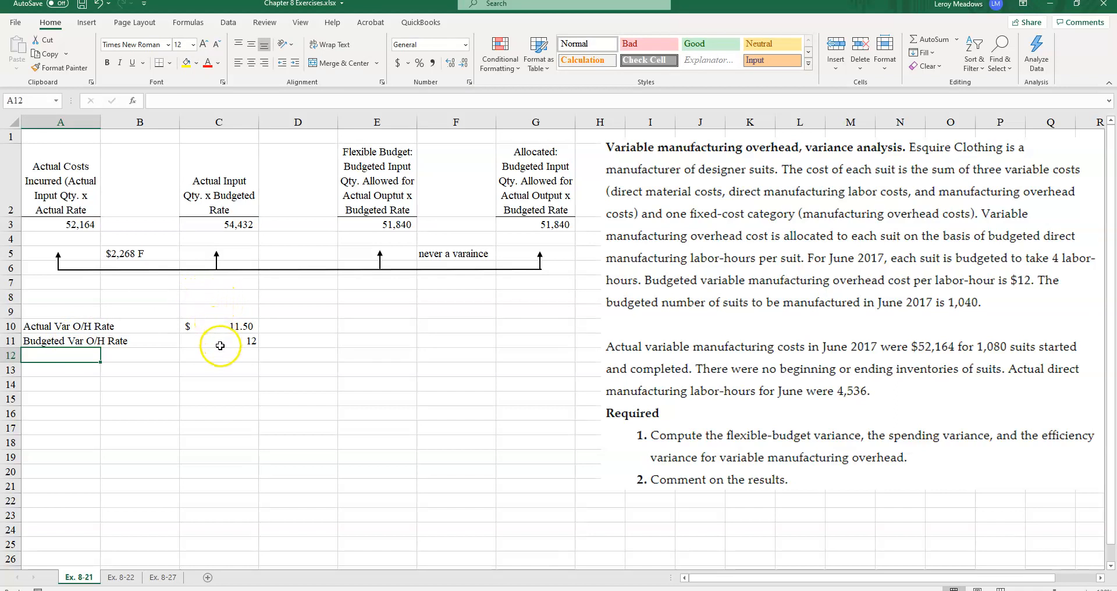
click(219, 341)
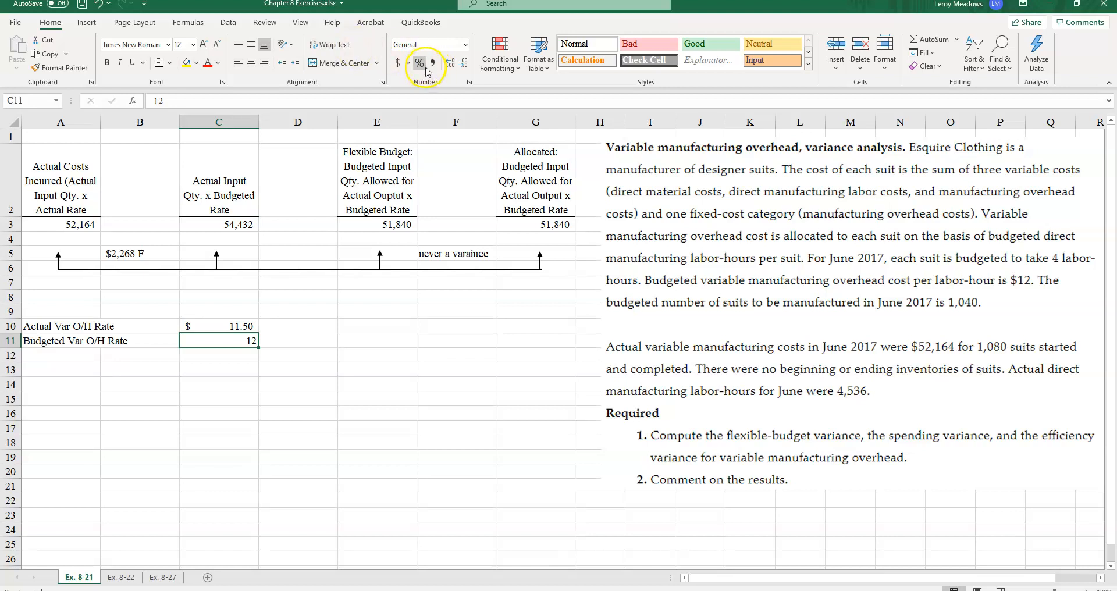
click(397, 63)
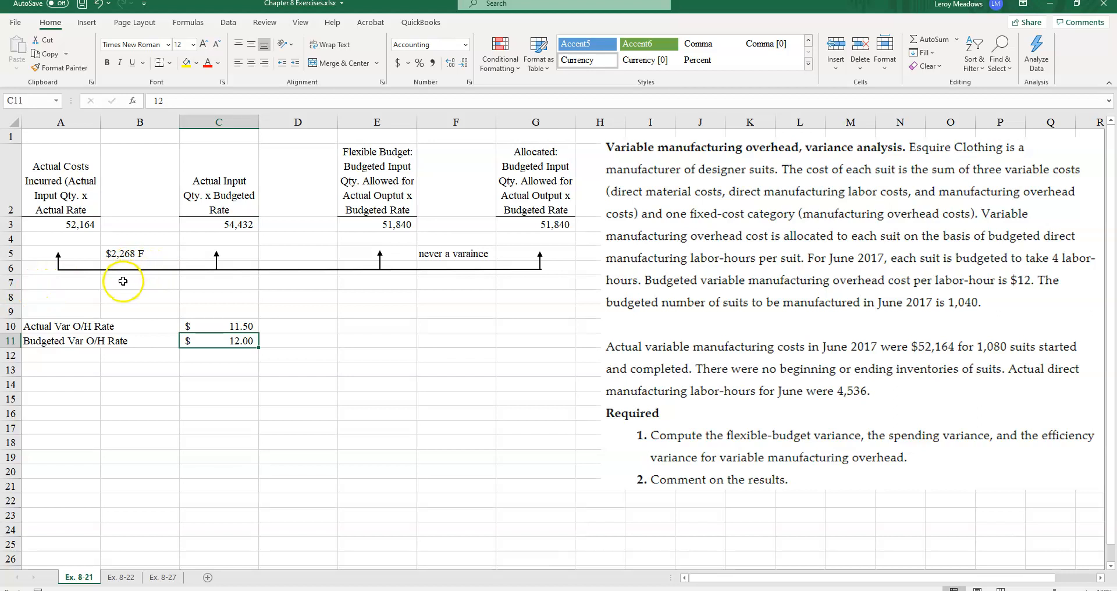
click(140, 282)
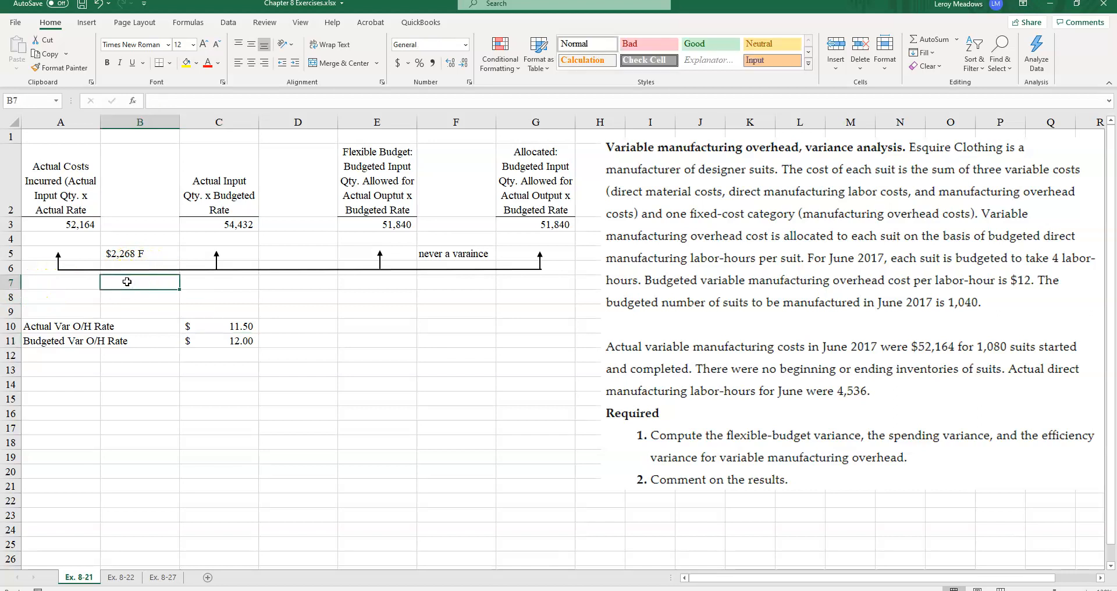
- Type 'Spending Variance' in cell B7 beneath the $2,268 F figure
text(Spendi)
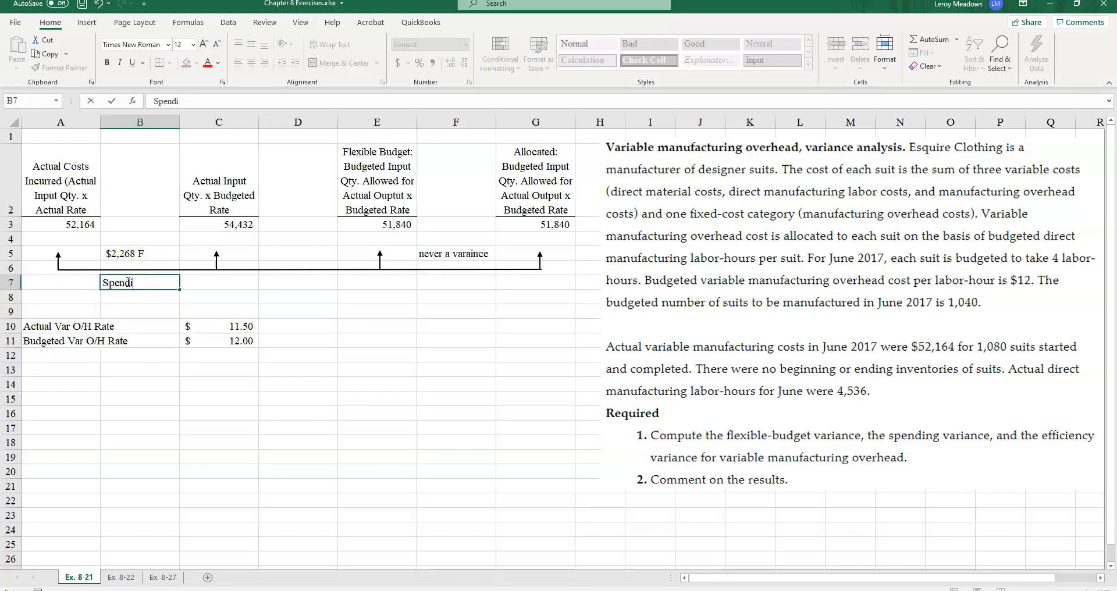
text(ng Variance)
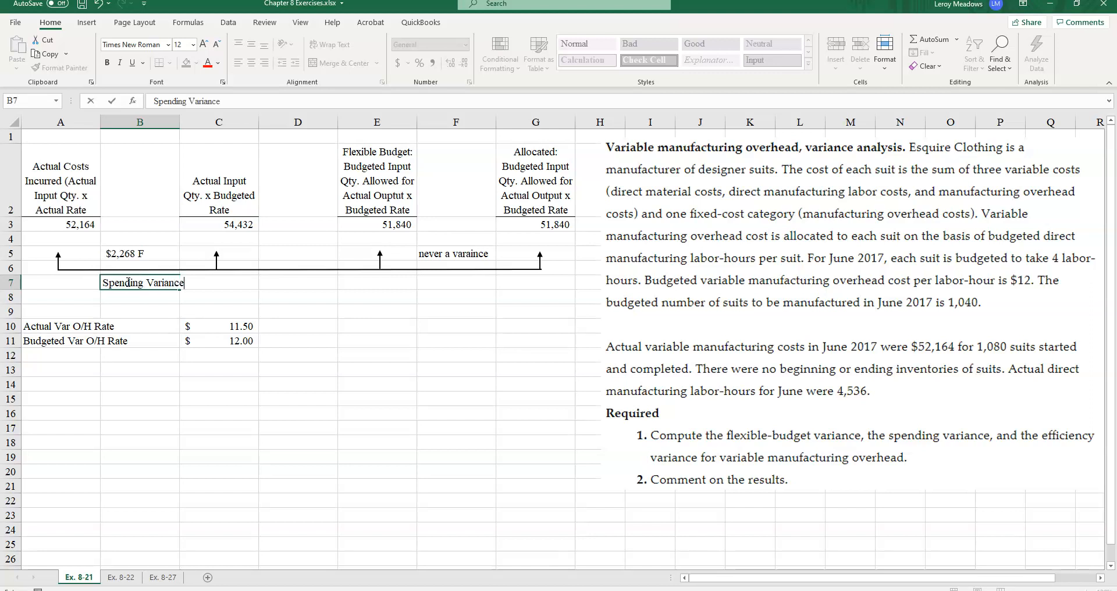
click(219, 282)
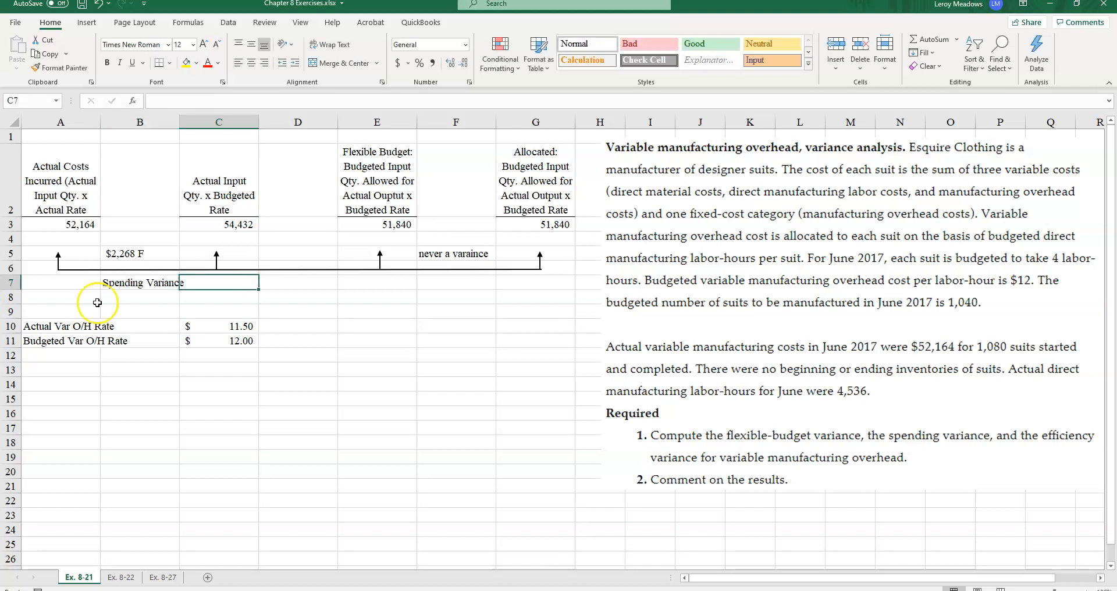
mouse_move(238, 257)
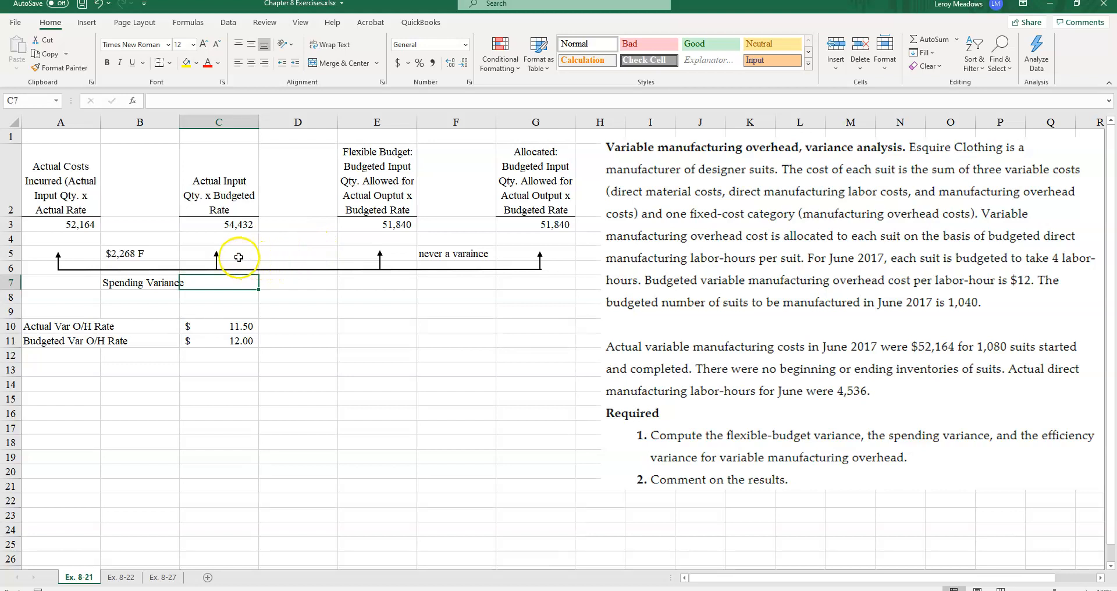
mouse_move(232, 184)
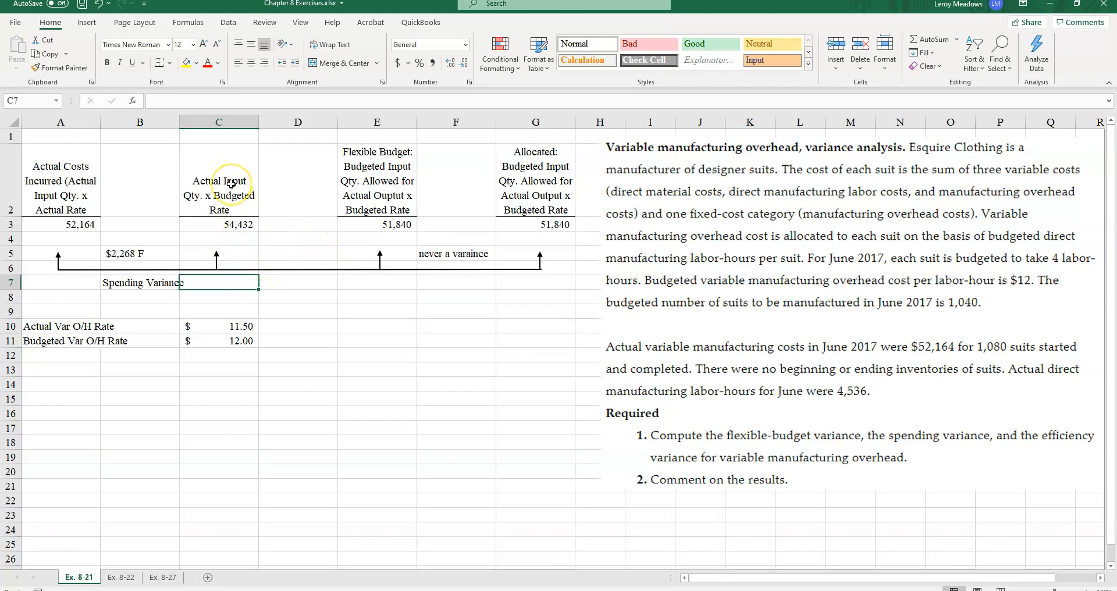
mouse_move(229, 225)
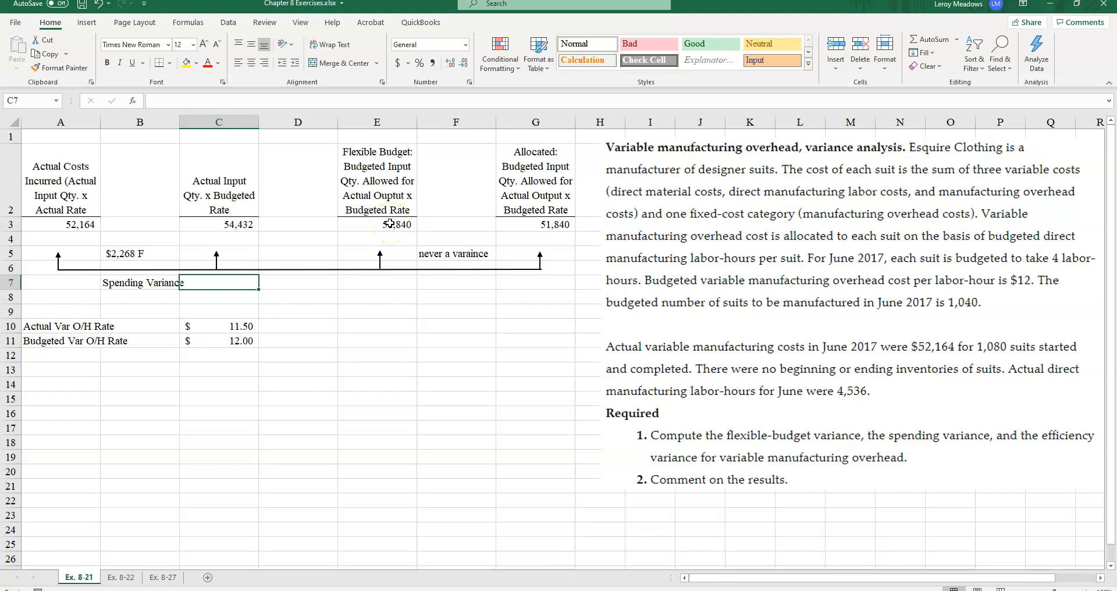
mouse_move(268, 244)
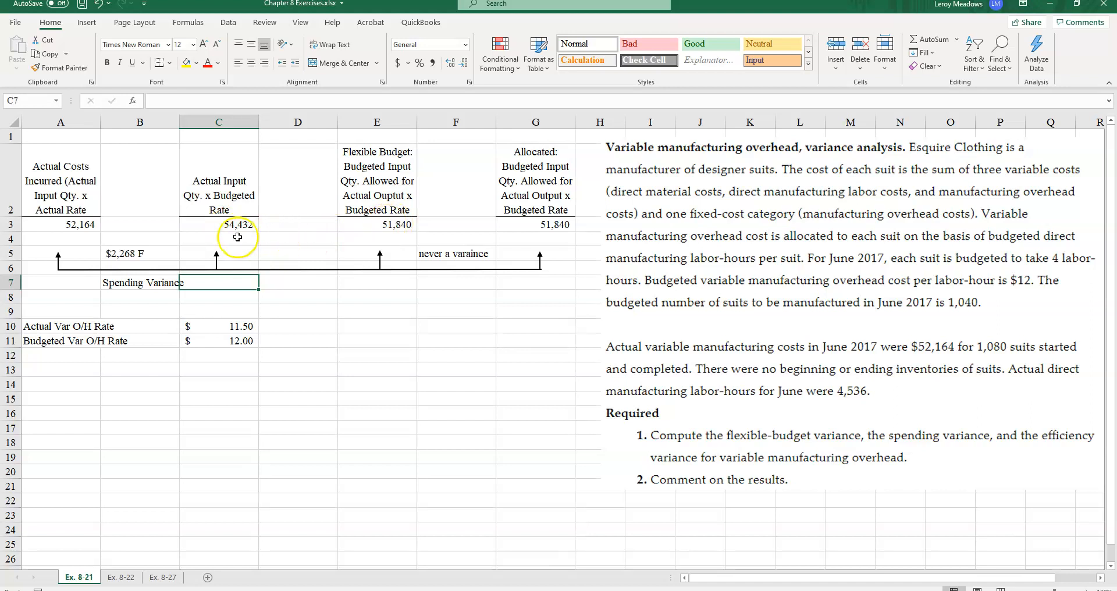
mouse_move(291, 258)
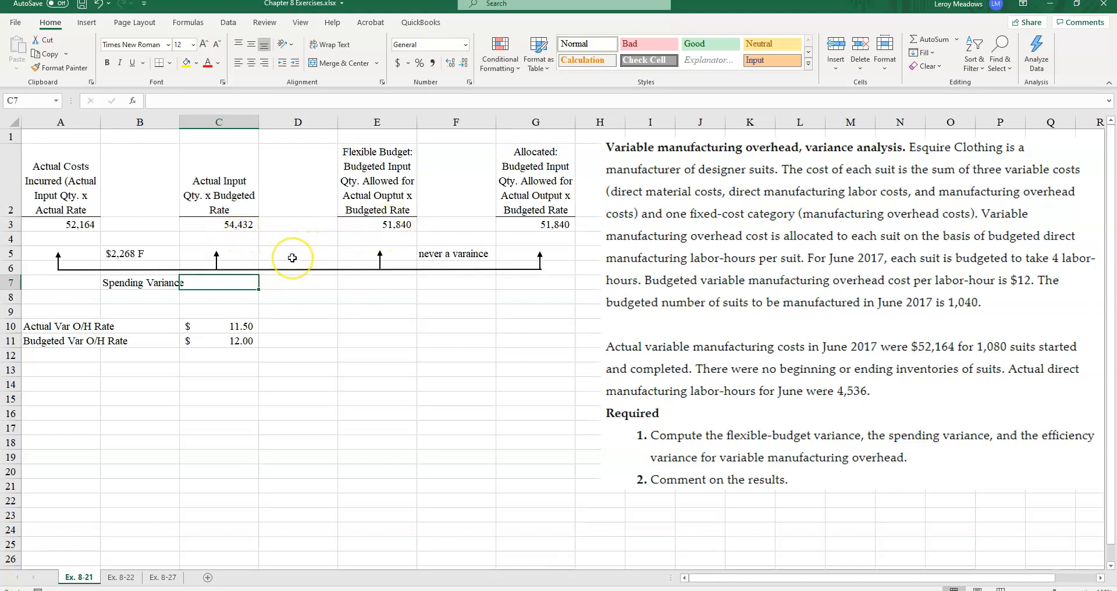
click(298, 254)
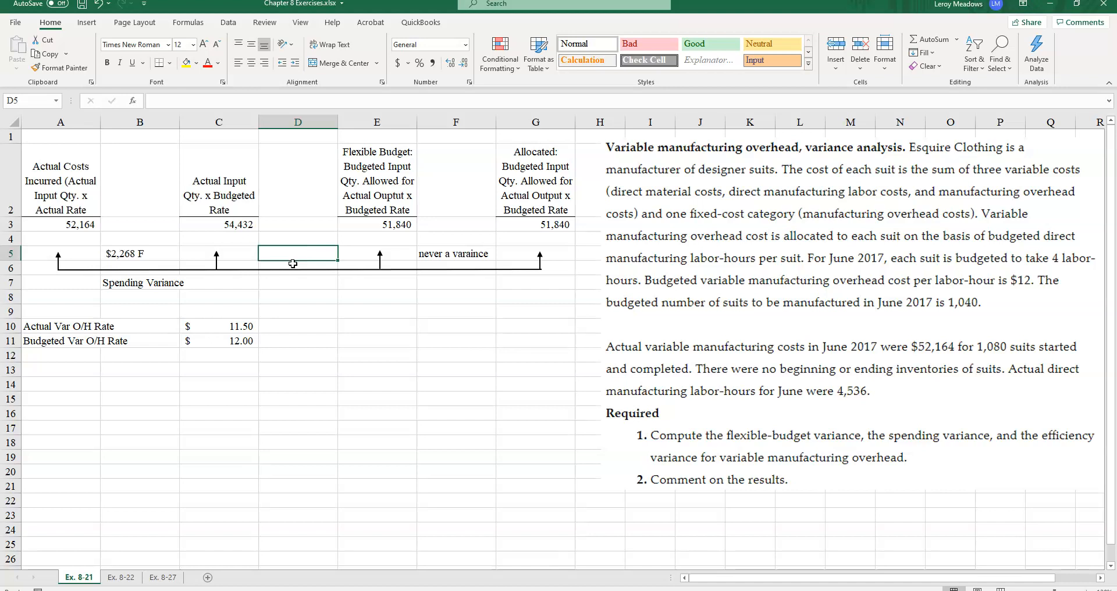
- Type '$2,592 U' into cell D5 between the actual-input and flexible-budget columns
text($2)
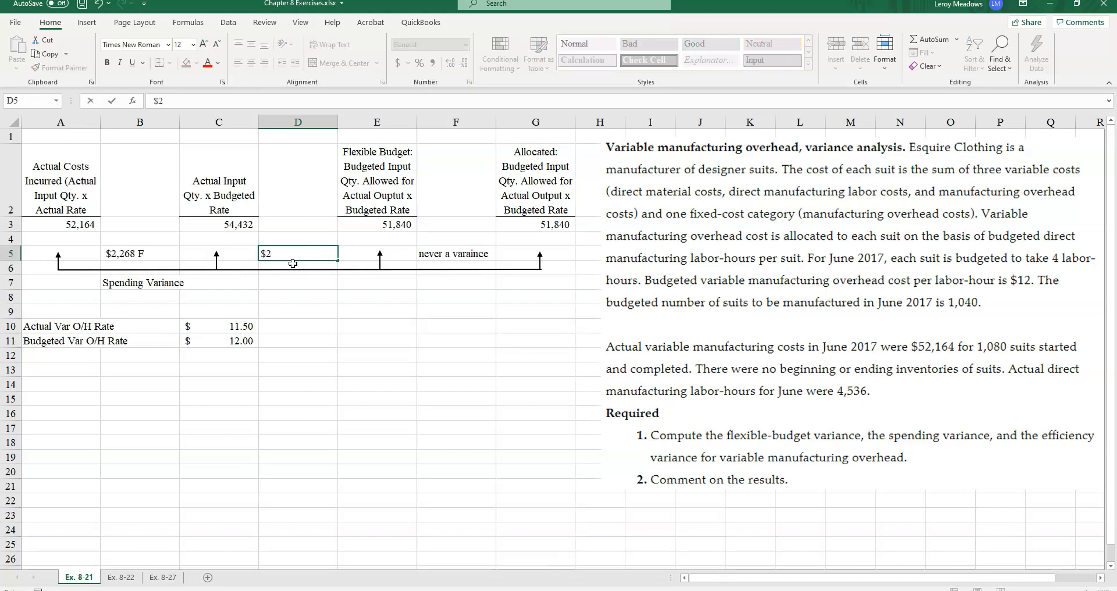
text(,59)
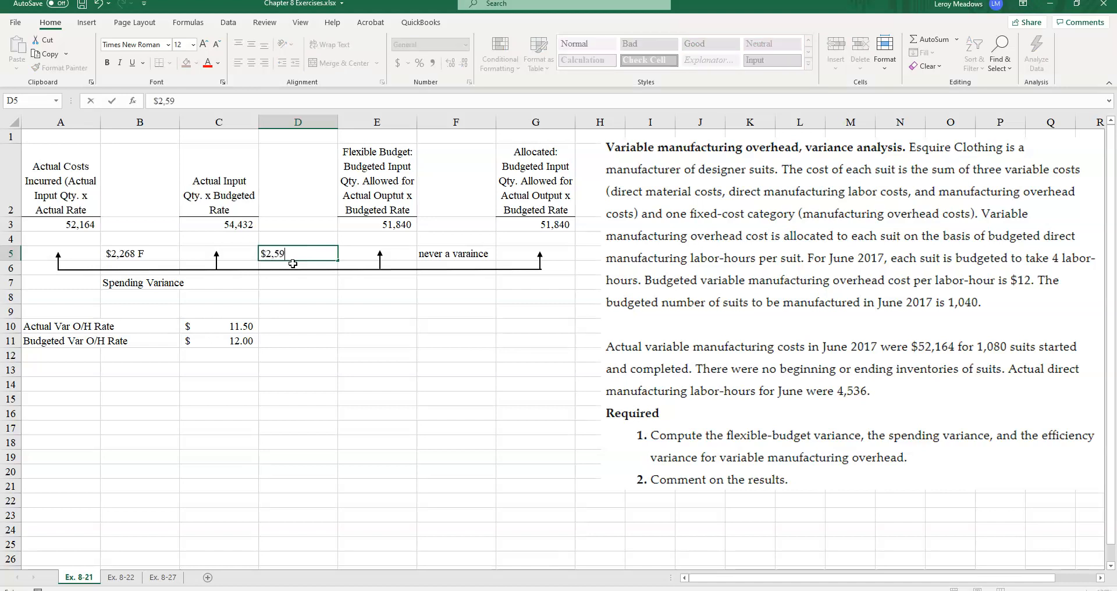
text(2)
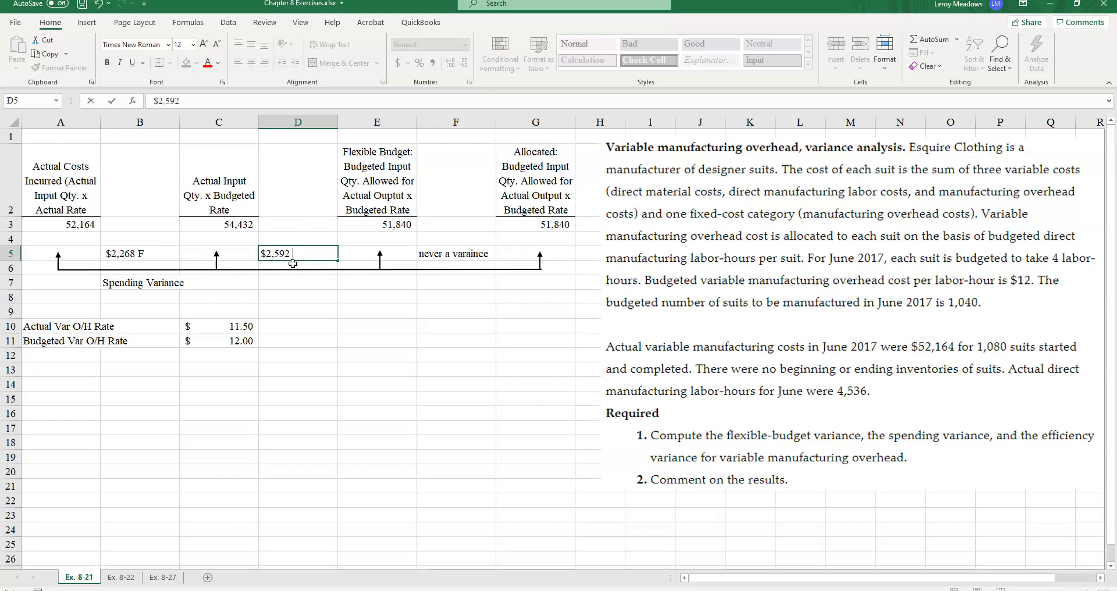
text(U)
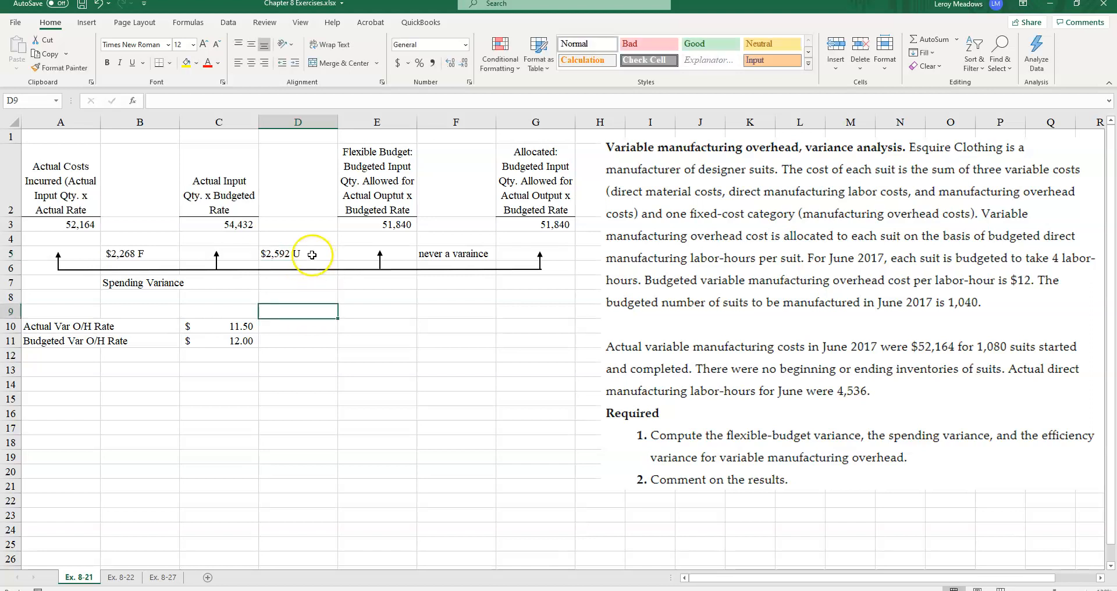
mouse_move(235, 191)
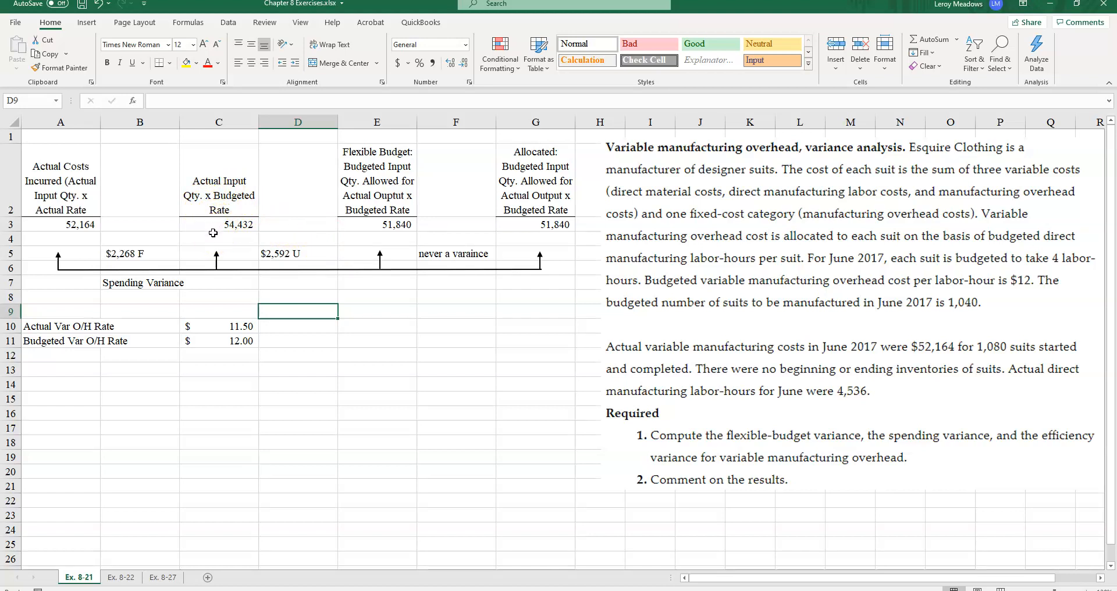
mouse_move(213, 234)
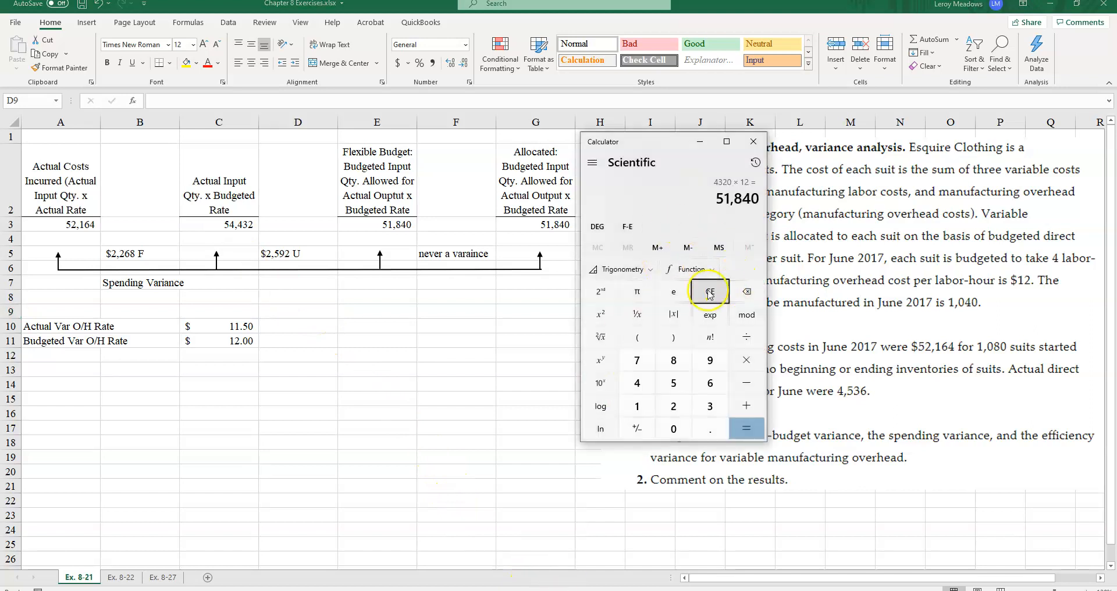
click(710, 292)
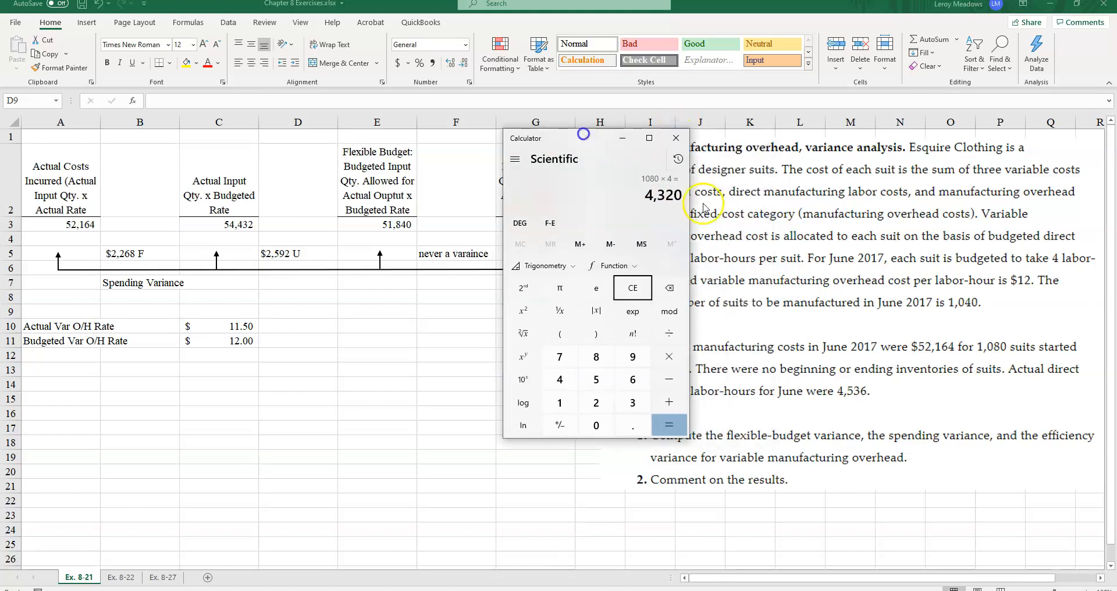
mouse_move(867, 407)
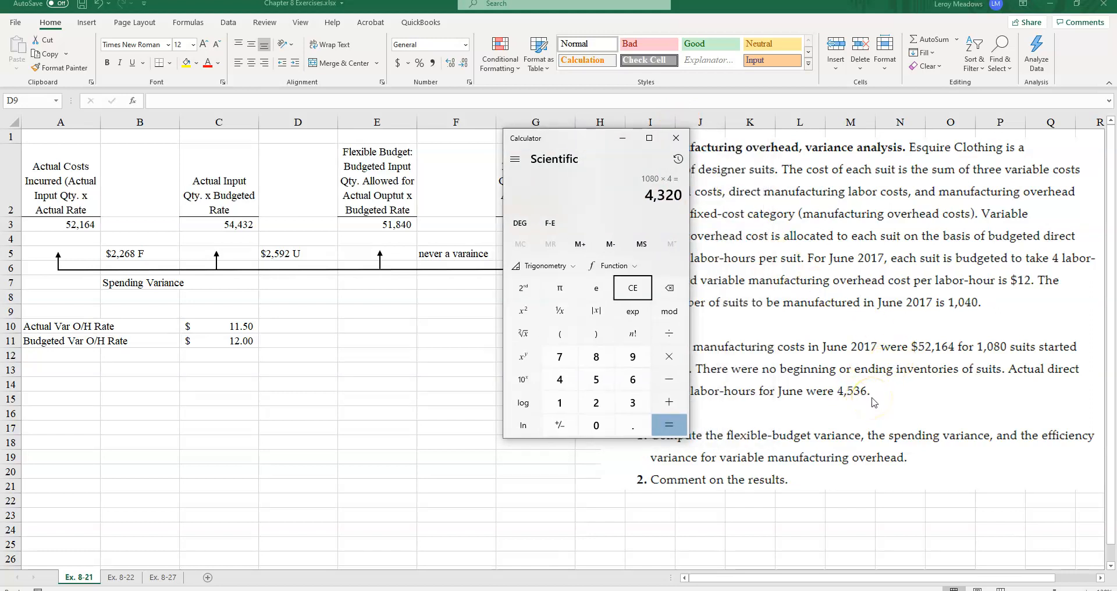
mouse_move(630, 194)
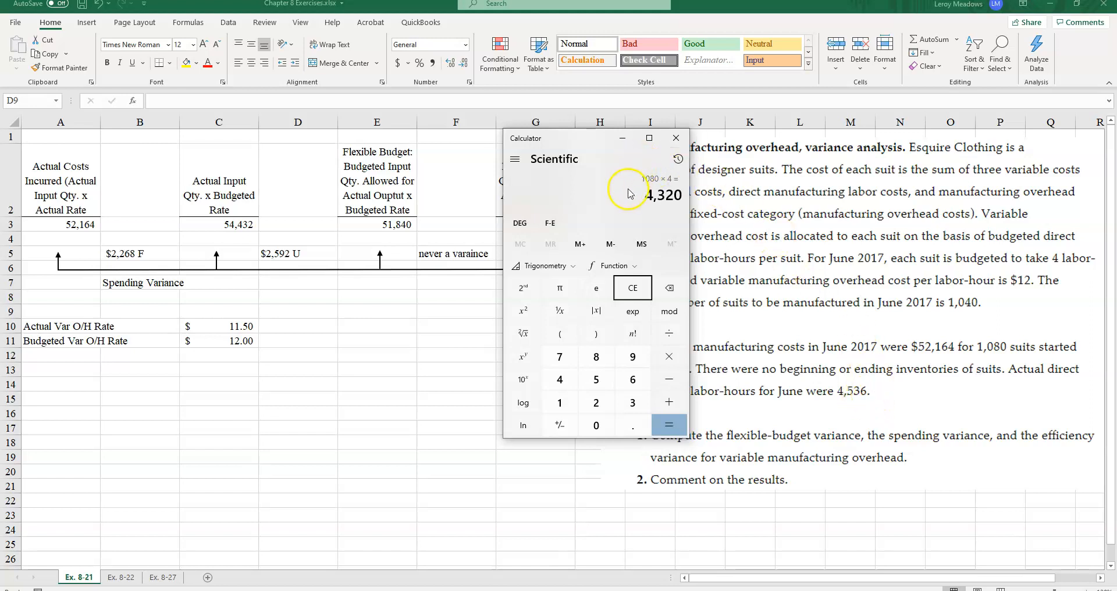
mouse_move(581, 140)
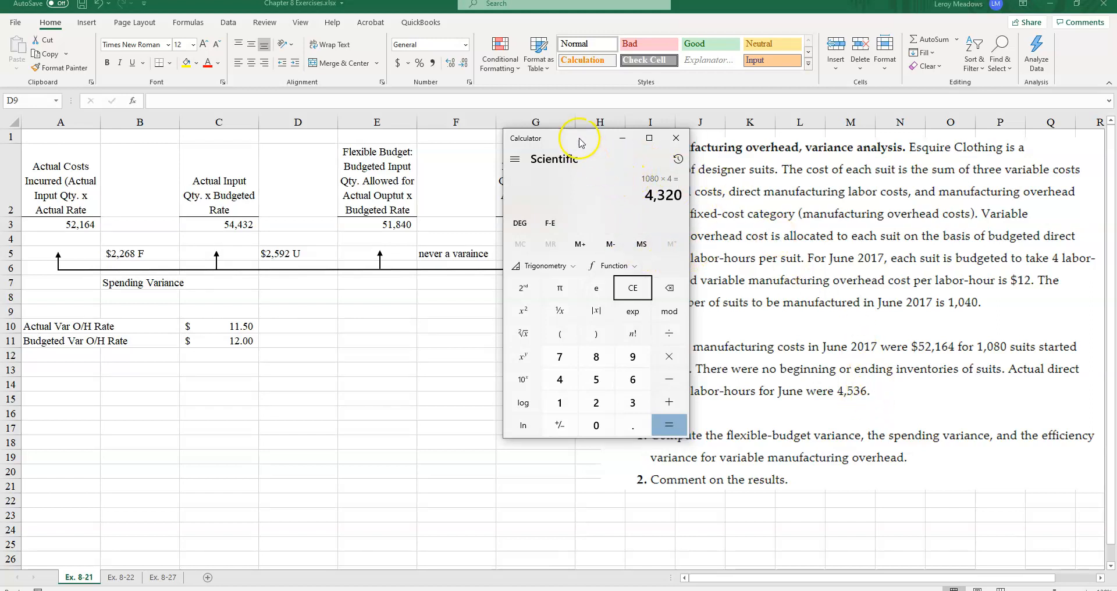
mouse_move(583, 147)
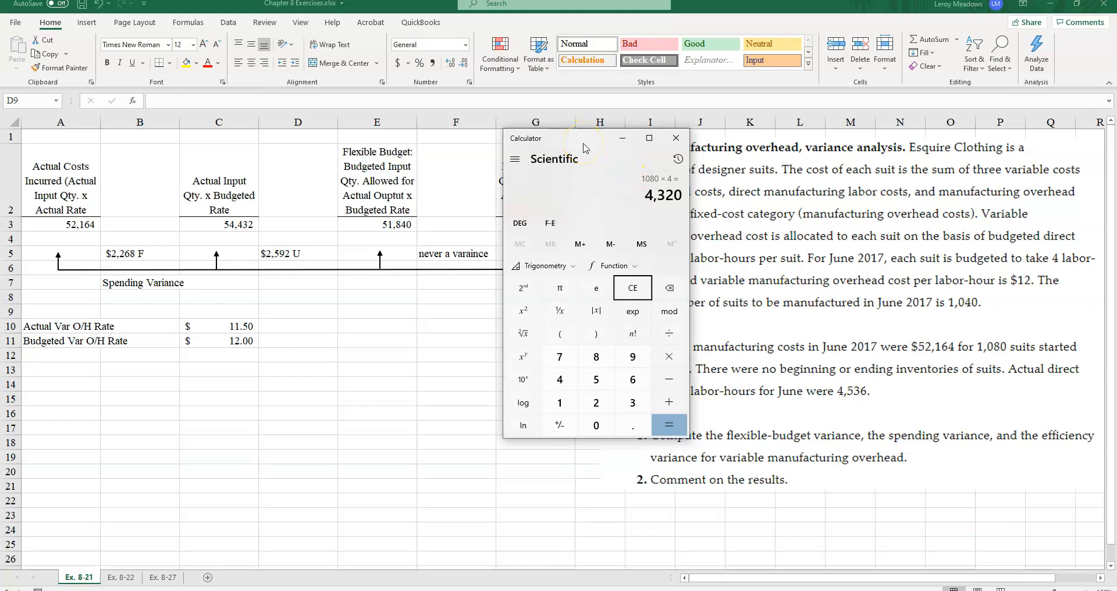
mouse_move(265, 286)
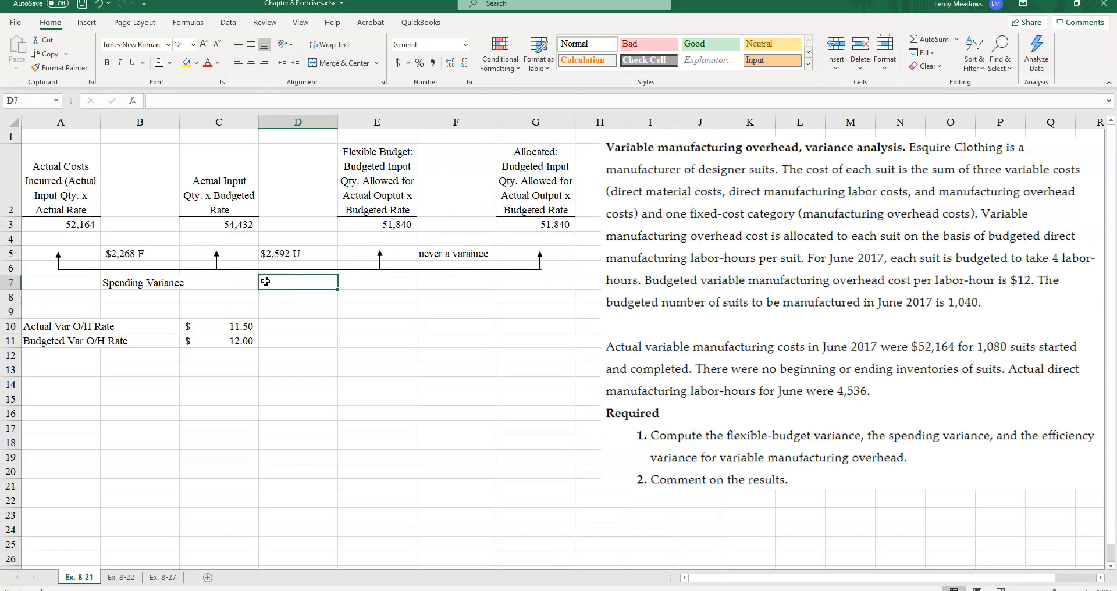
- Type the 'Efficiency Variance' label into cell D7 below $2,592 U
text(Efficiency Variance)
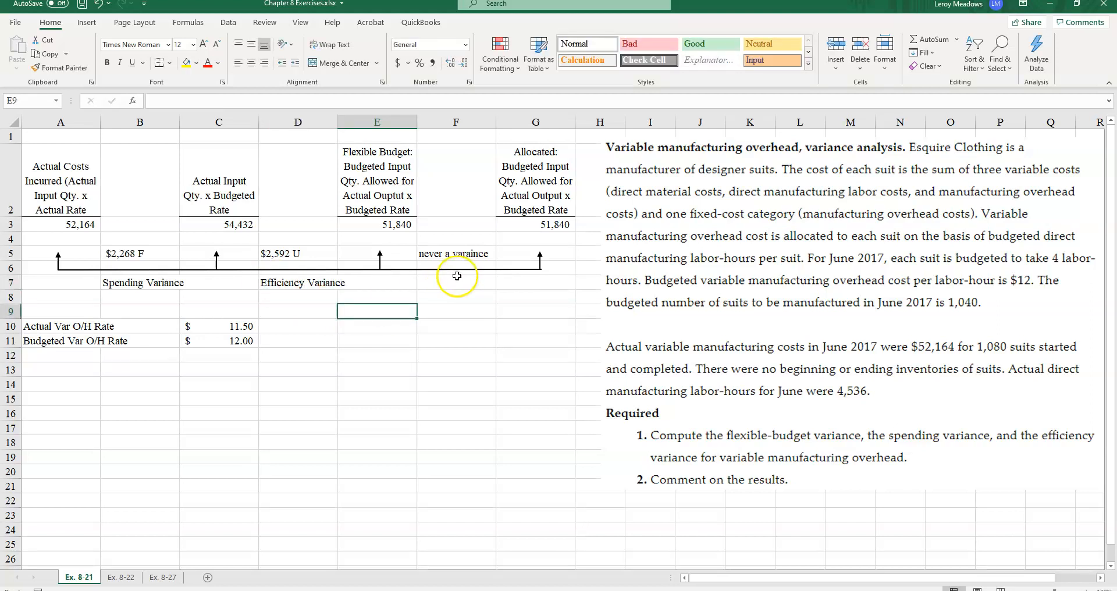
mouse_move(470, 260)
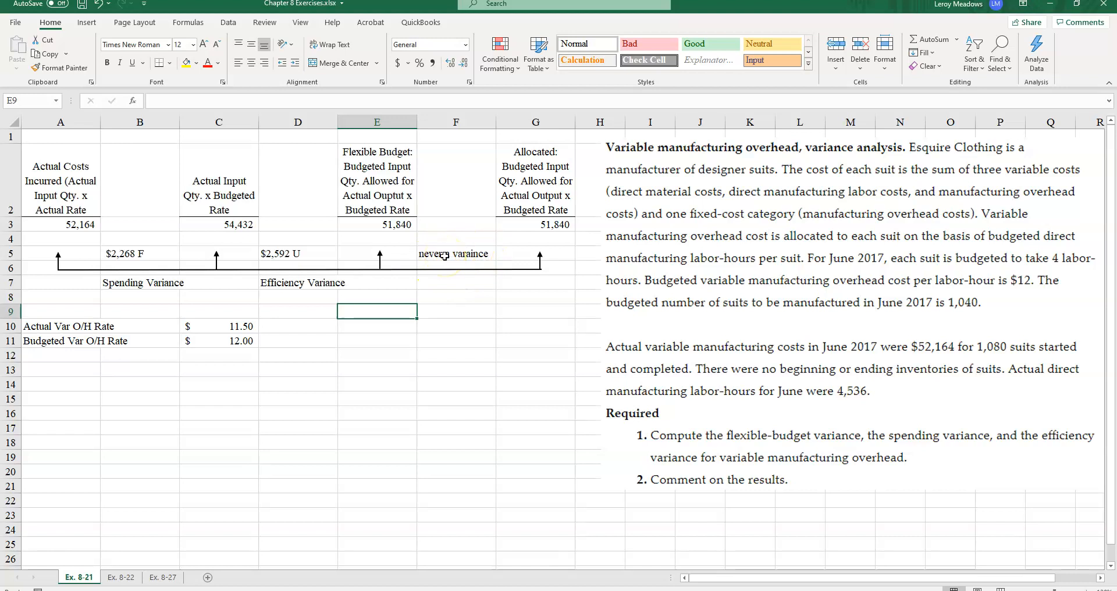
mouse_move(445, 274)
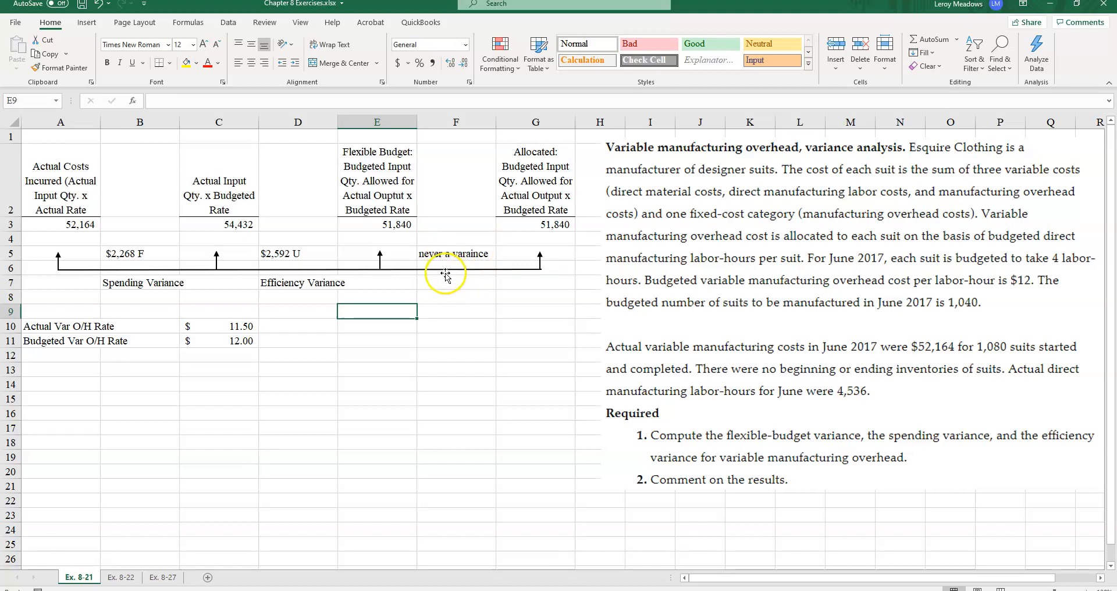